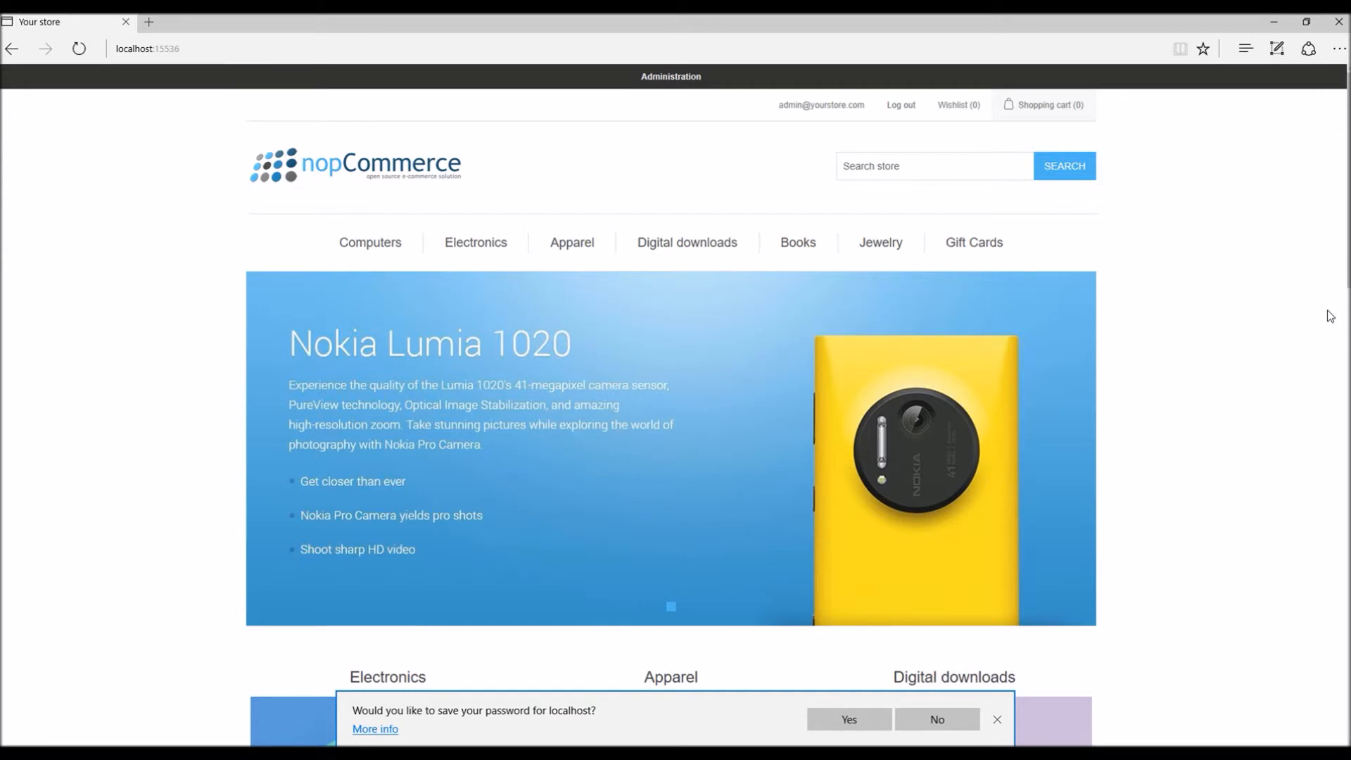
{"action": "mouse_move", "coordinate": [624, 161]}
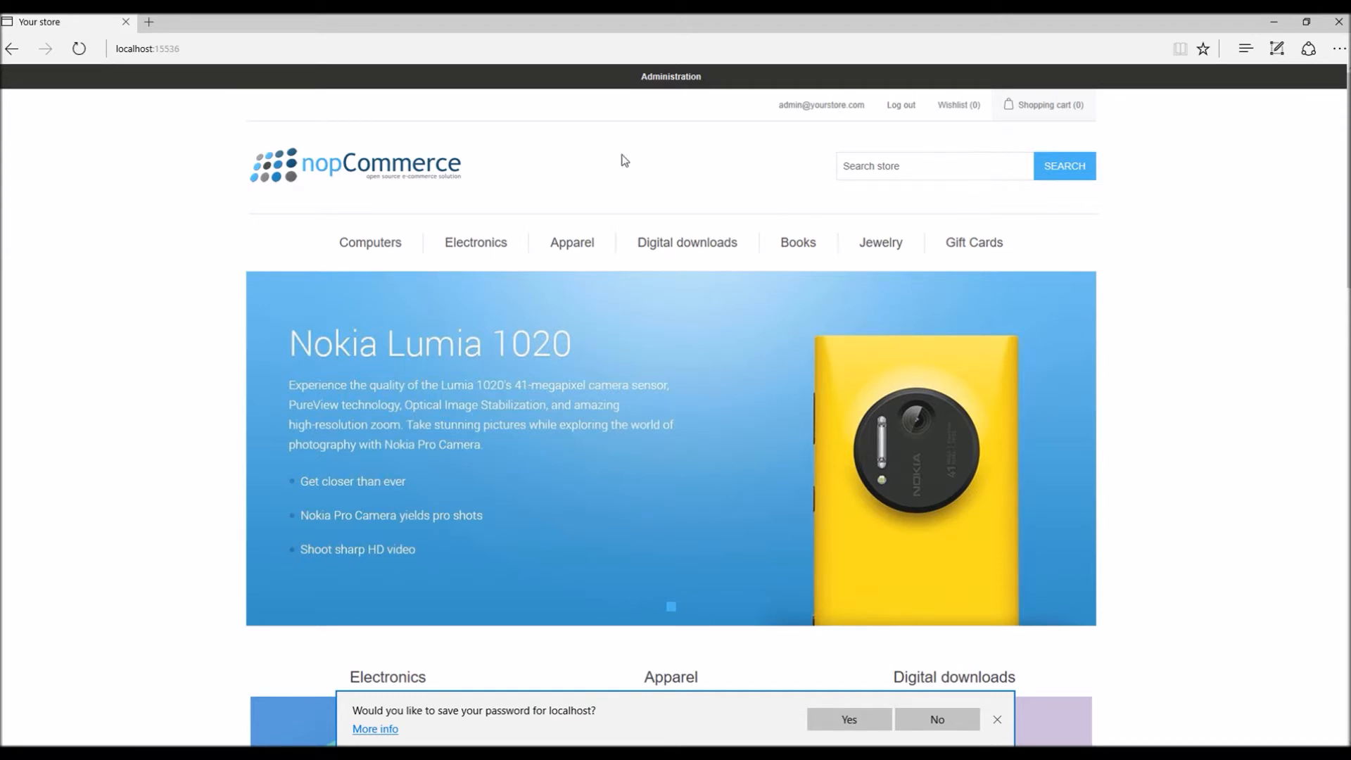
{"action": "mouse_move", "coordinate": [671, 76]}
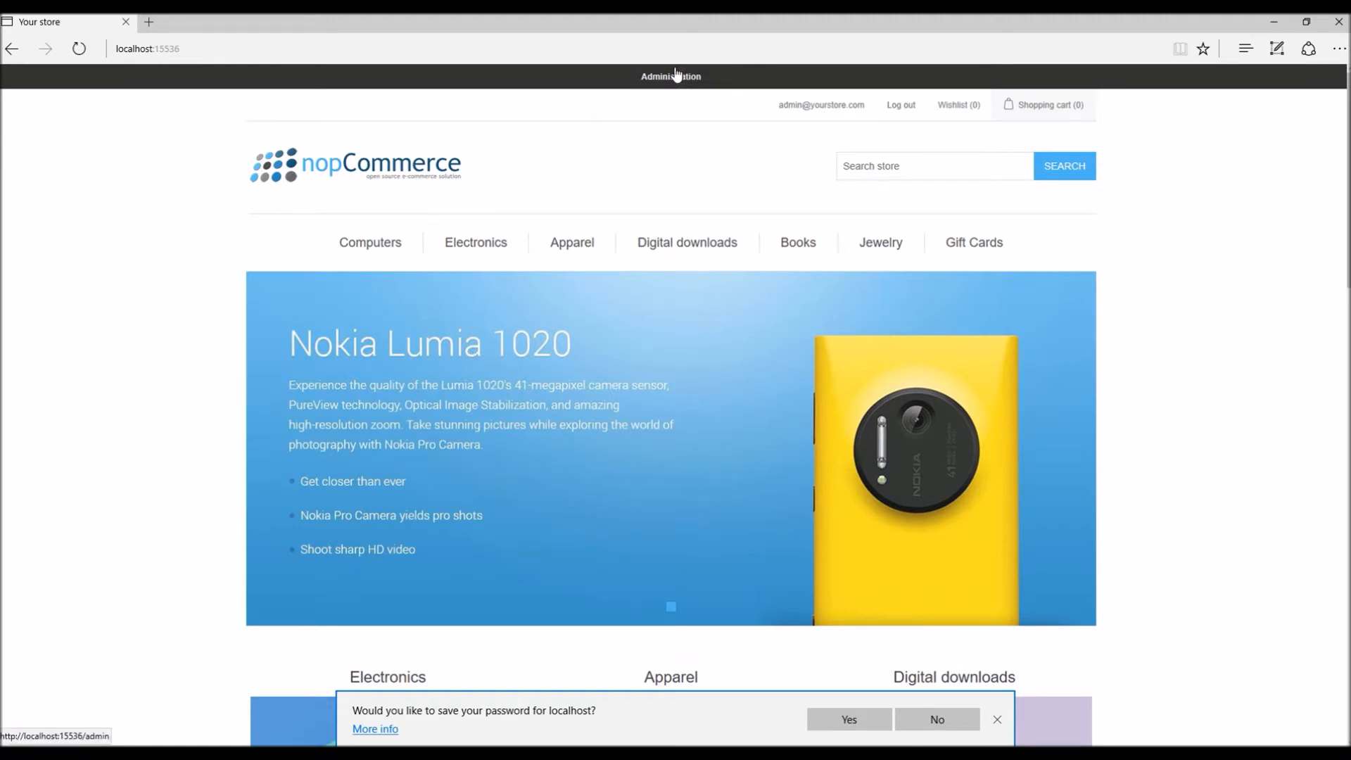
{"action": "mouse_move", "coordinate": [672, 99]}
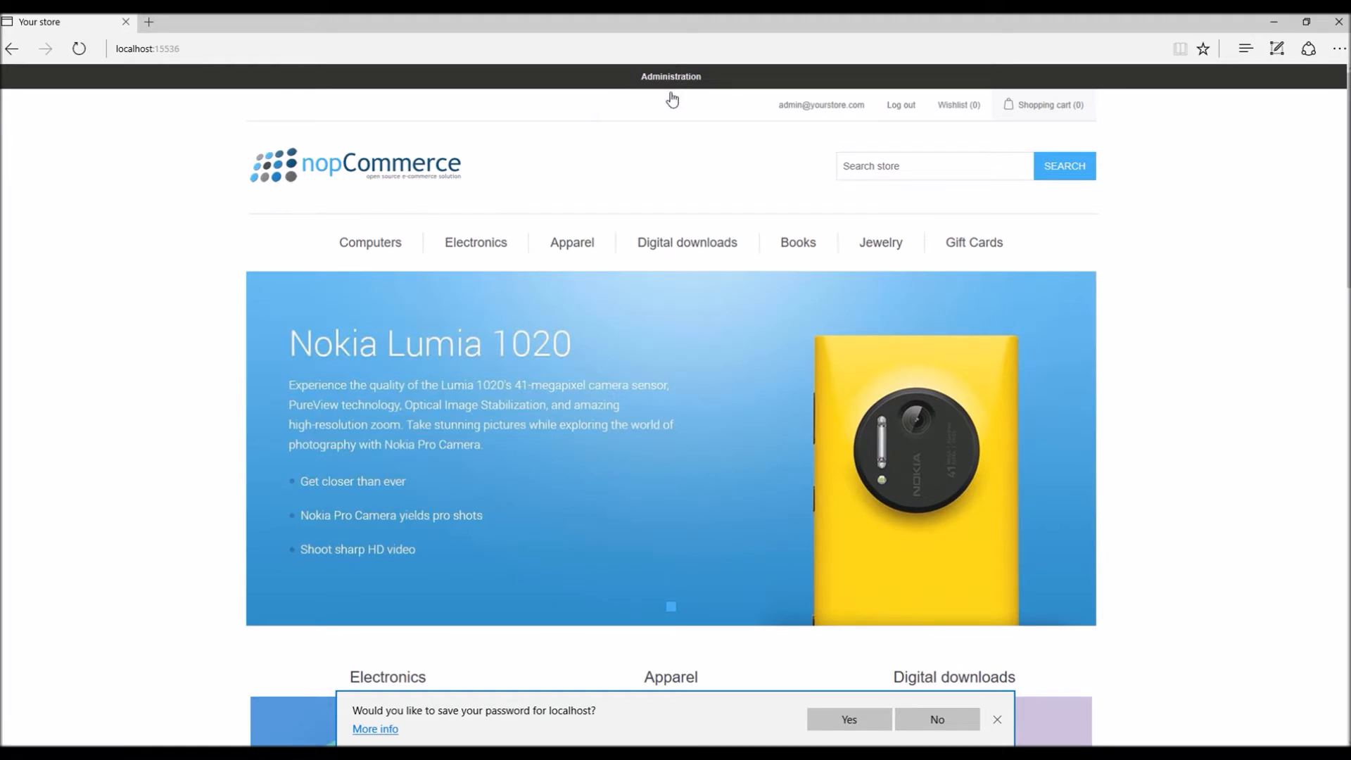
{"action": "mouse_move", "coordinate": [695, 100]}
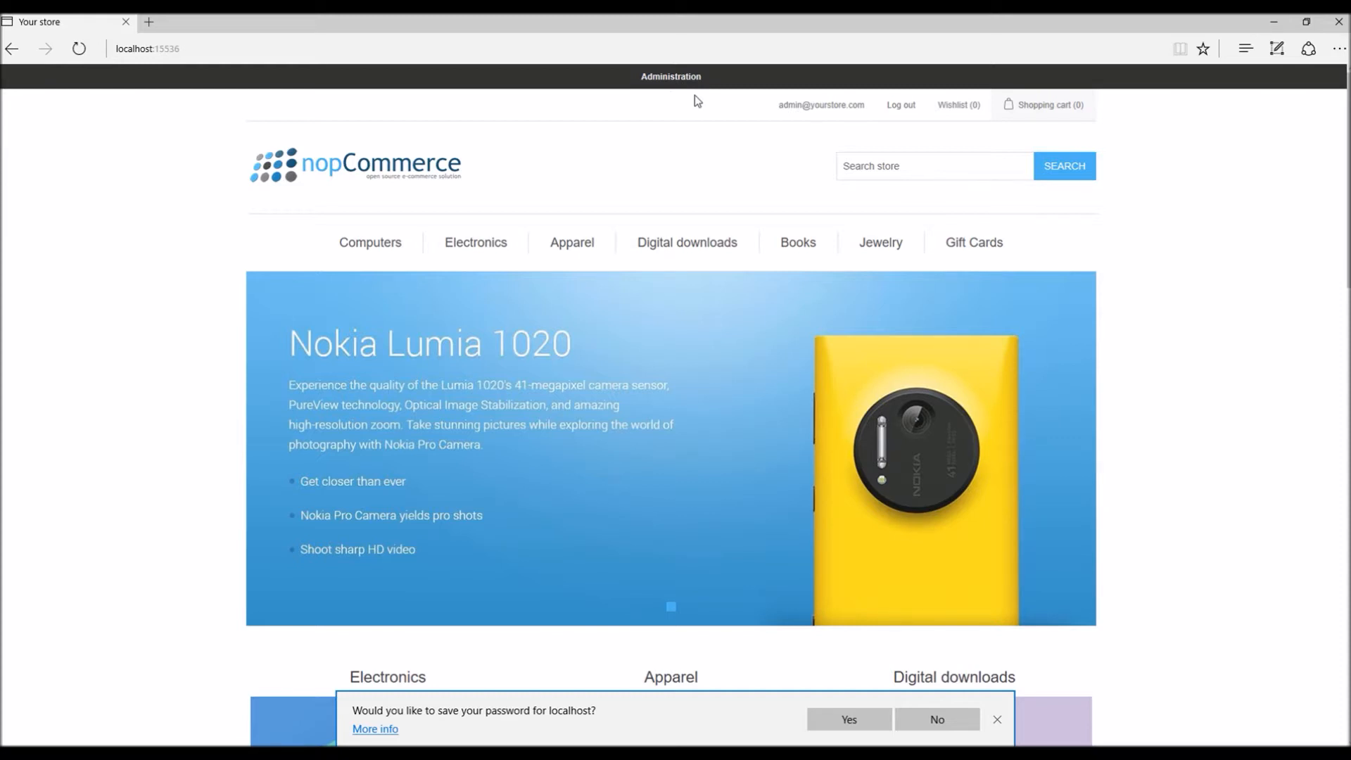
{"action": "mouse_move", "coordinate": [670, 83]}
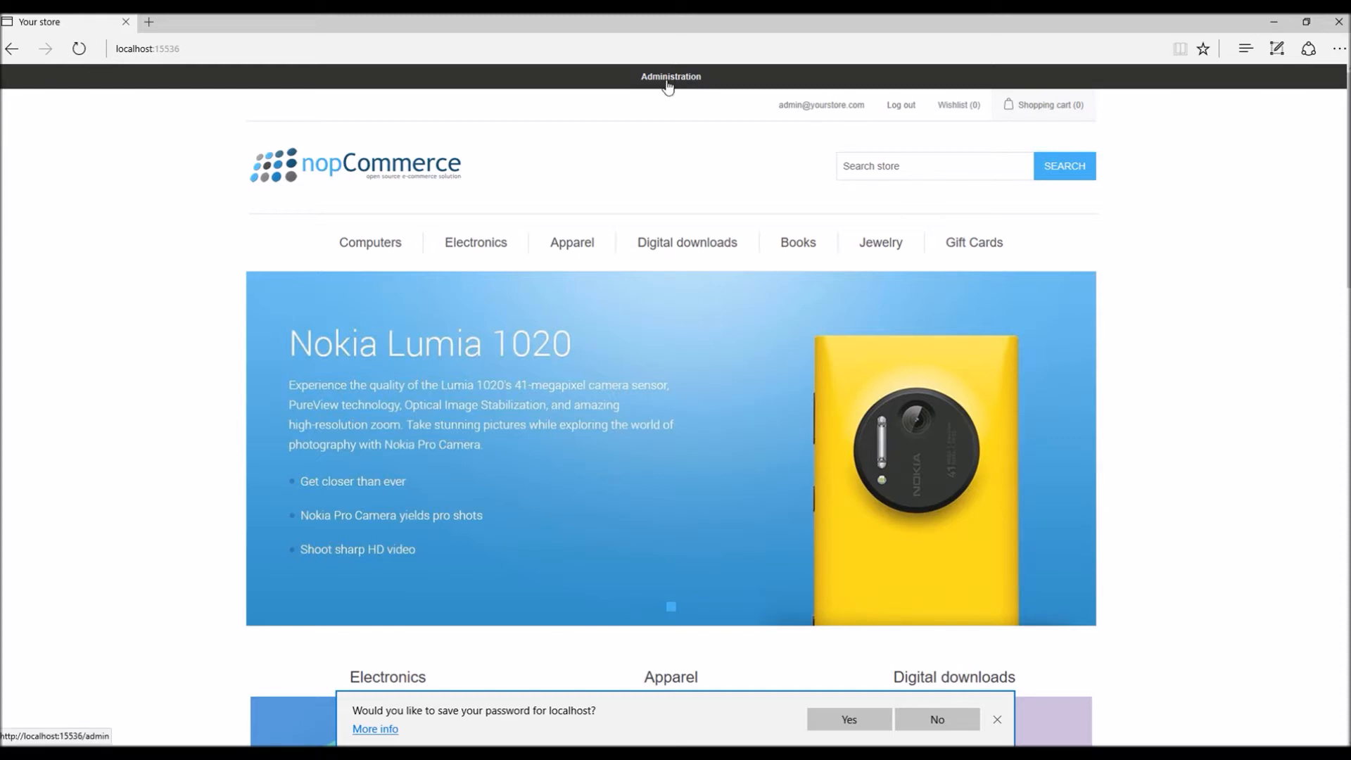
Open the nopCommerce administration area from the public store's top bar
{"action": "left_click", "coordinate": [671, 77]}
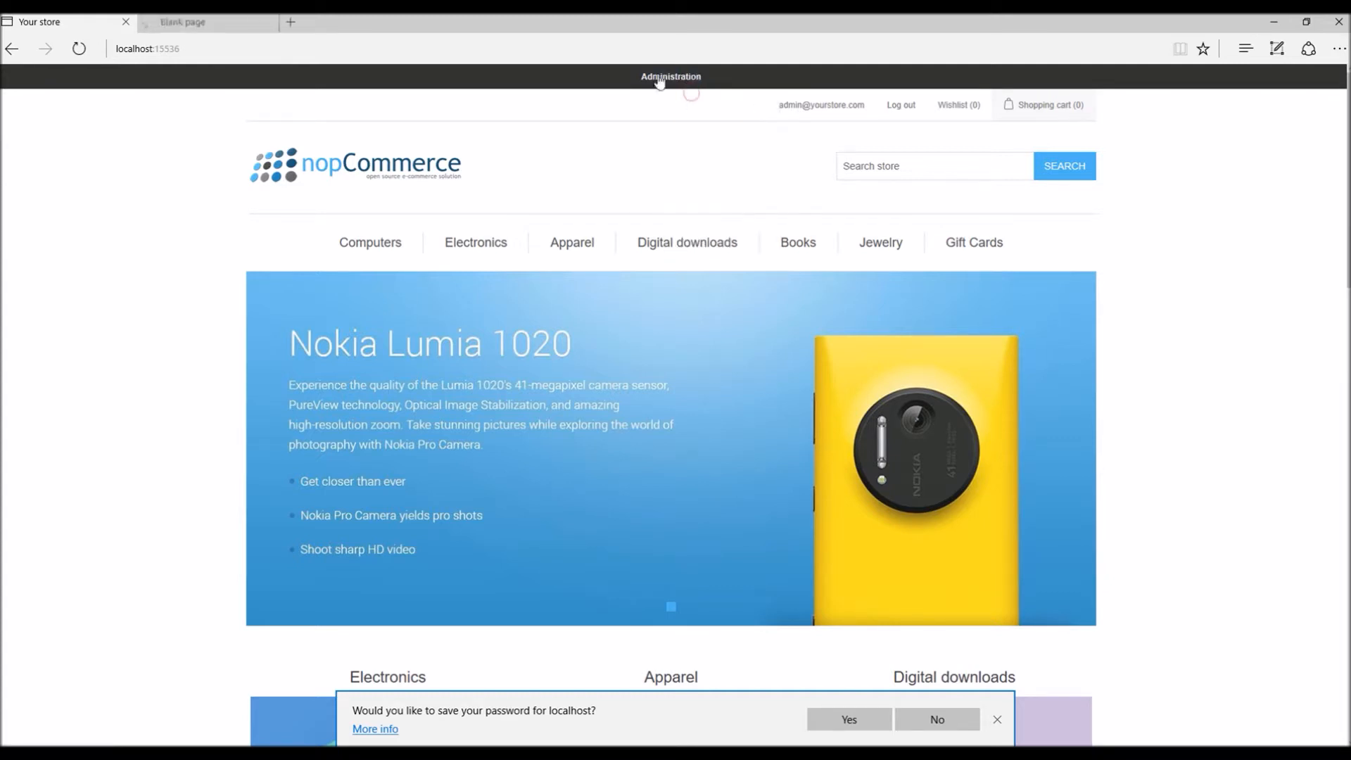
Expand Catalog in the admin sidebar and show the Products list
{"action": "left_click", "coordinate": [670, 77]}
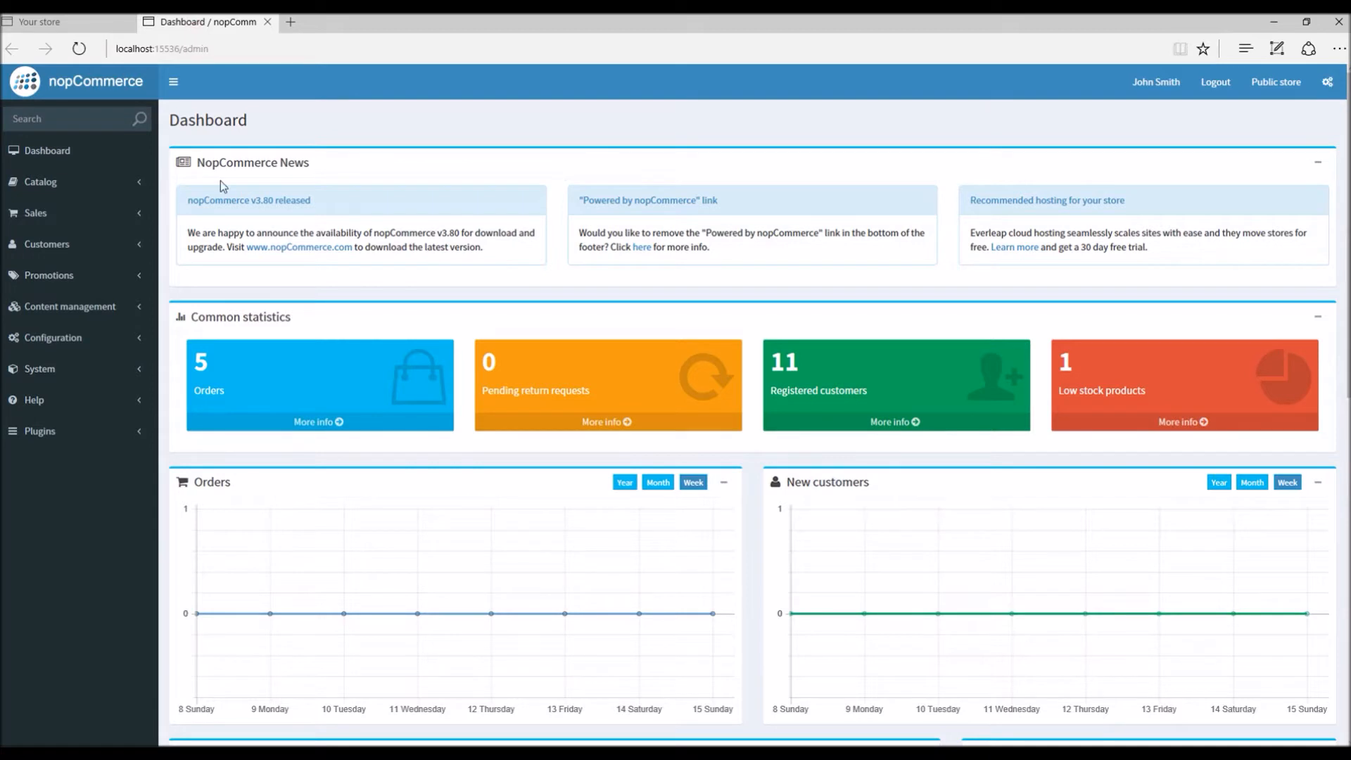
{"action": "left_click", "coordinate": [40, 181]}
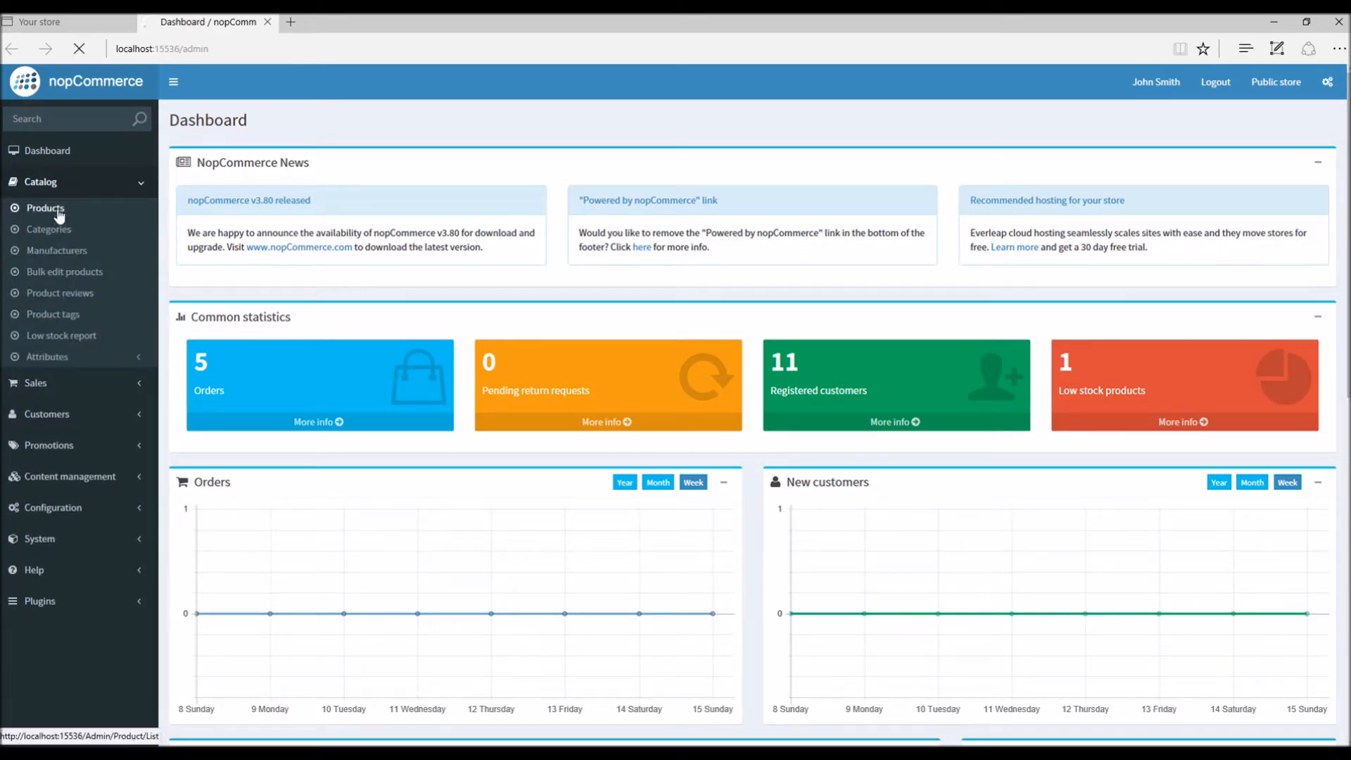
{"action": "left_click", "coordinate": [45, 207]}
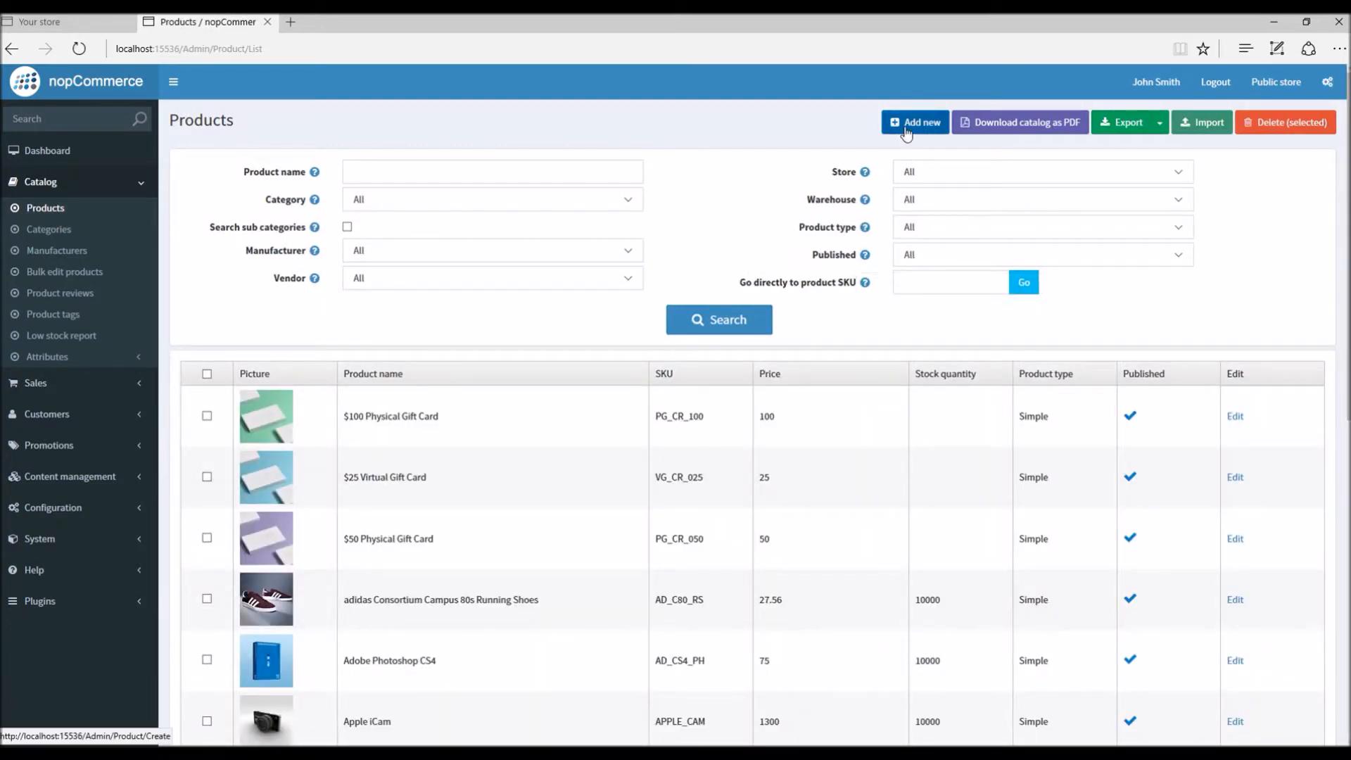
Start a new product named 'Black Necklace'
{"action": "left_click", "coordinate": [914, 121]}
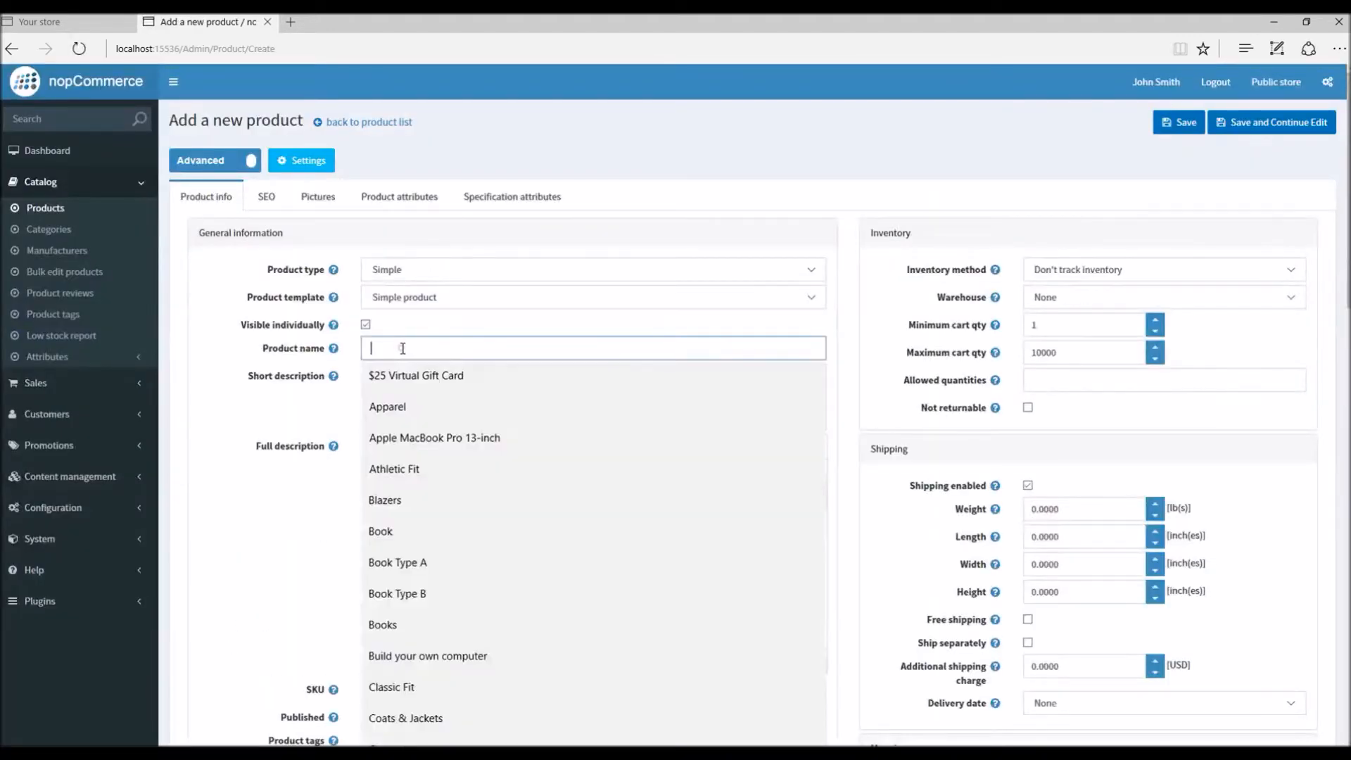
{"action": "type", "text": "Blacjk"}
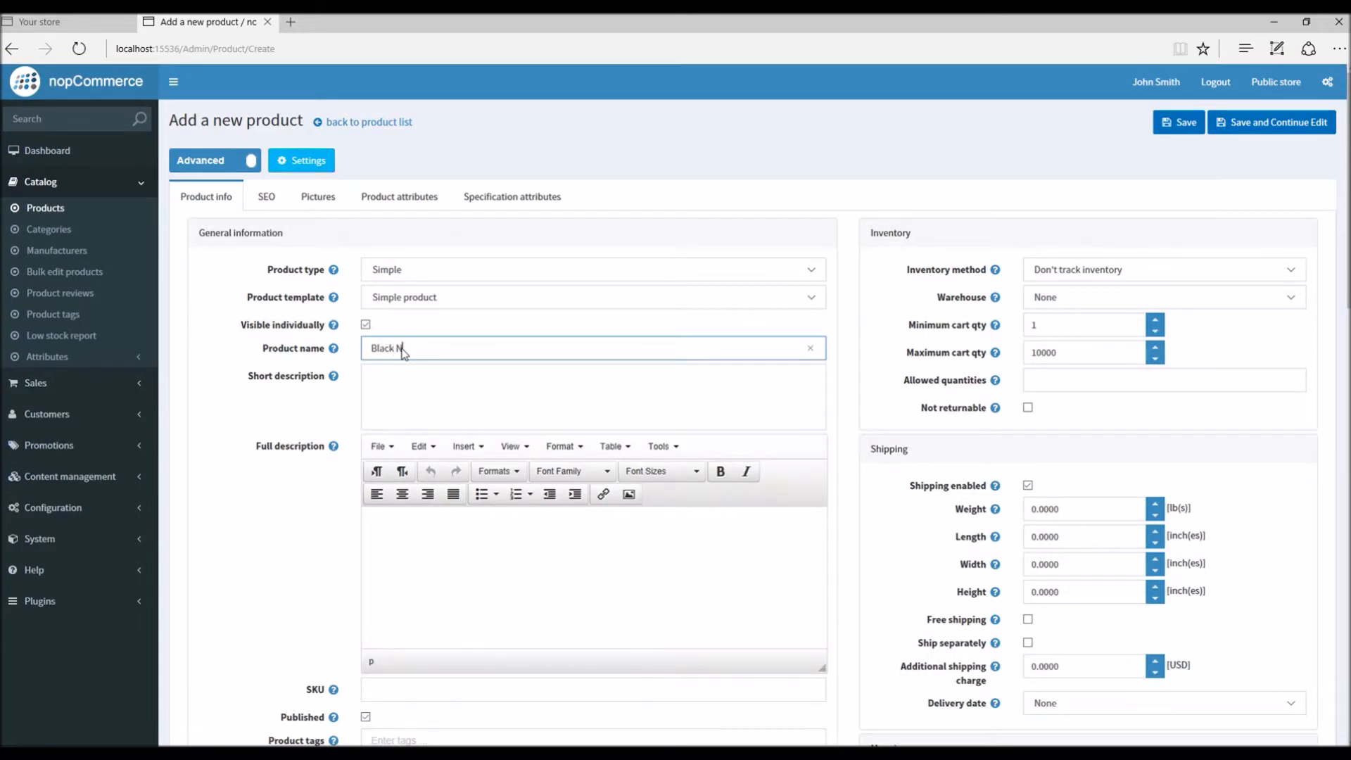
{"action": "type", "text": "ecklace"}
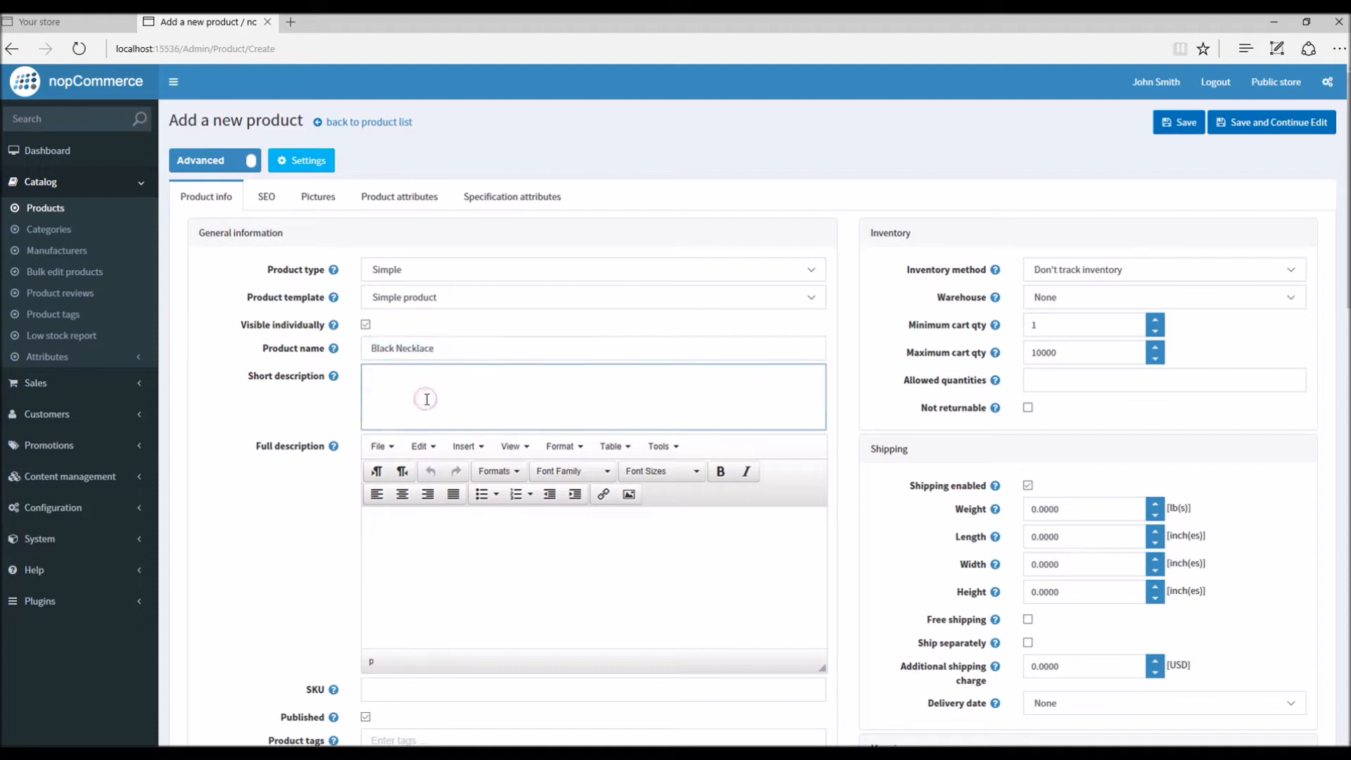
Fill in the necklace's short description and long description text
{"action": "type", "text": "Here goes the"}
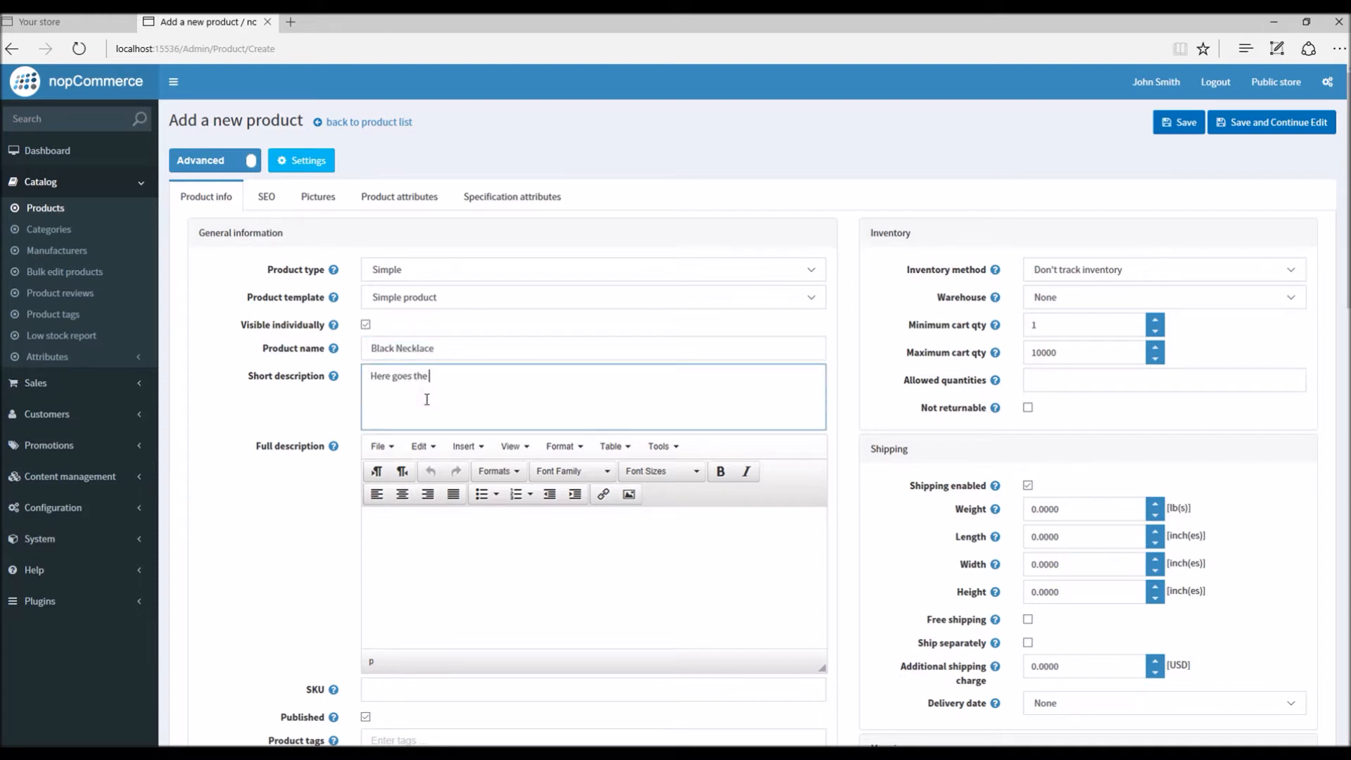
{"action": "type", "text": "short description"}
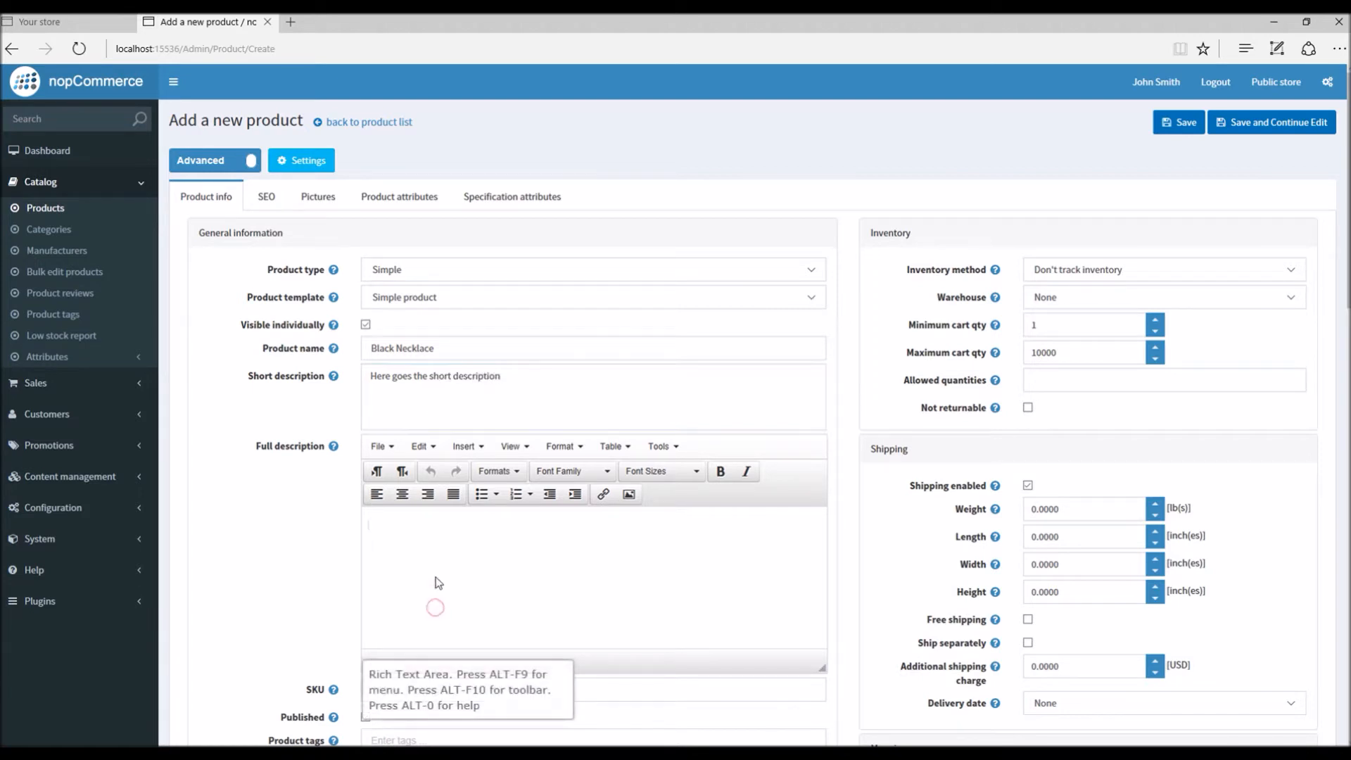
{"action": "type", "text": "We"}
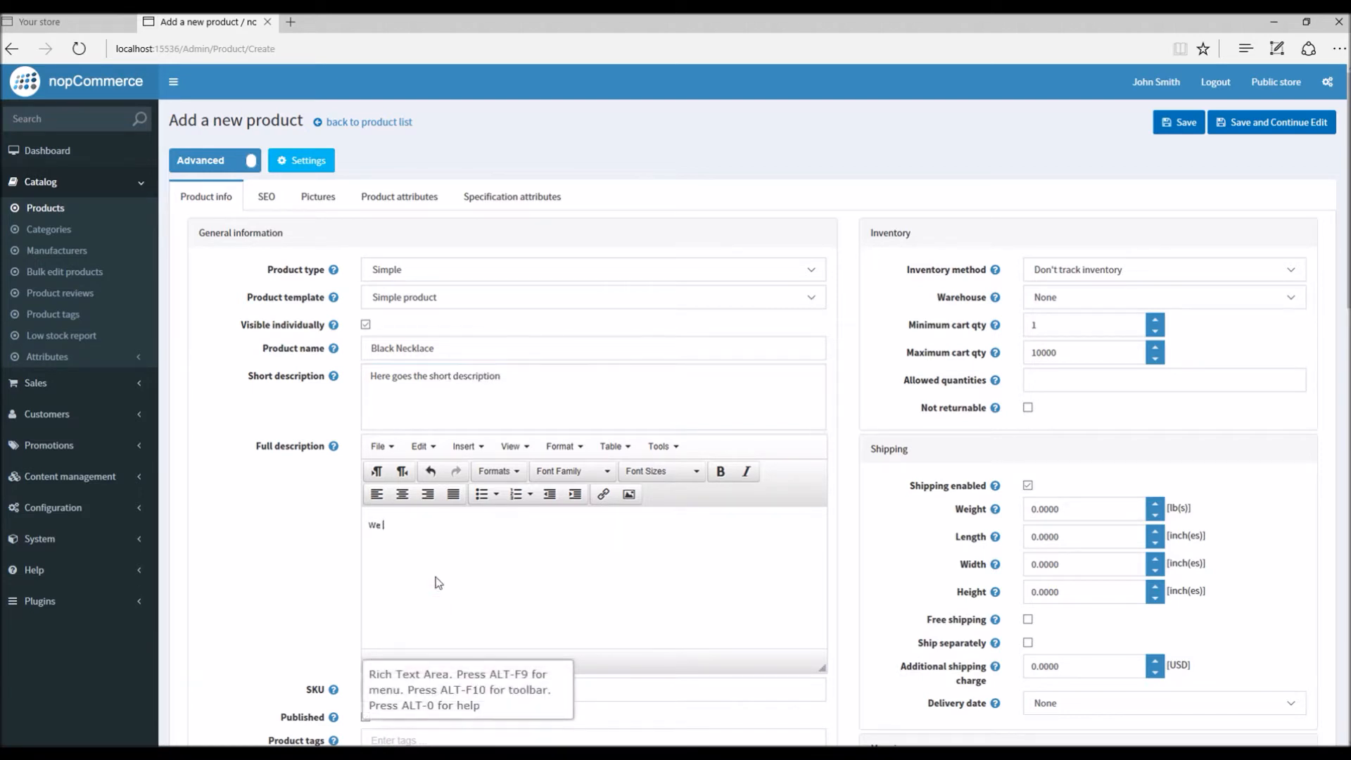
{"action": "type", "text": "can talk about"}
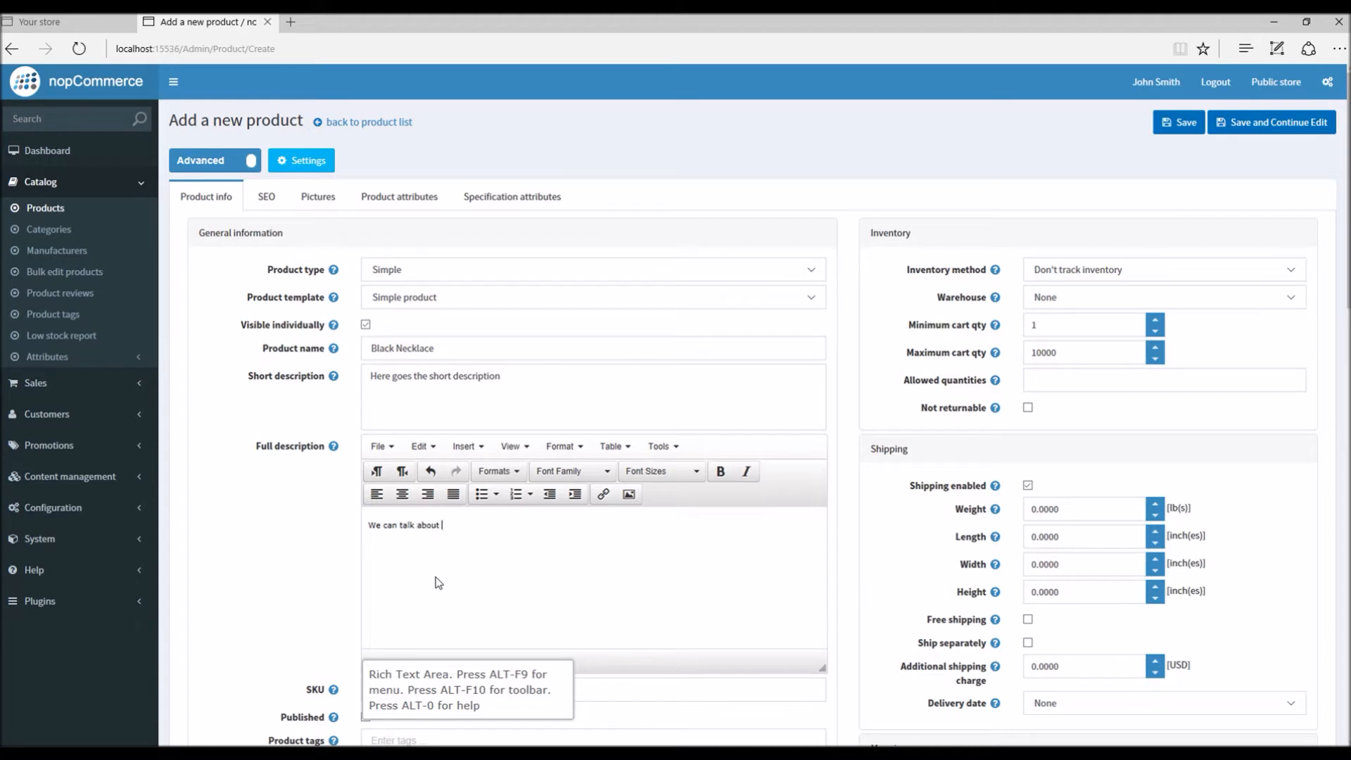
{"action": "type", "text": "black ne"}
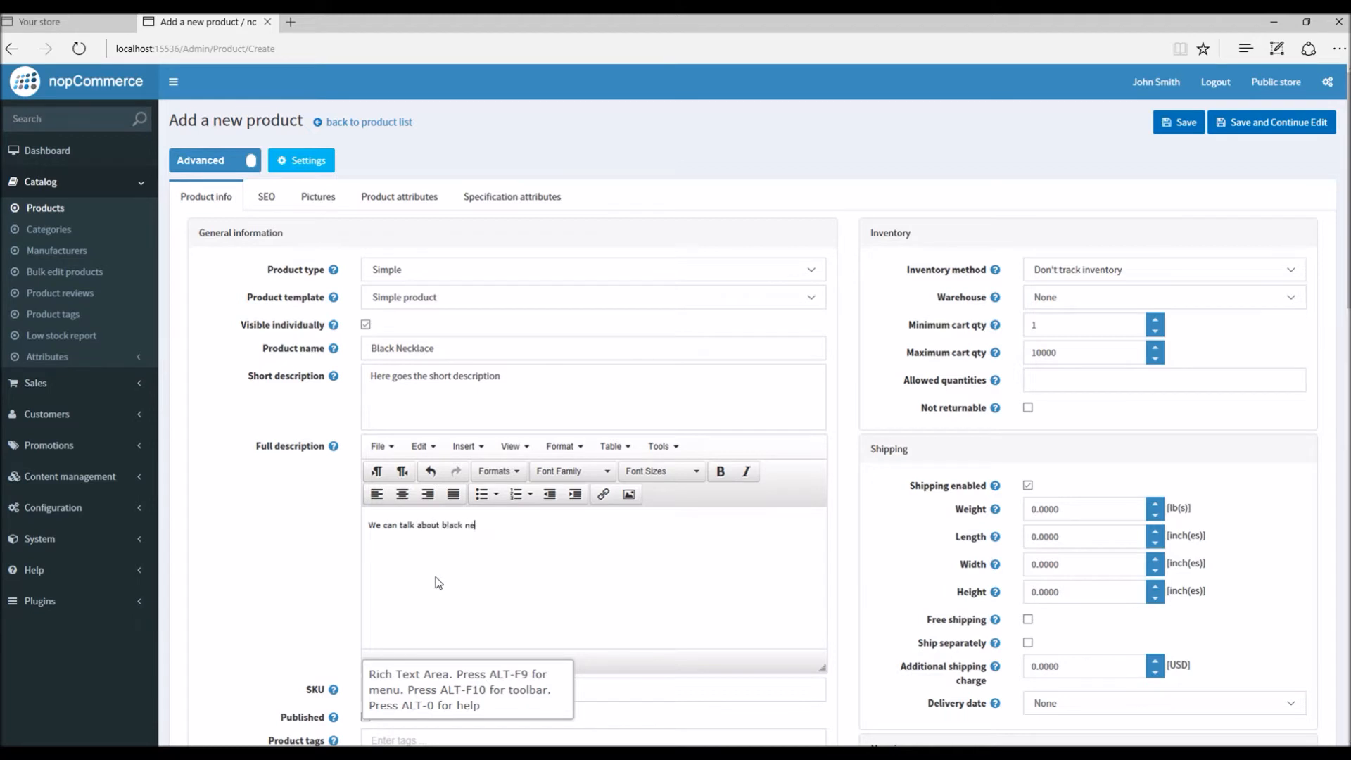
{"action": "type", "text": "cklace here"}
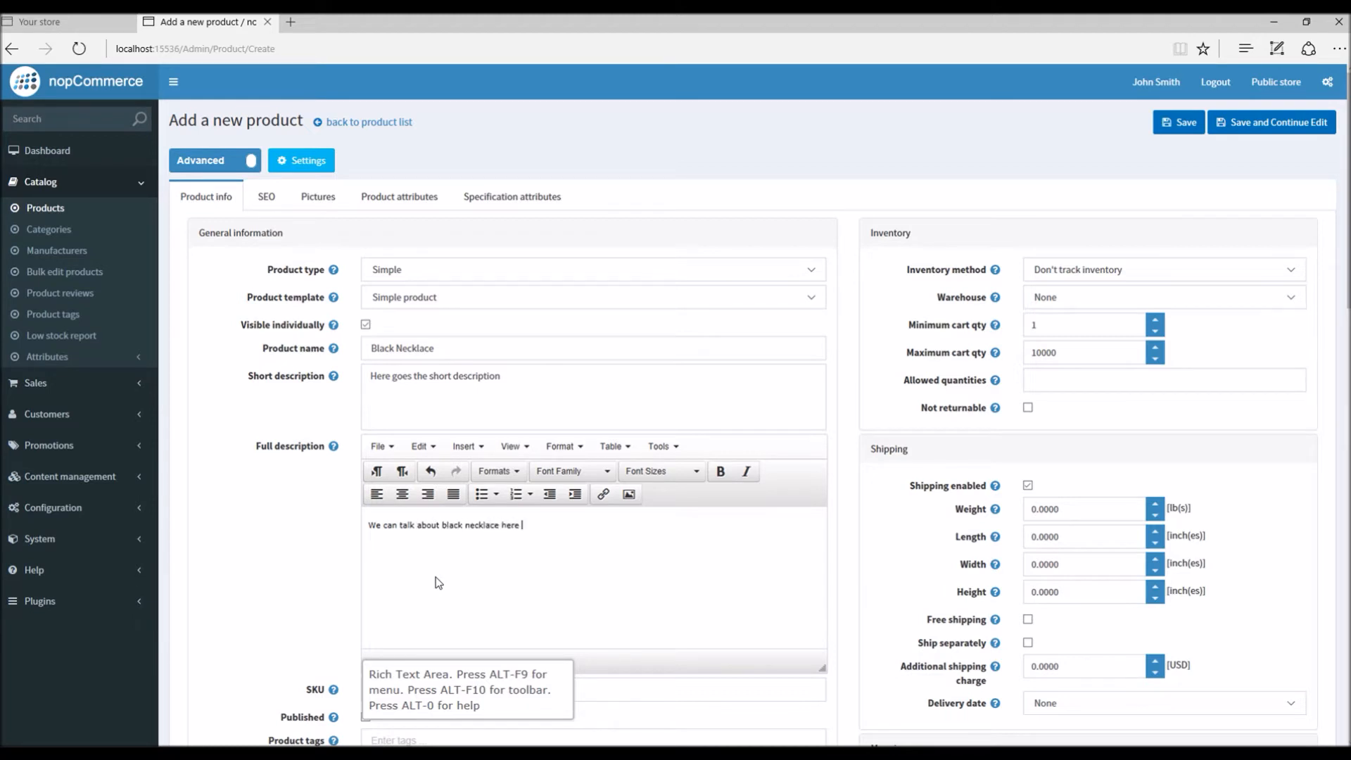
{"action": "type", "text": "(in lon"}
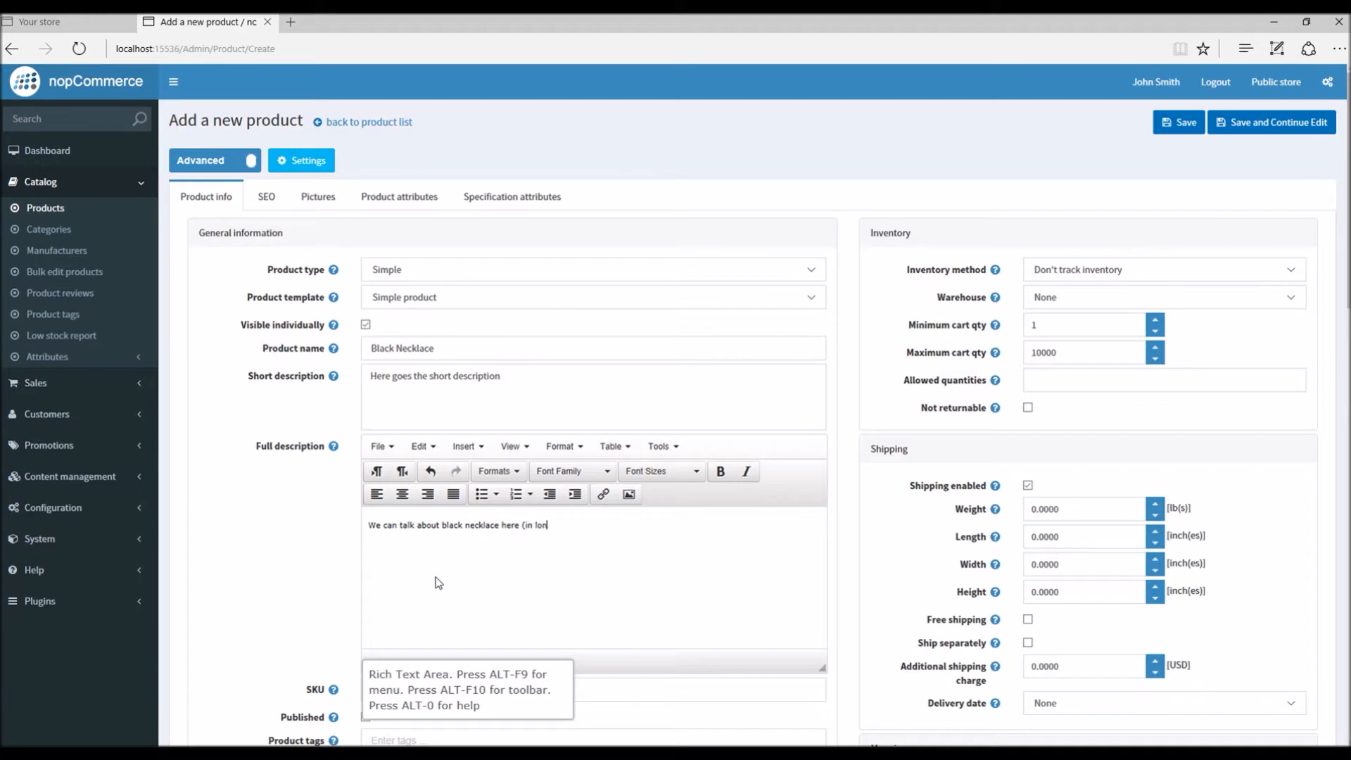
{"action": "type", "text": "g description"}
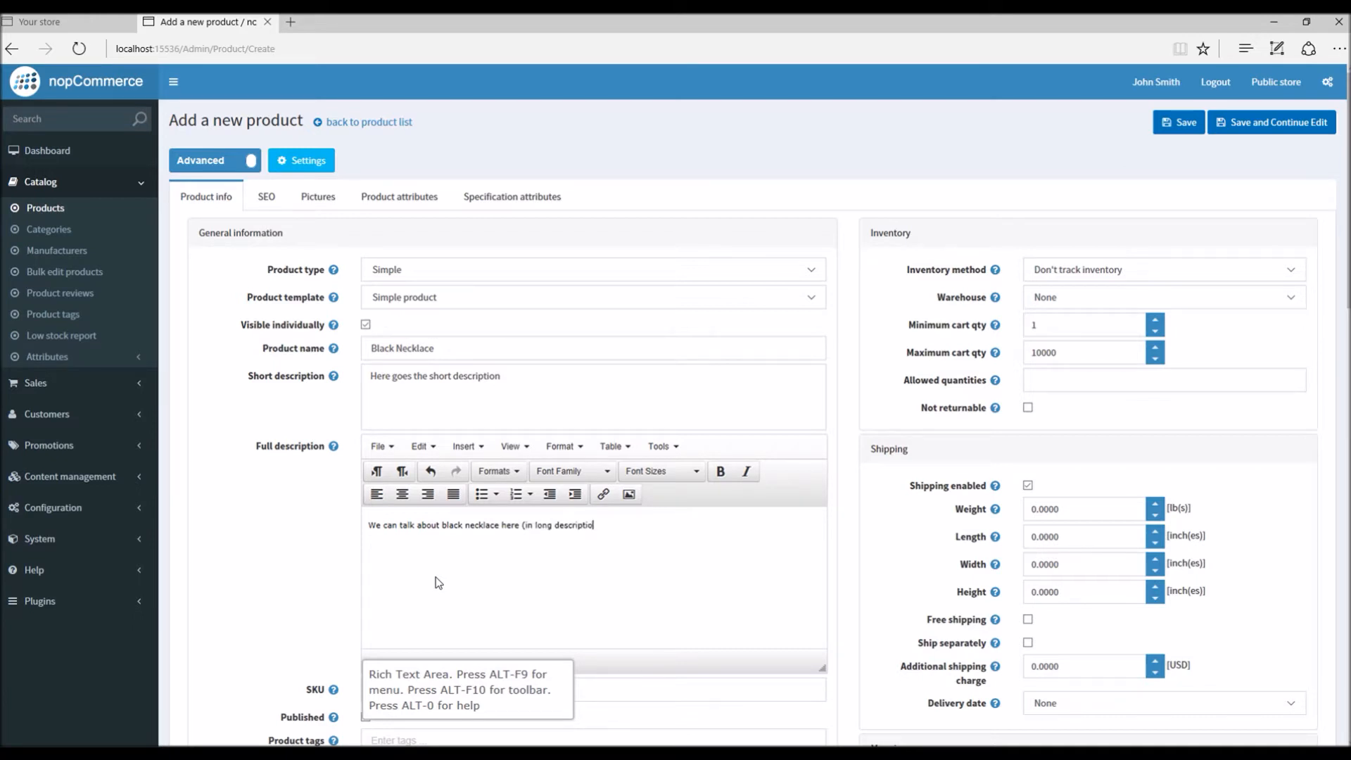
{"action": "key", "text": "Backspace"}
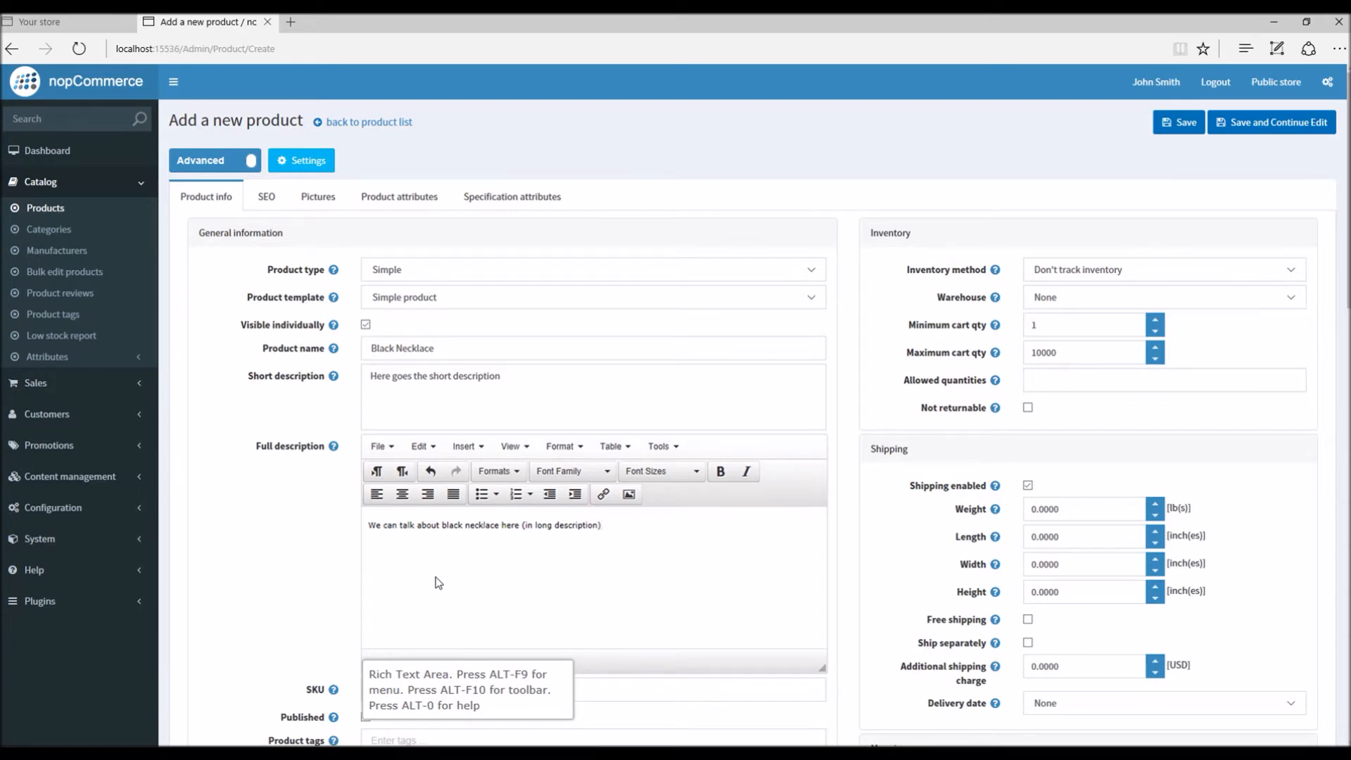
{"action": "left_click", "coordinate": [591, 396]}
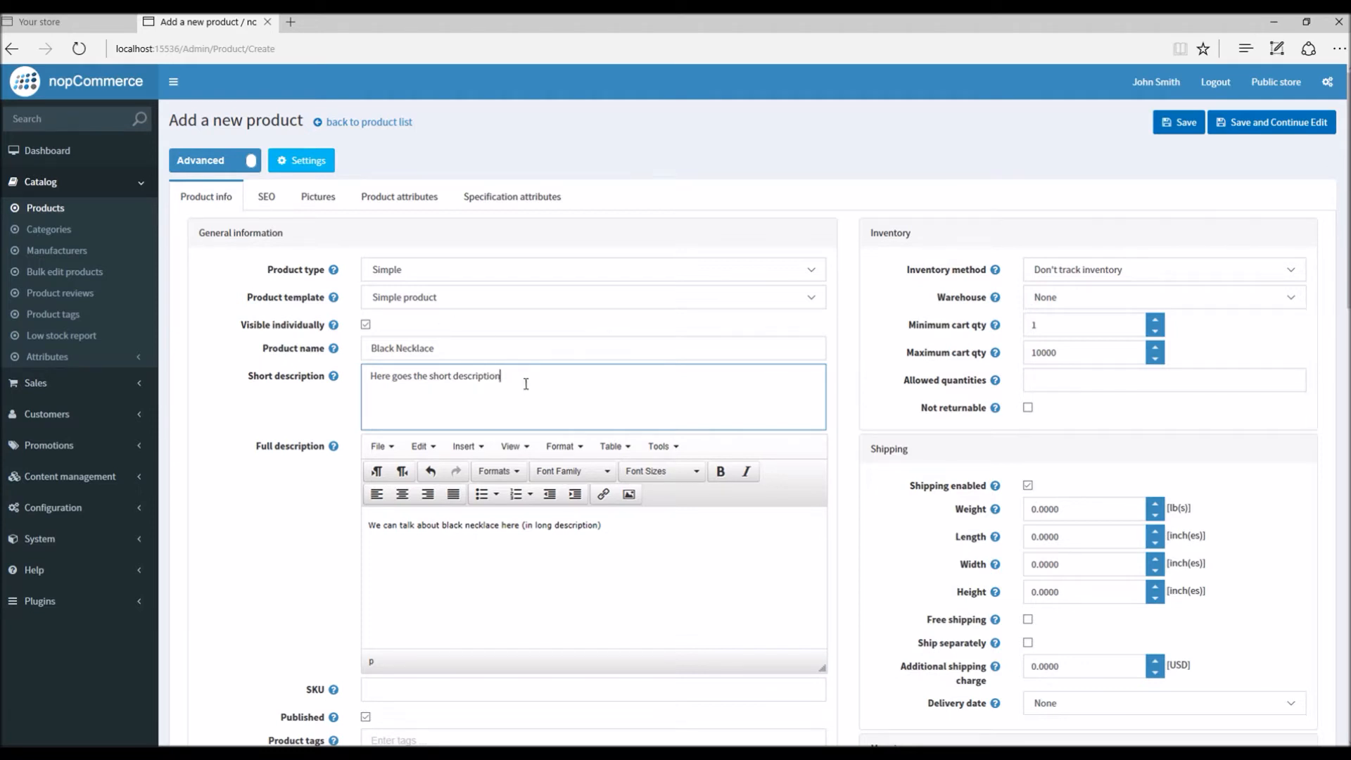
Mark the product as a rental with a rental period in Days
{"action": "scroll", "scroll_direction": "down", "scroll_amount": 3}
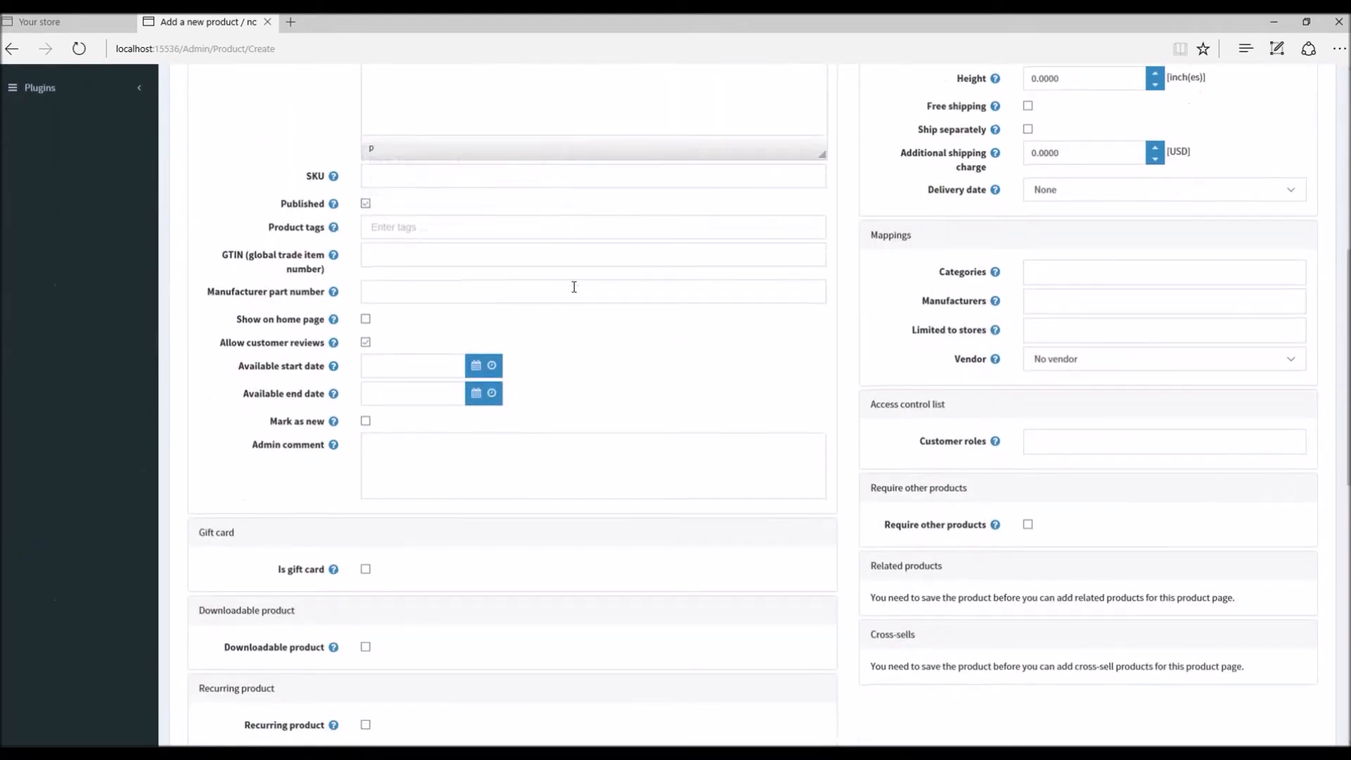
{"action": "scroll", "scroll_direction": "down", "scroll_amount": 3}
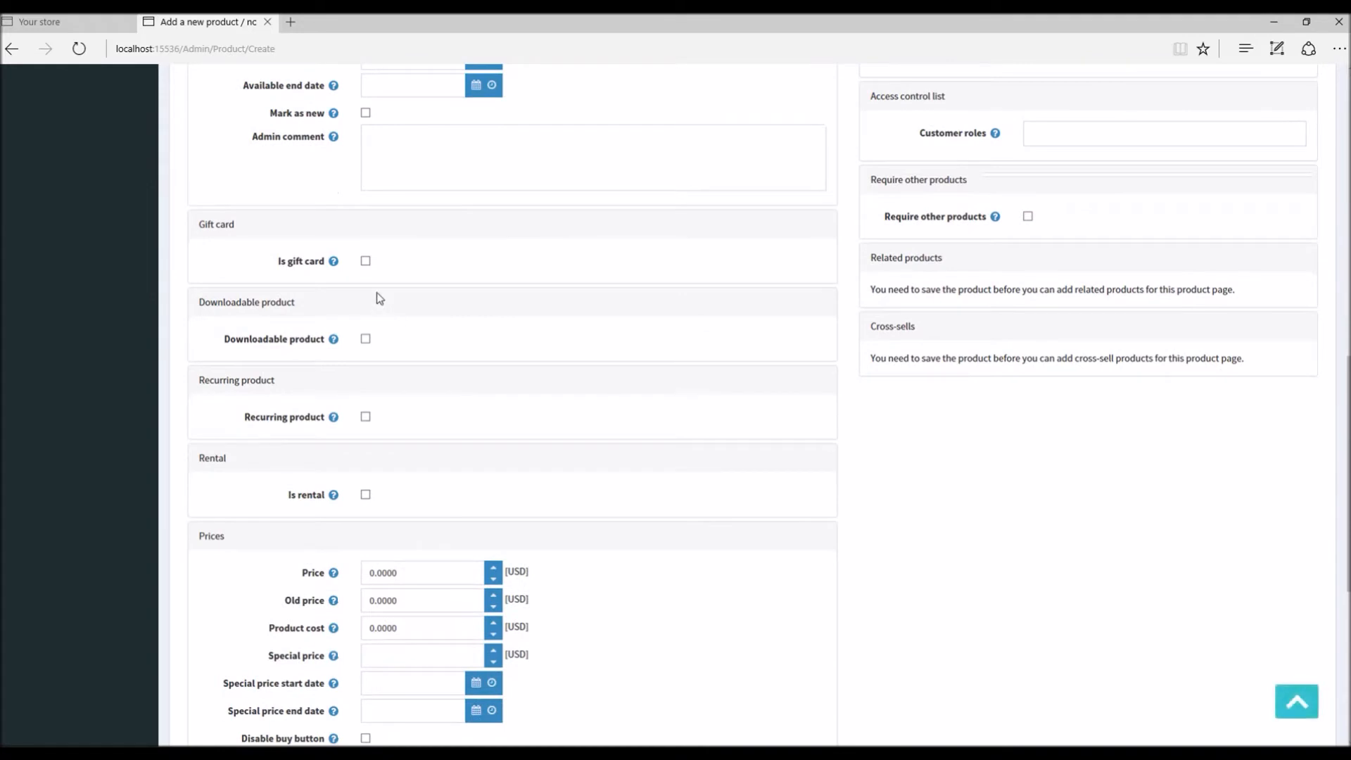
{"action": "mouse_move", "coordinate": [360, 457]}
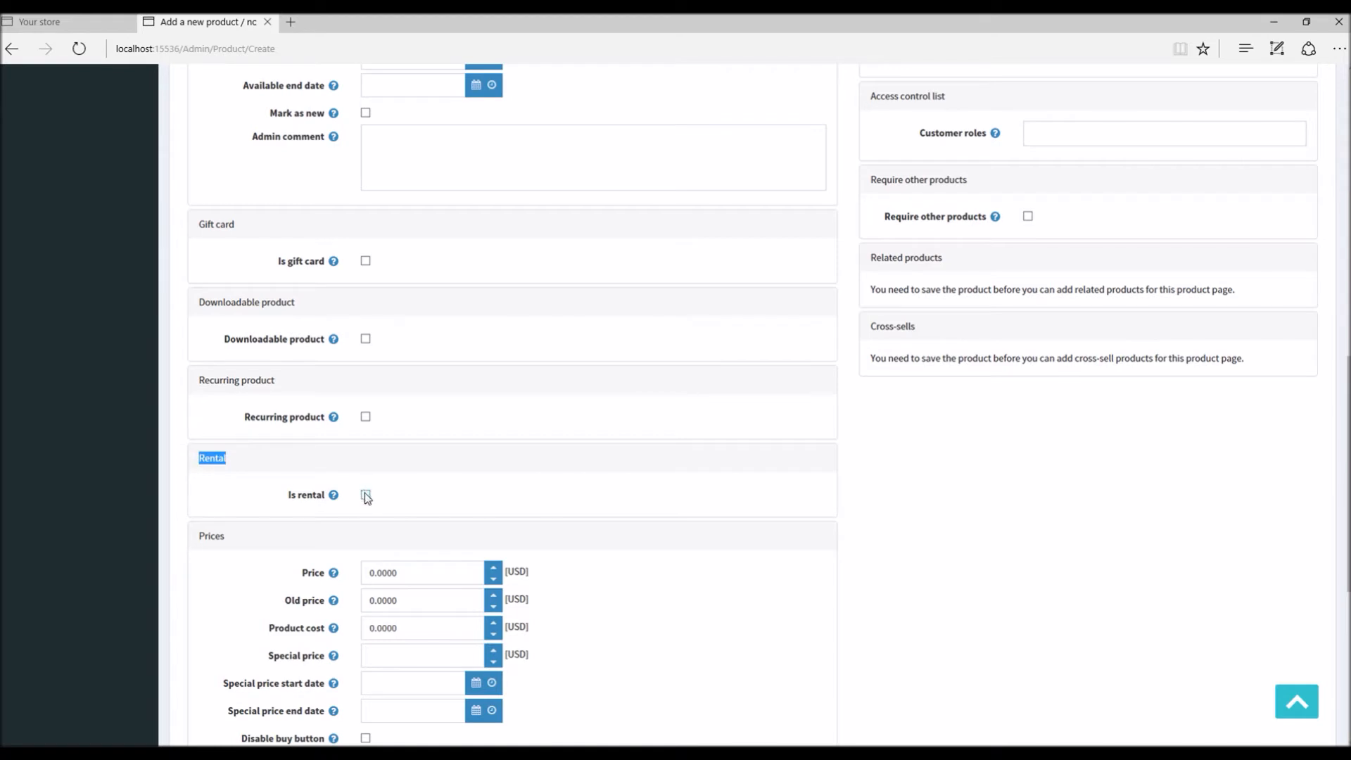
{"action": "left_click", "coordinate": [365, 494]}
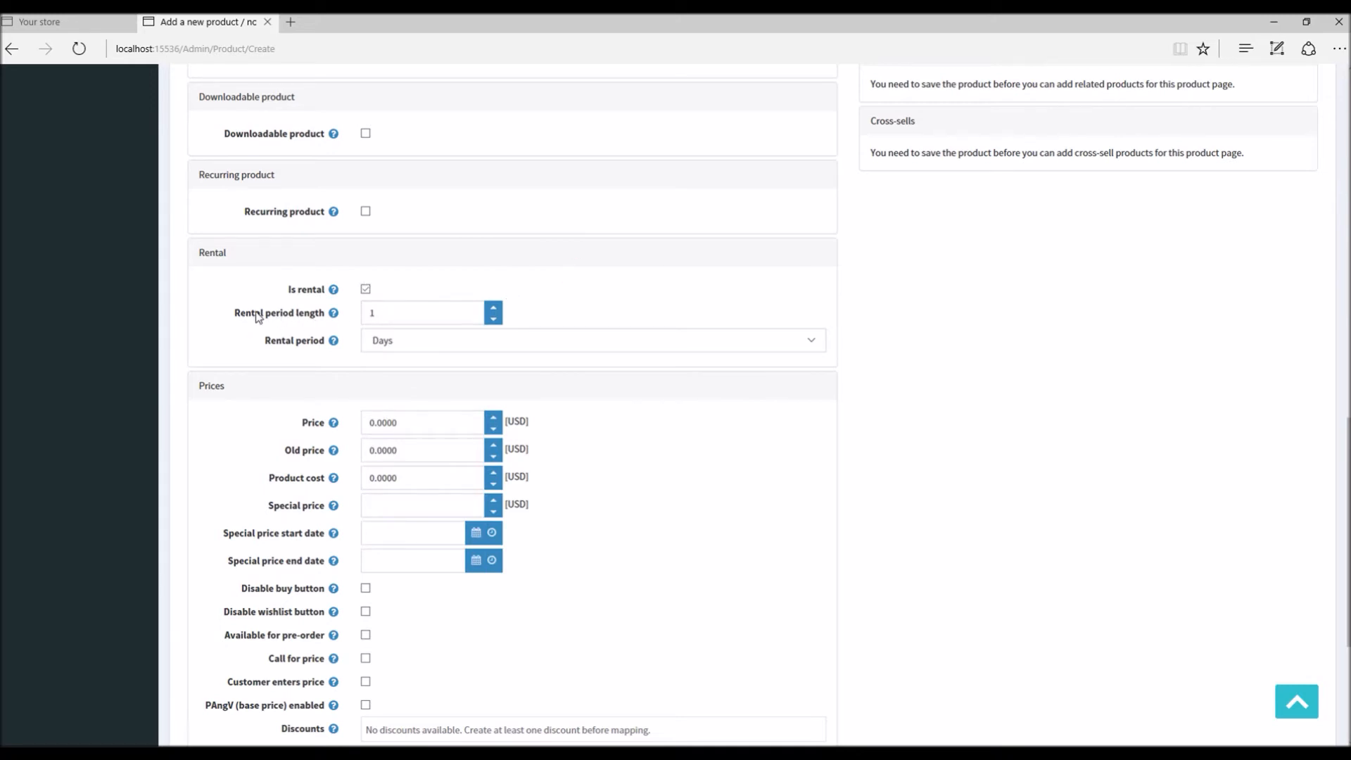
{"action": "mouse_move", "coordinate": [423, 352]}
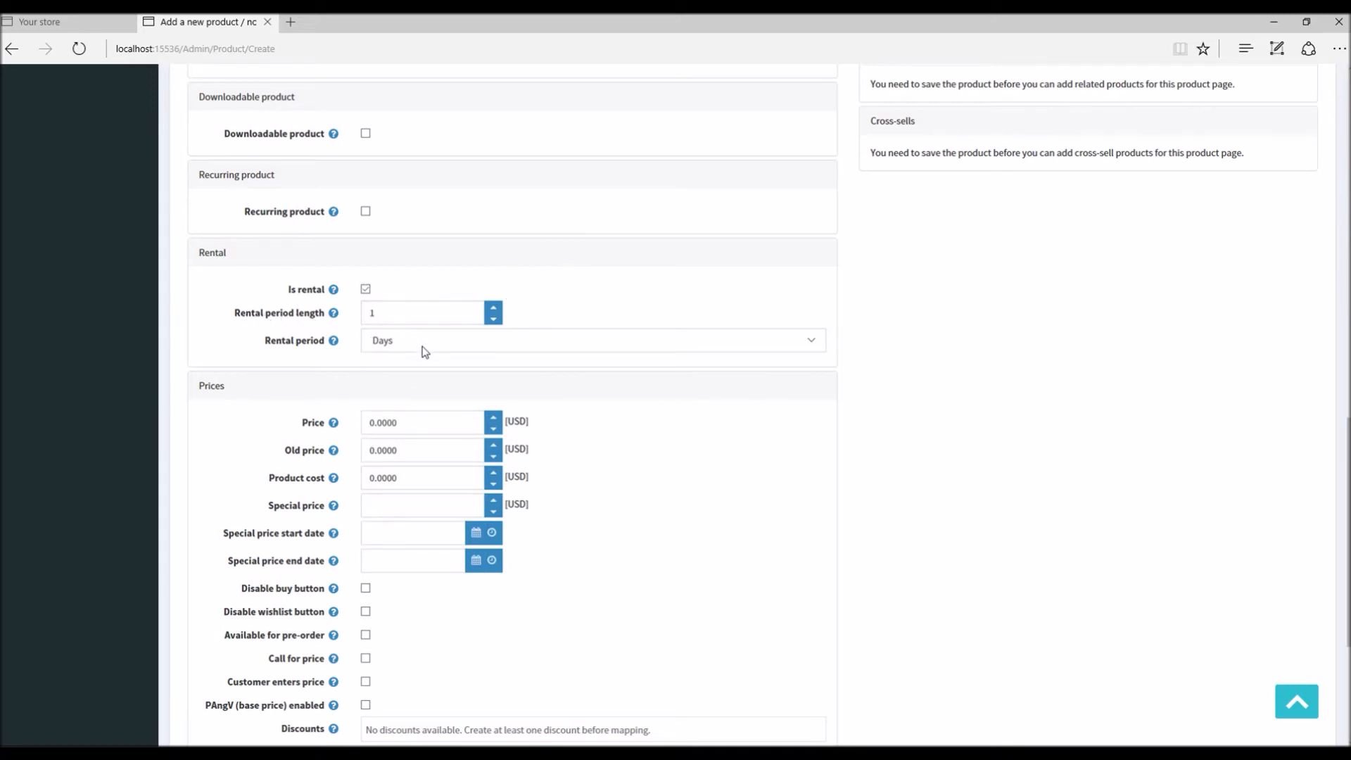
{"action": "left_click", "coordinate": [591, 339]}
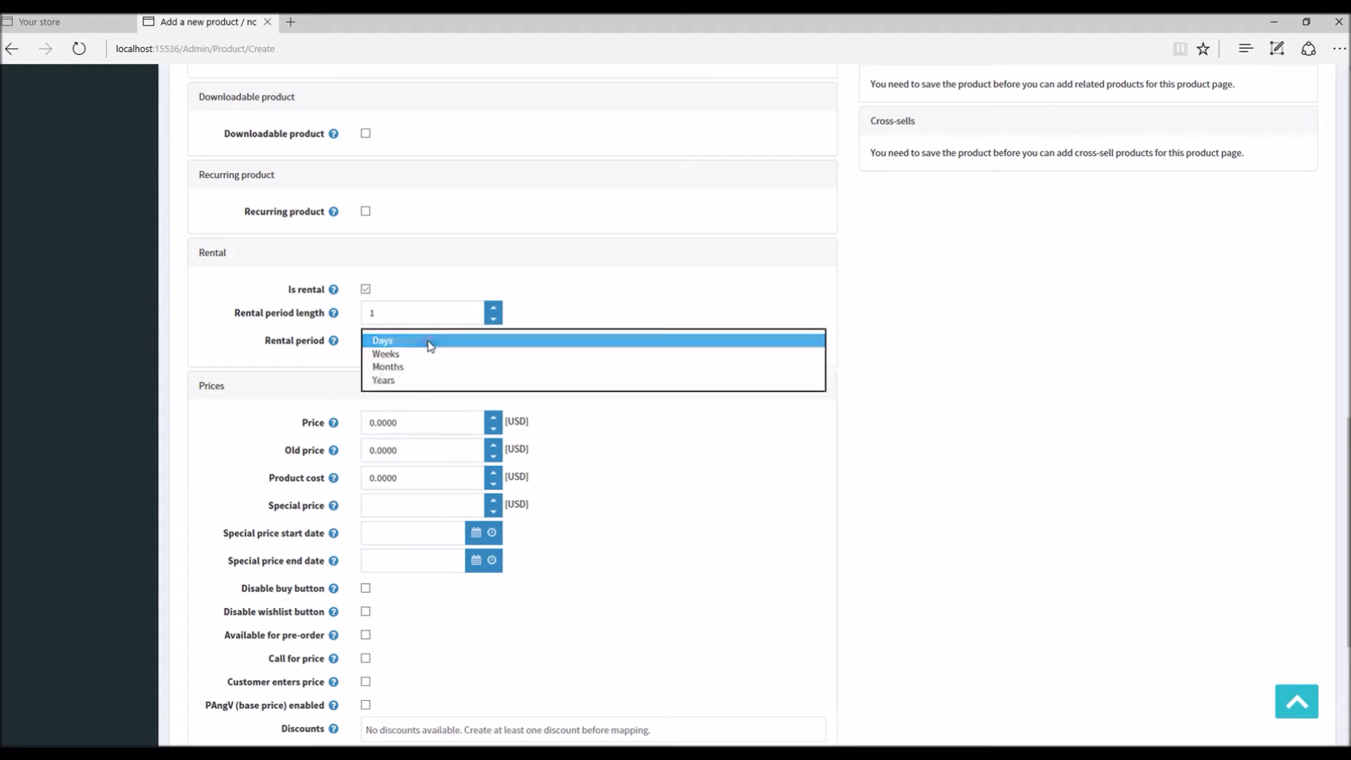
{"action": "mouse_move", "coordinate": [420, 361]}
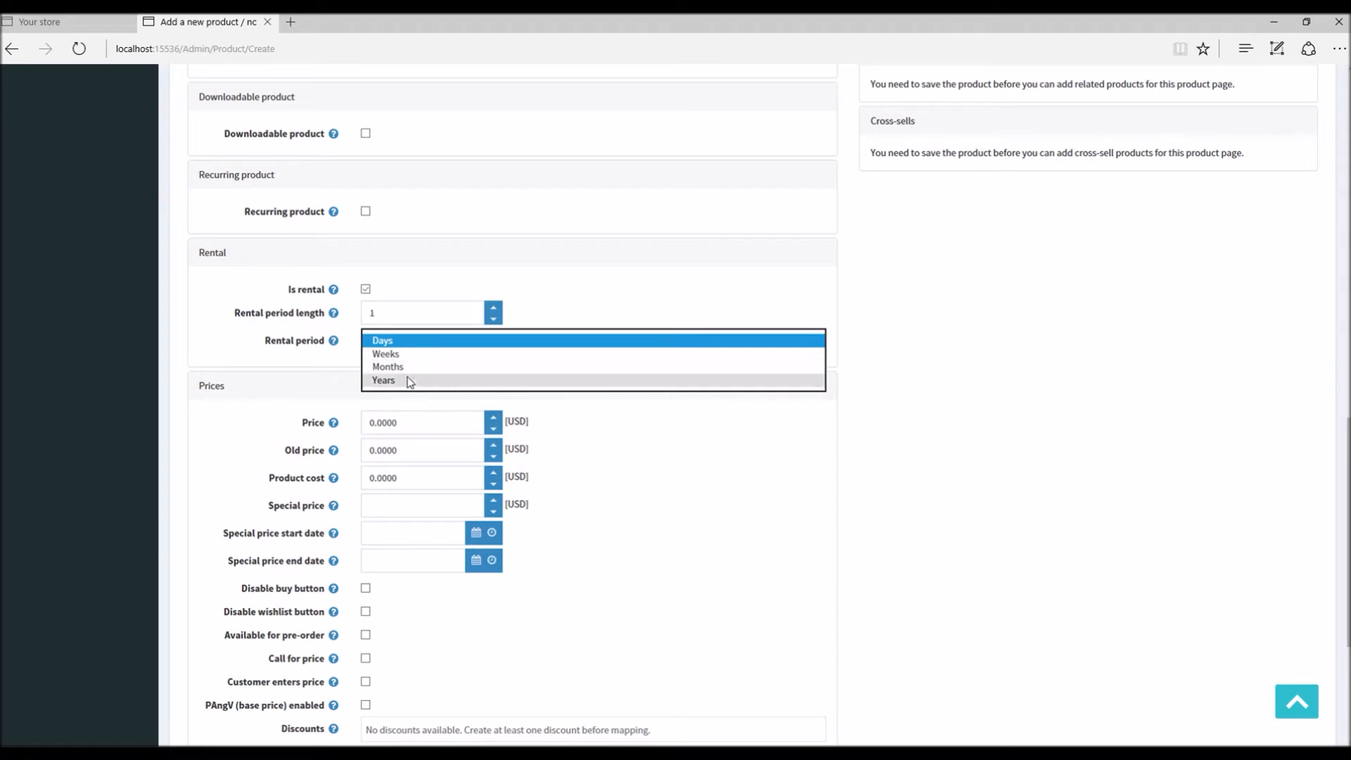
{"action": "mouse_move", "coordinate": [384, 342]}
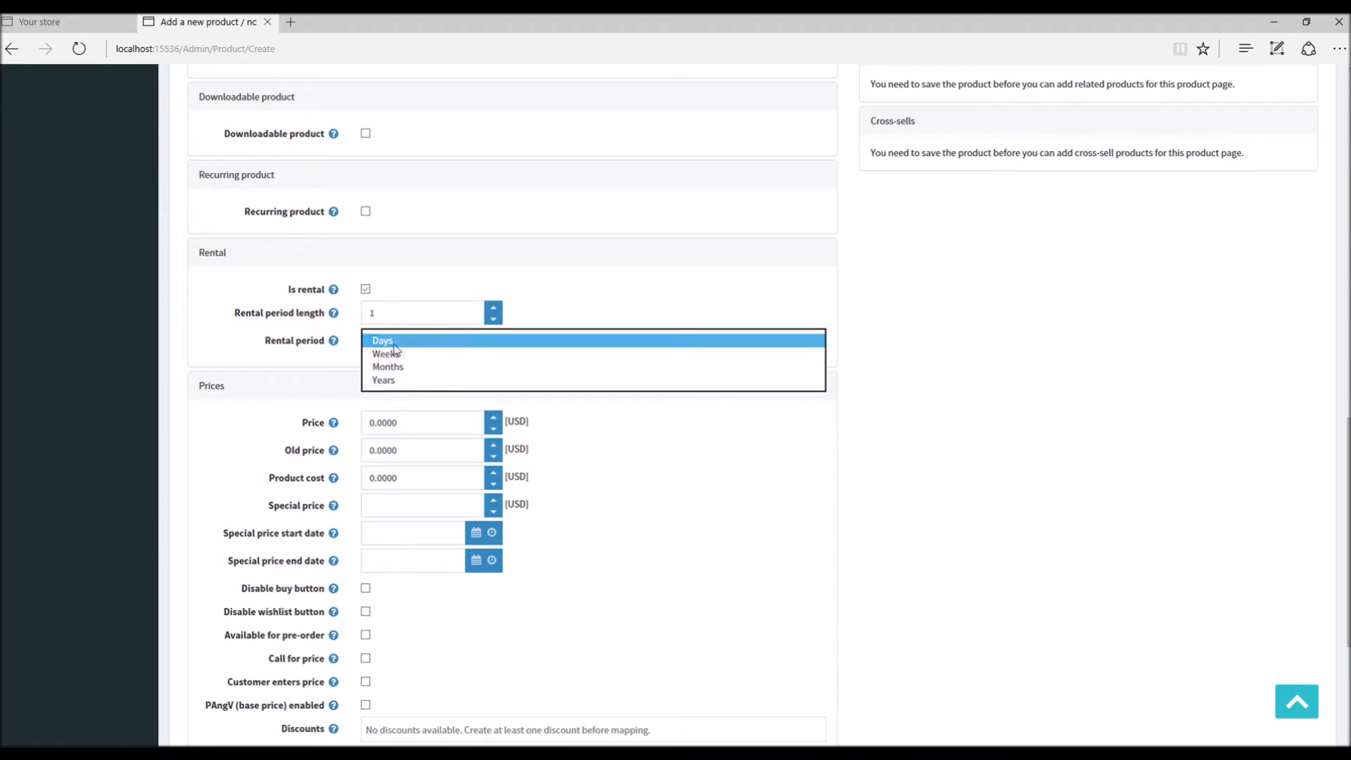
{"action": "left_click", "coordinate": [383, 339]}
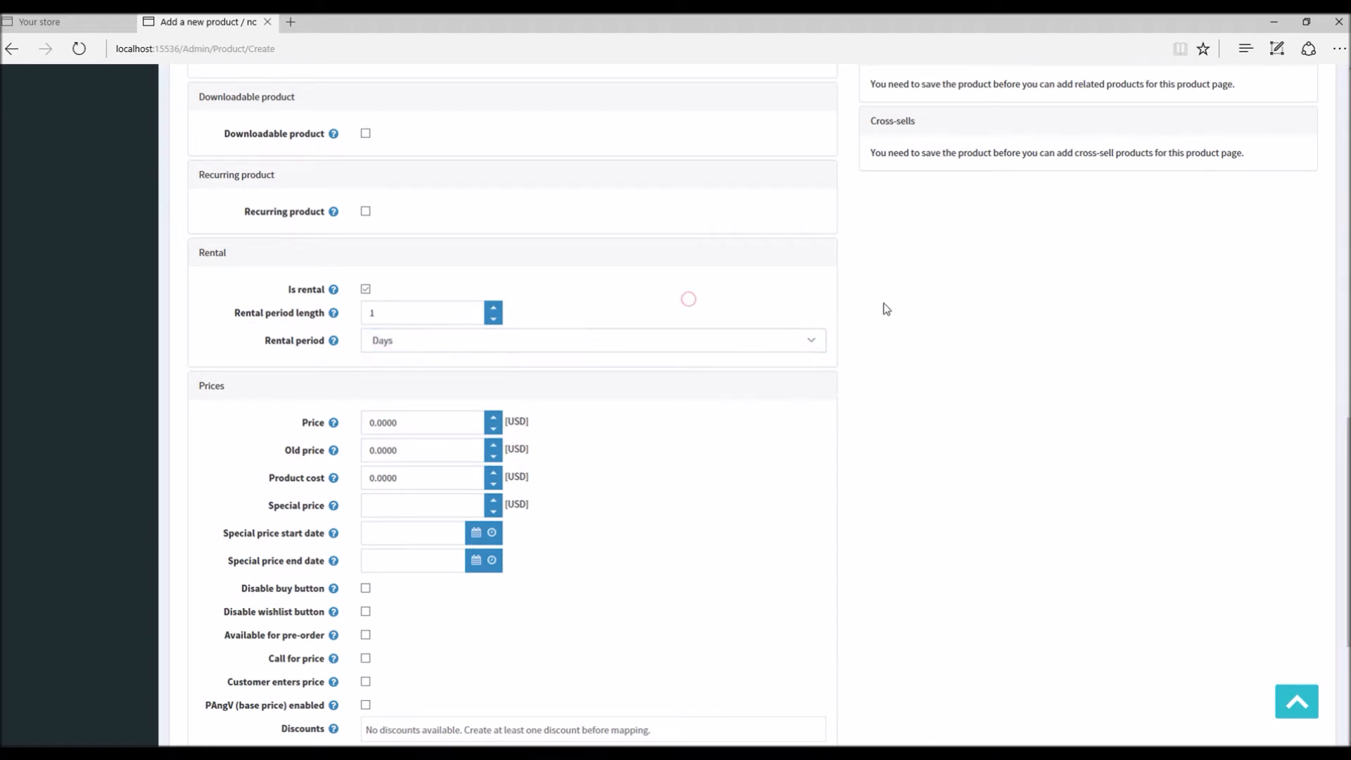
Save the product and continue editing in its Pictures section
{"action": "scroll", "scroll_direction": "up", "scroll_amount": 3}
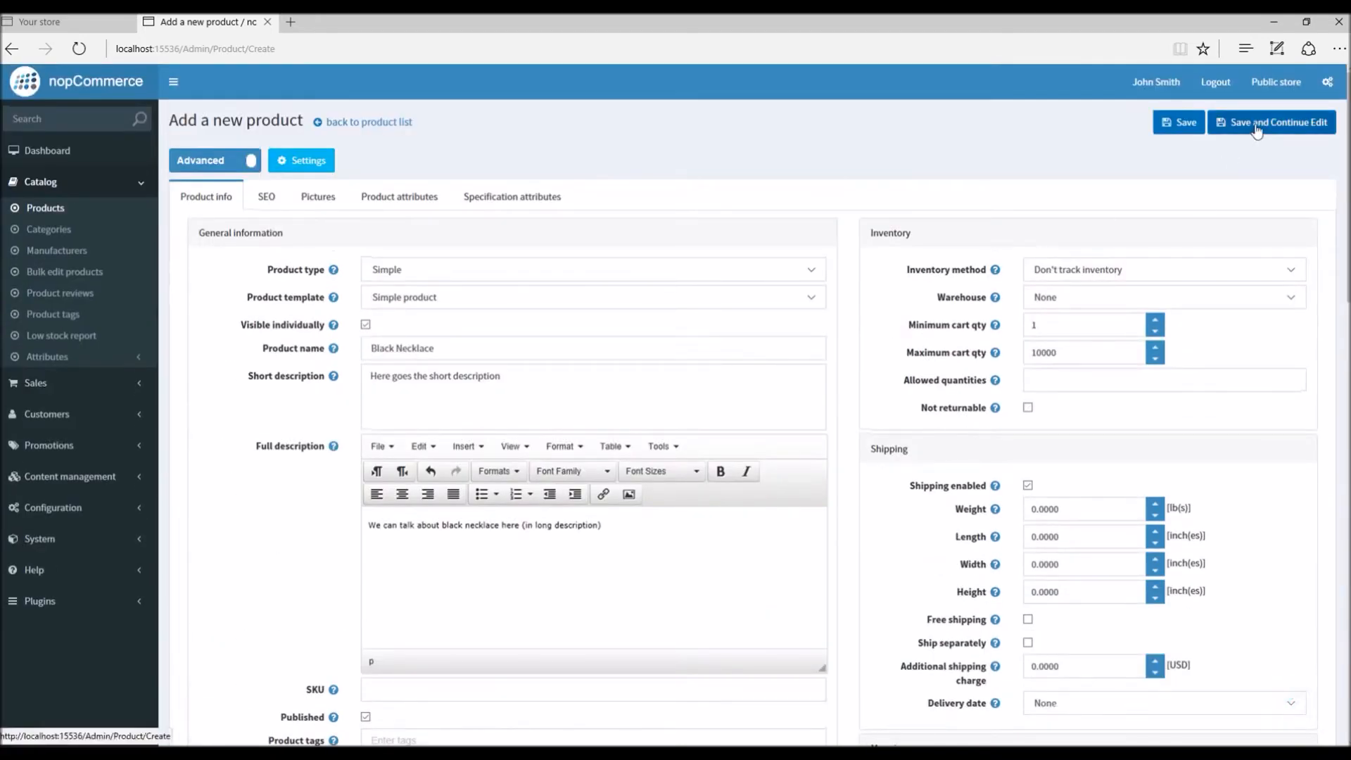
{"action": "left_click", "coordinate": [1270, 122]}
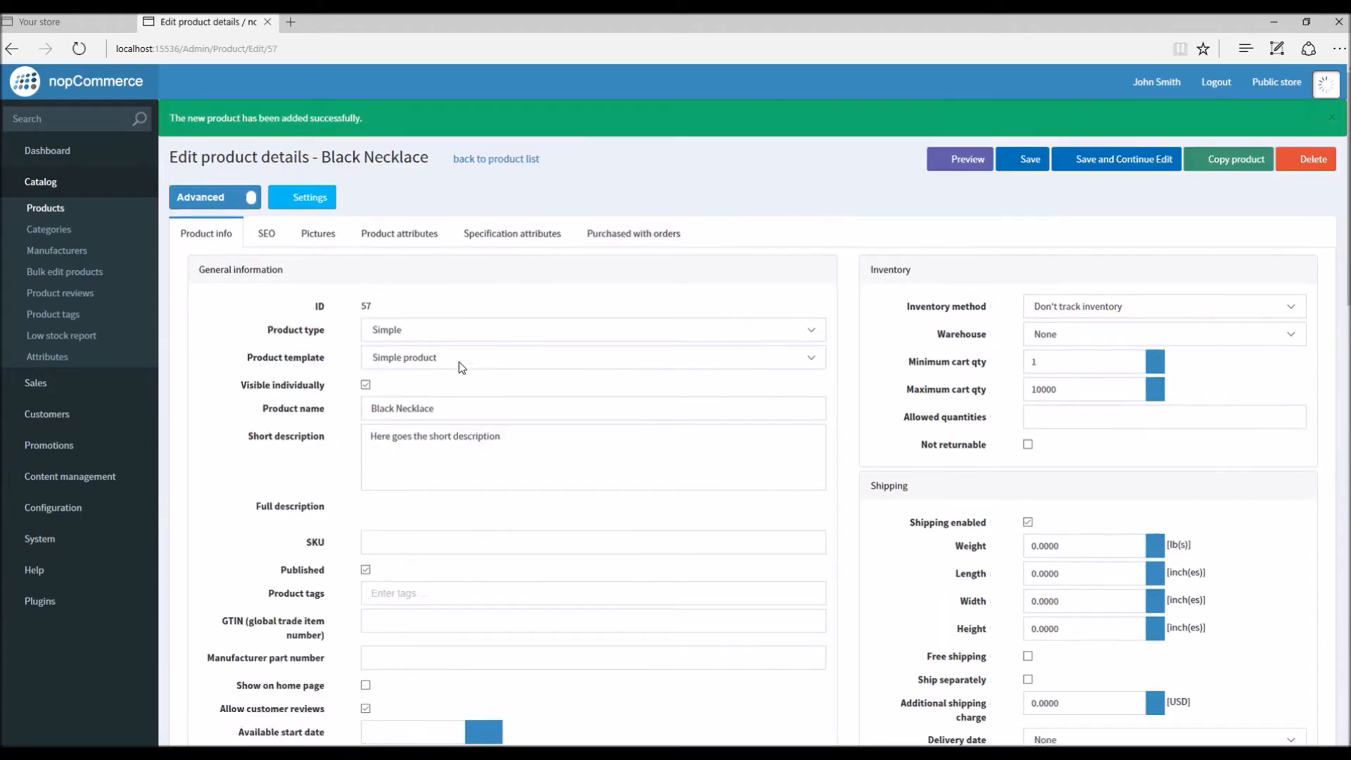
{"action": "left_click", "coordinate": [317, 234]}
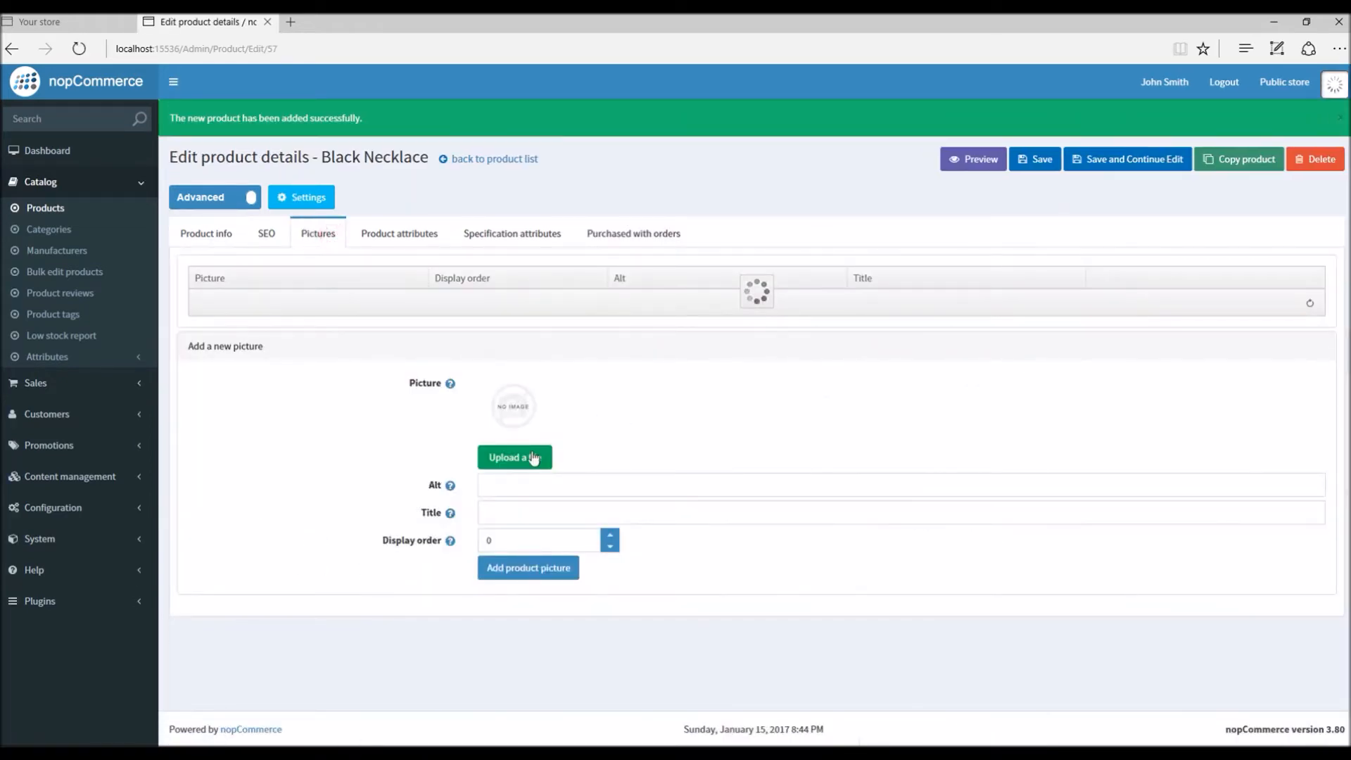
Upload the necklace photo as the product picture and save the product
{"action": "left_click", "coordinate": [514, 457]}
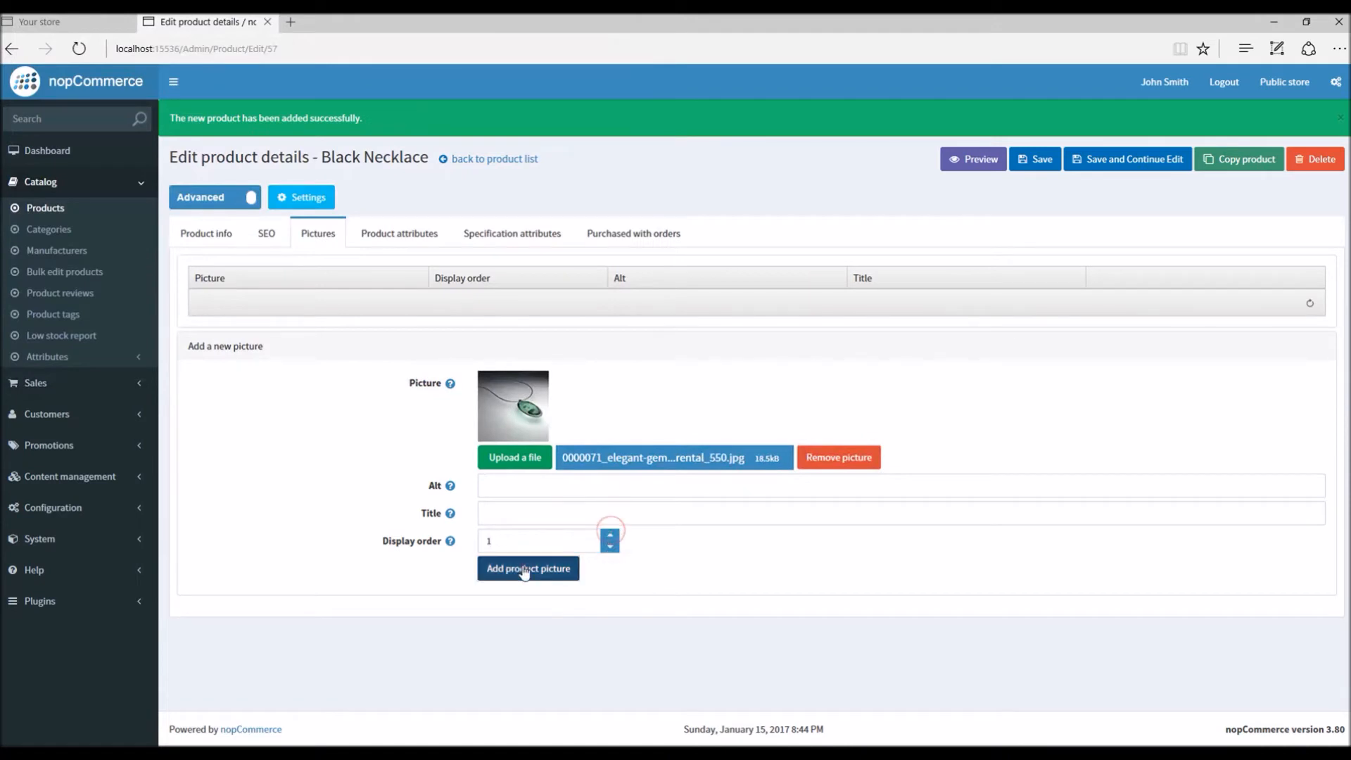
{"action": "left_click", "coordinate": [526, 568]}
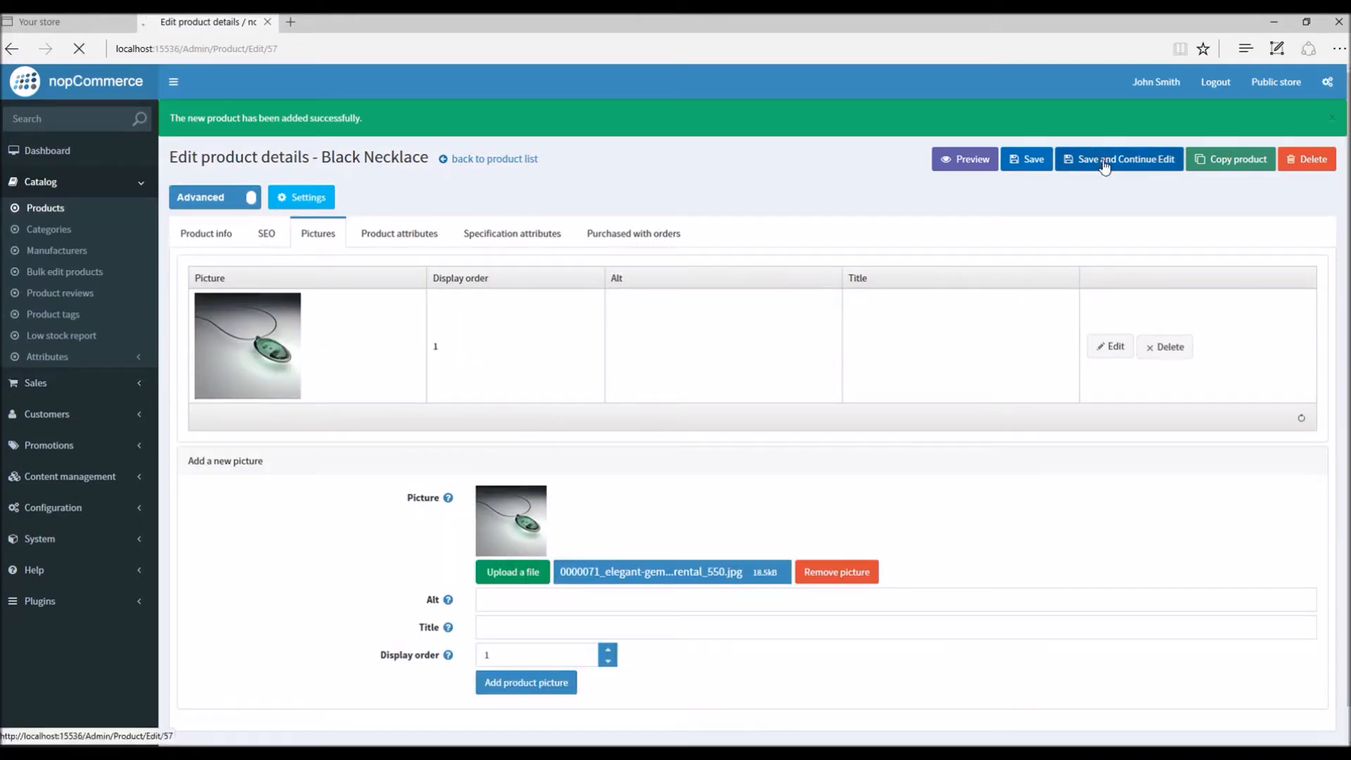
{"action": "left_click", "coordinate": [1120, 158]}
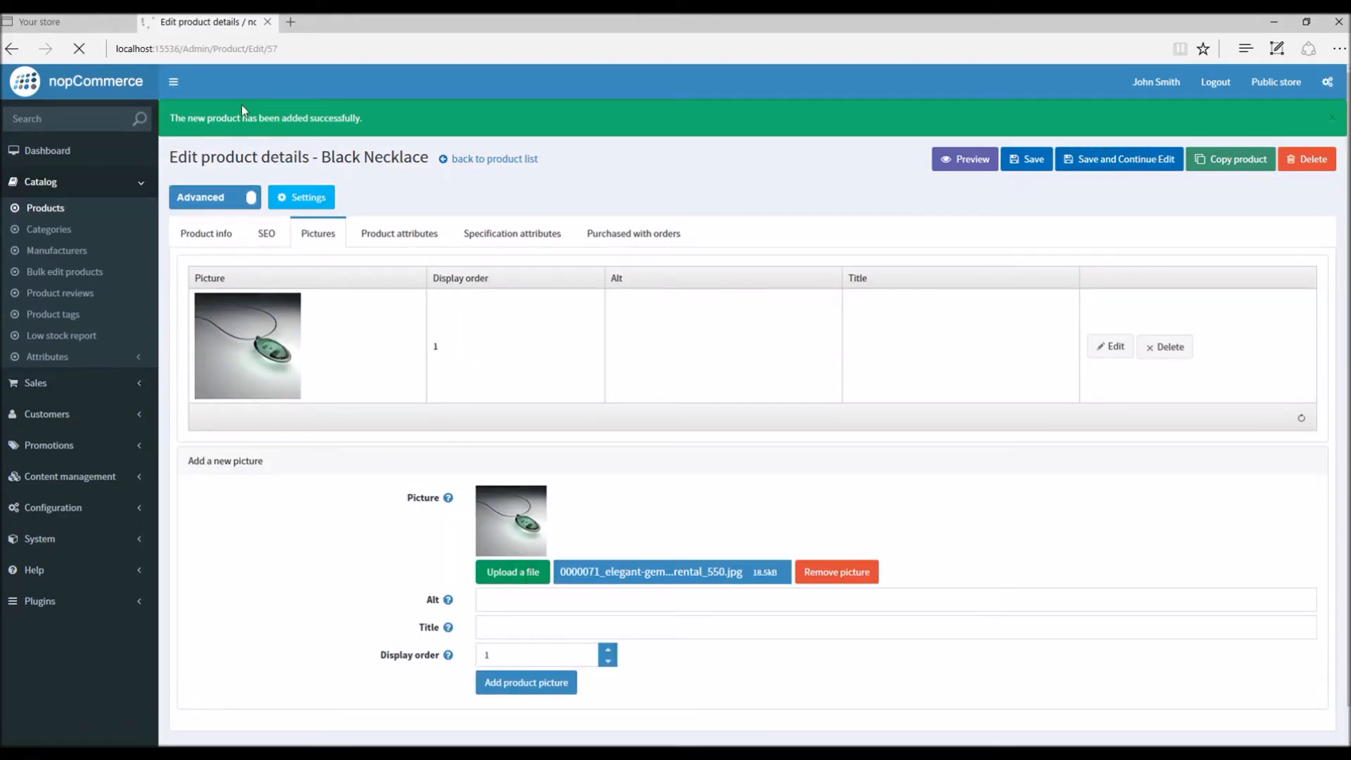
{"action": "left_click", "coordinate": [525, 682]}
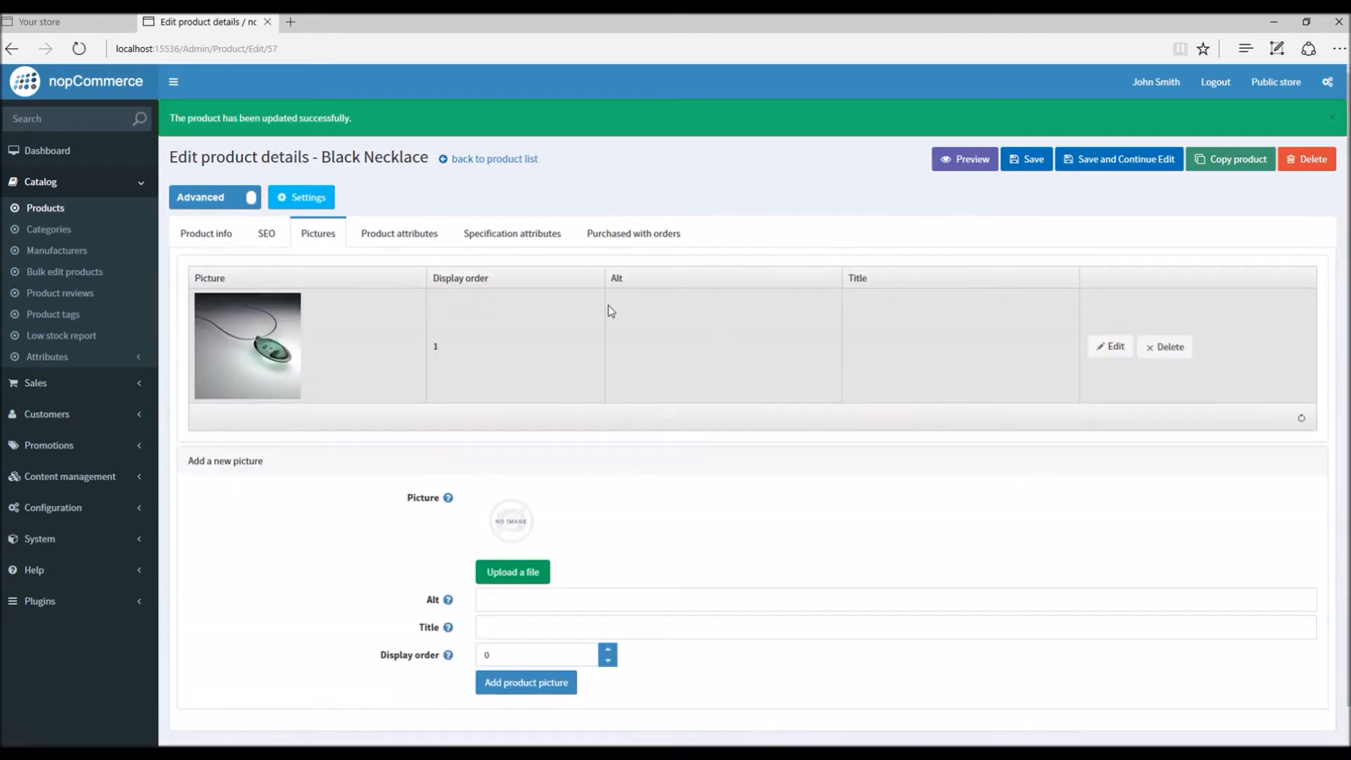
{"action": "mouse_move", "coordinate": [205, 233]}
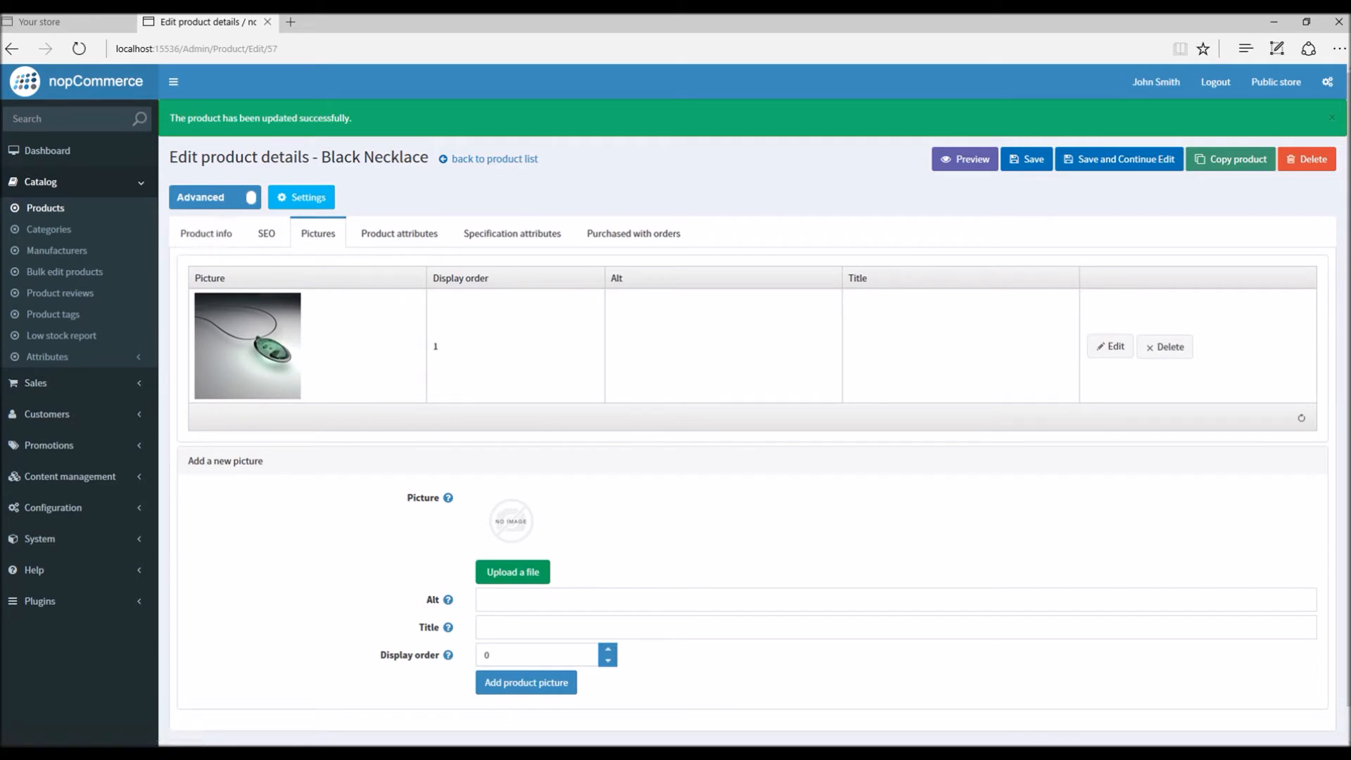
Search the store for 'black' to open Black Necklace, and open HTC One M8
{"action": "left_click", "coordinate": [61, 22]}
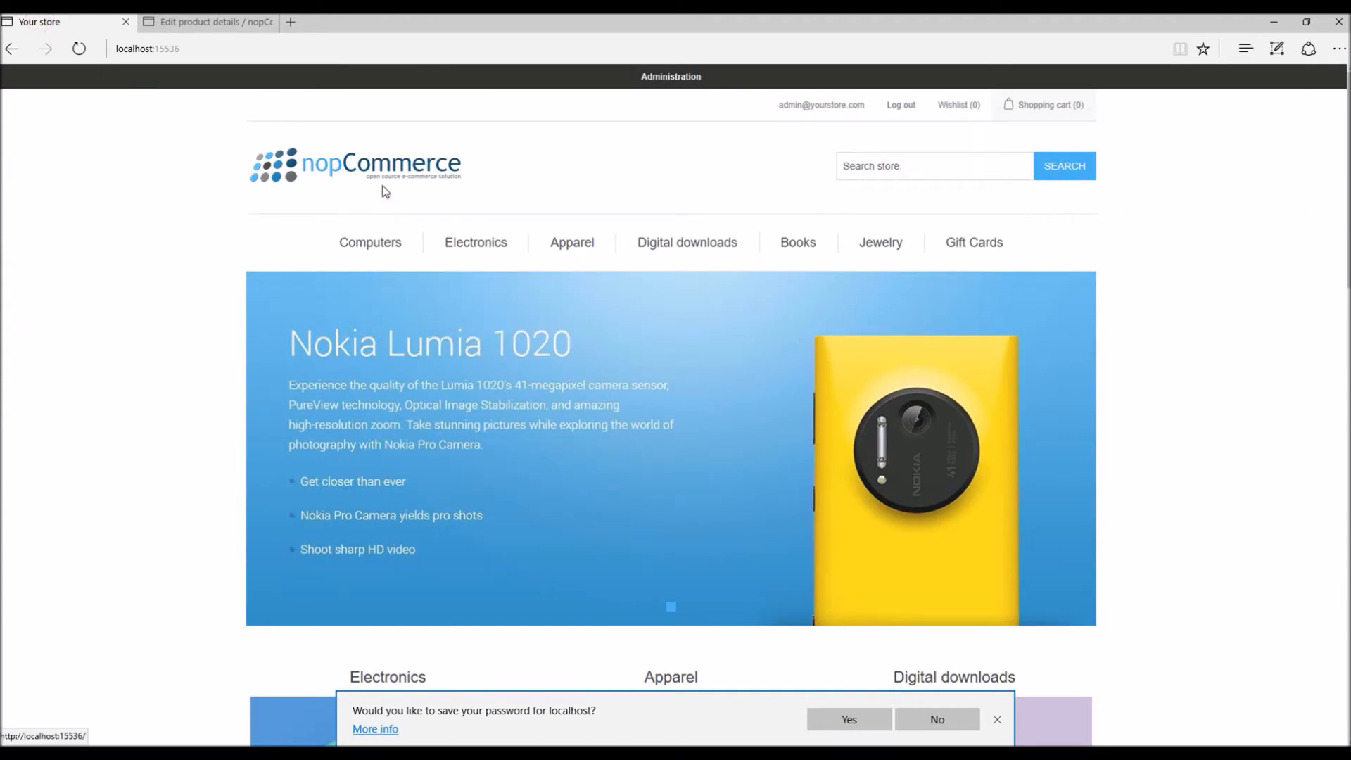
{"action": "type", "text": "b"}
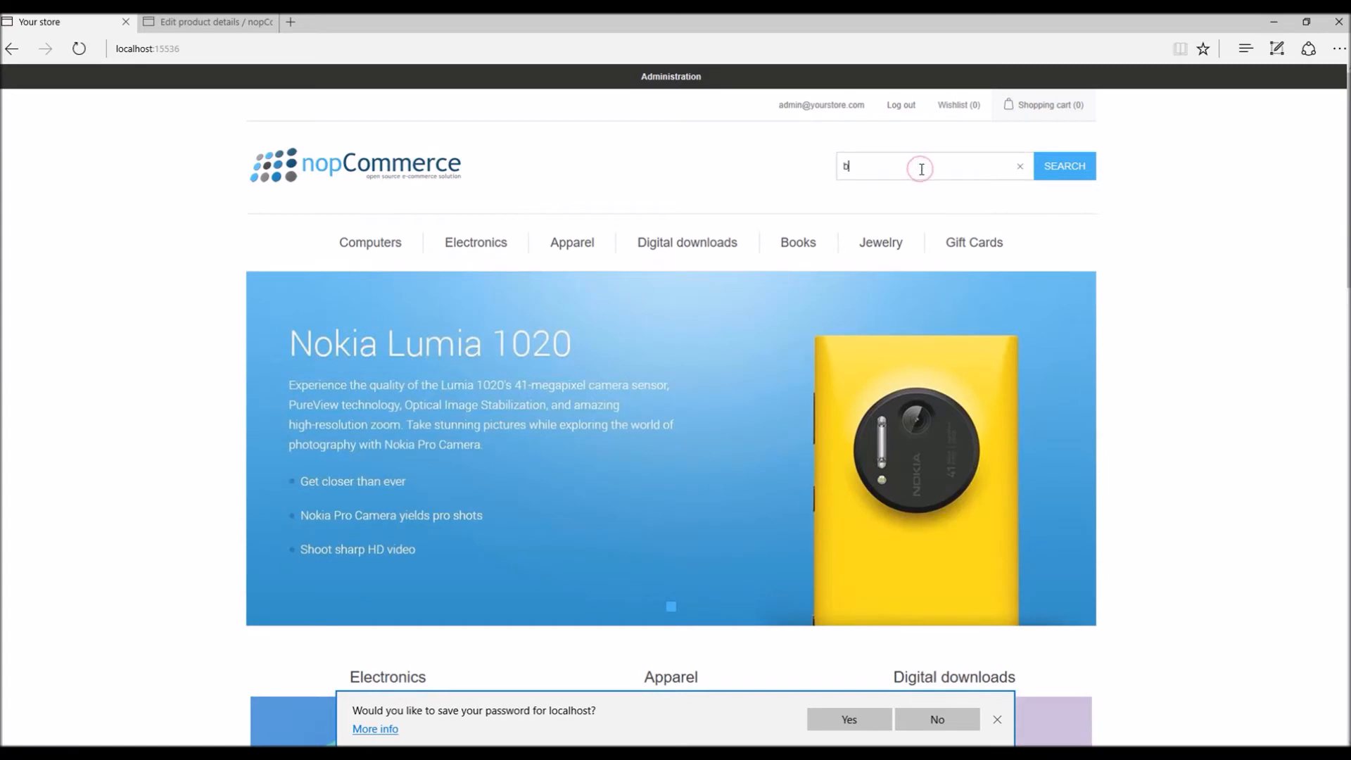
{"action": "type", "text": "lack"}
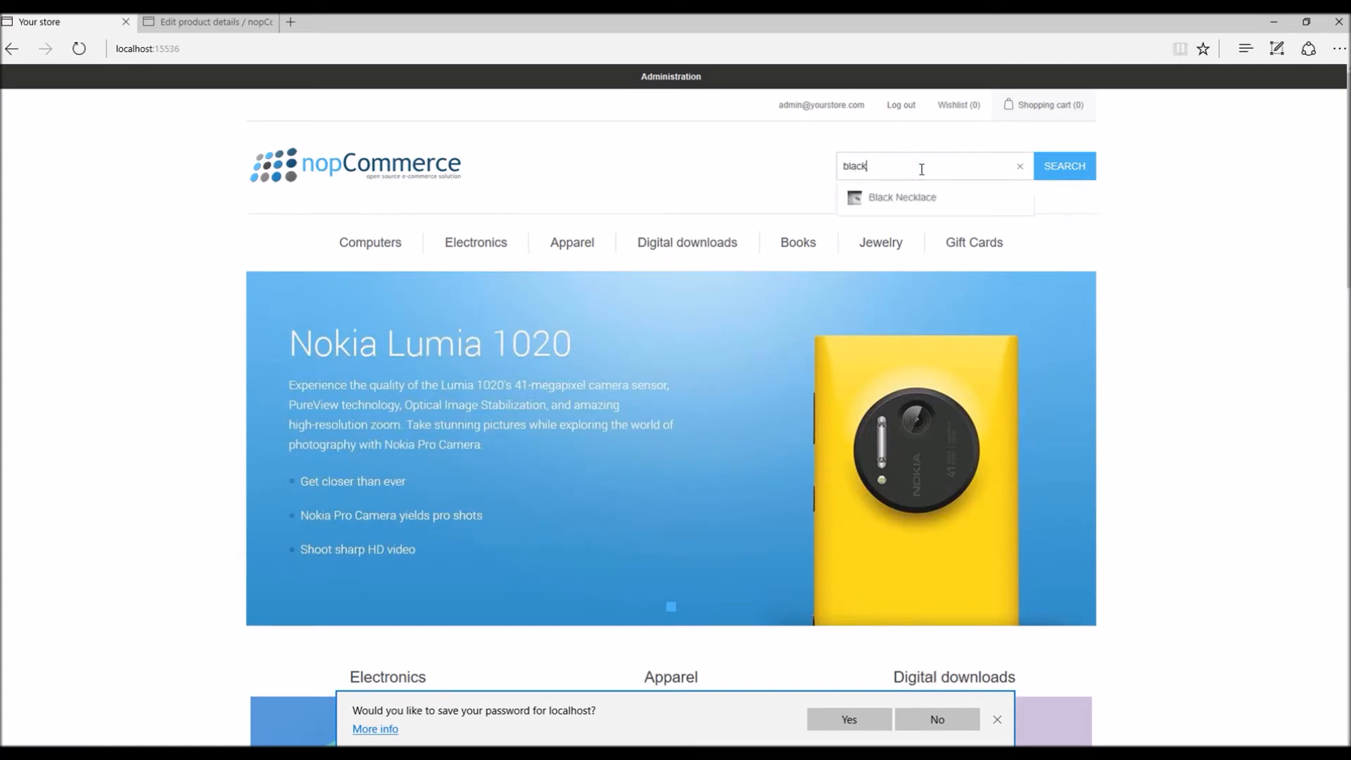
{"action": "left_click", "coordinate": [901, 196]}
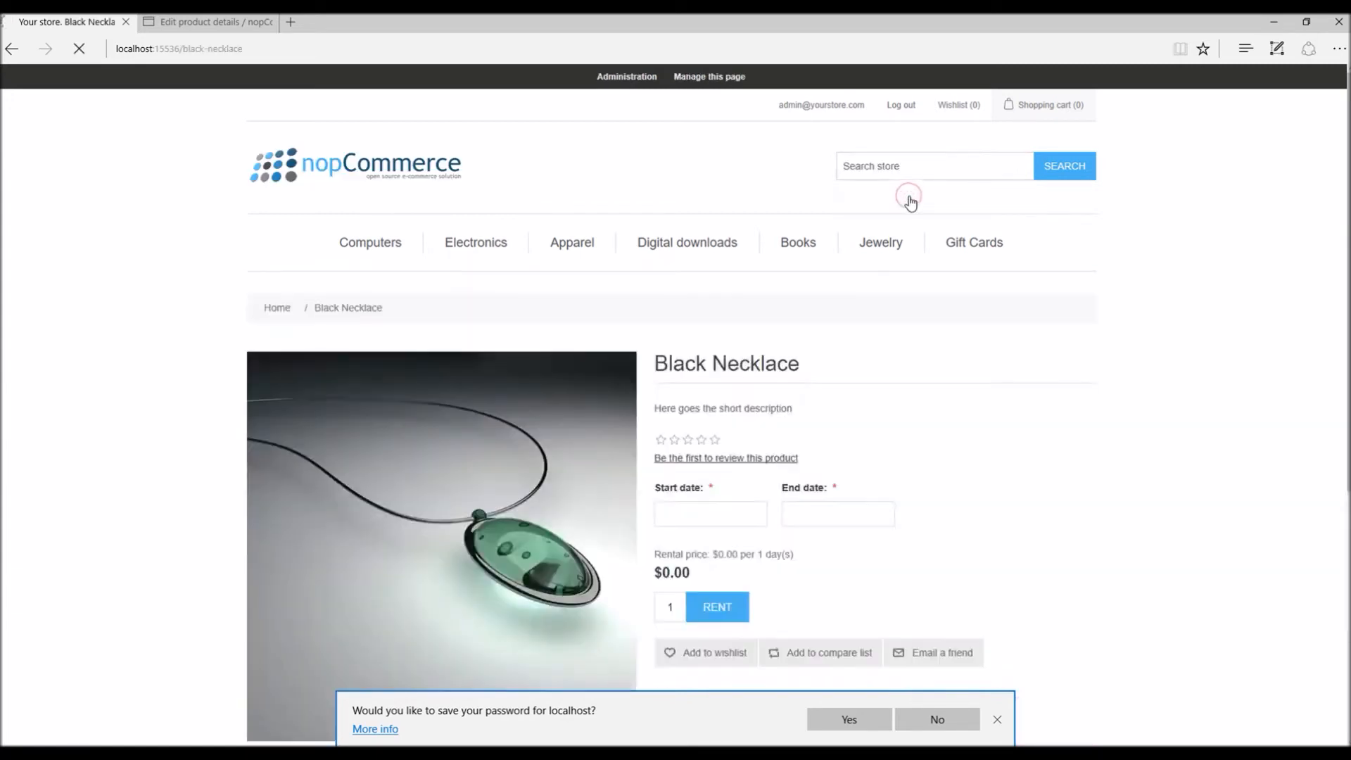
{"action": "scroll", "scroll_direction": "down", "scroll_amount": 3}
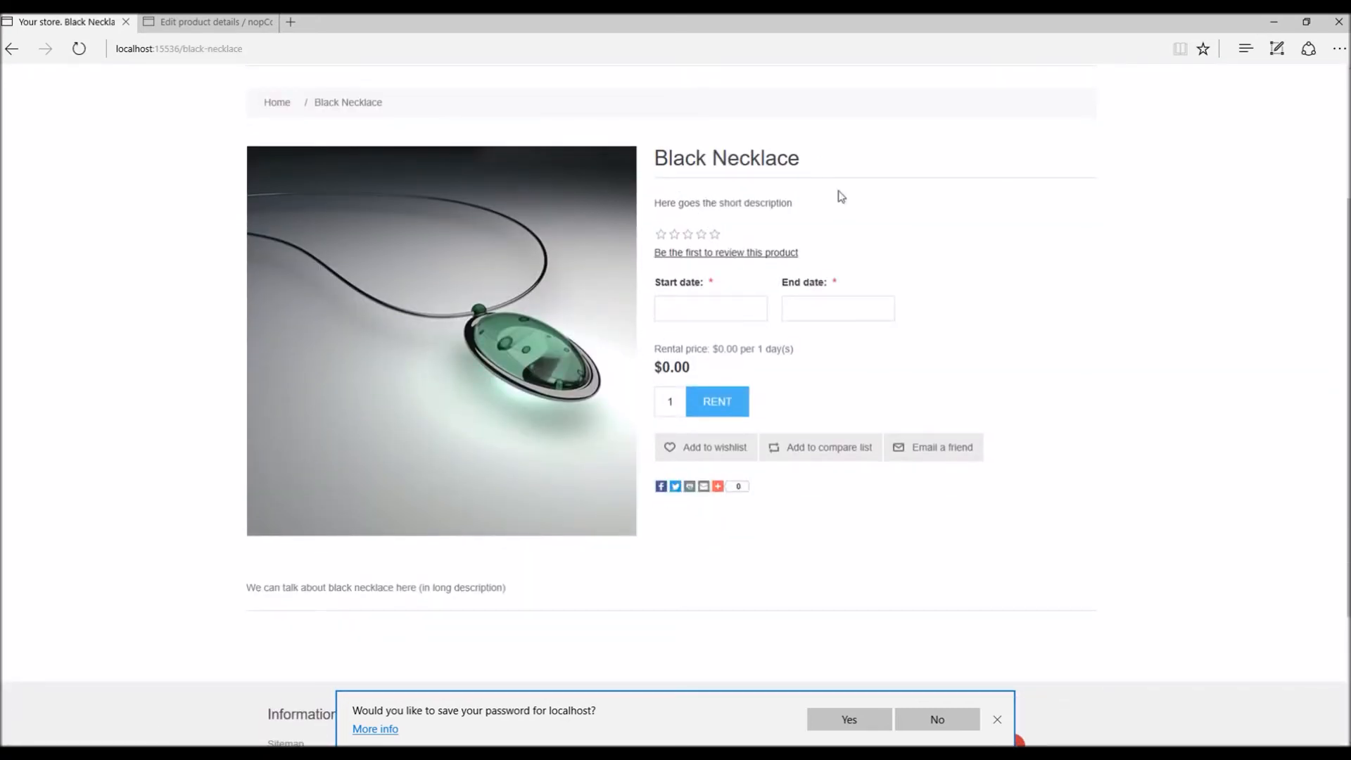
{"action": "mouse_move", "coordinate": [732, 292]}
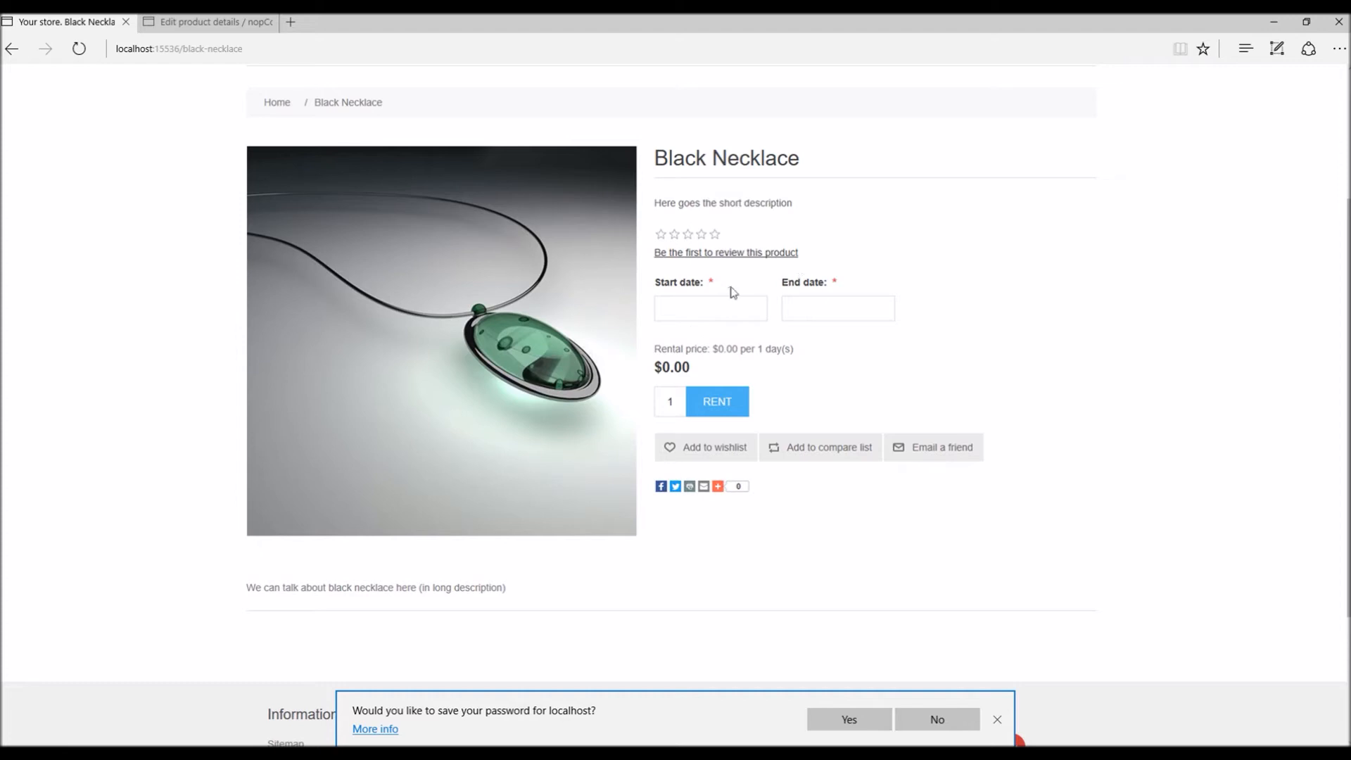
{"action": "left_click", "coordinate": [835, 307]}
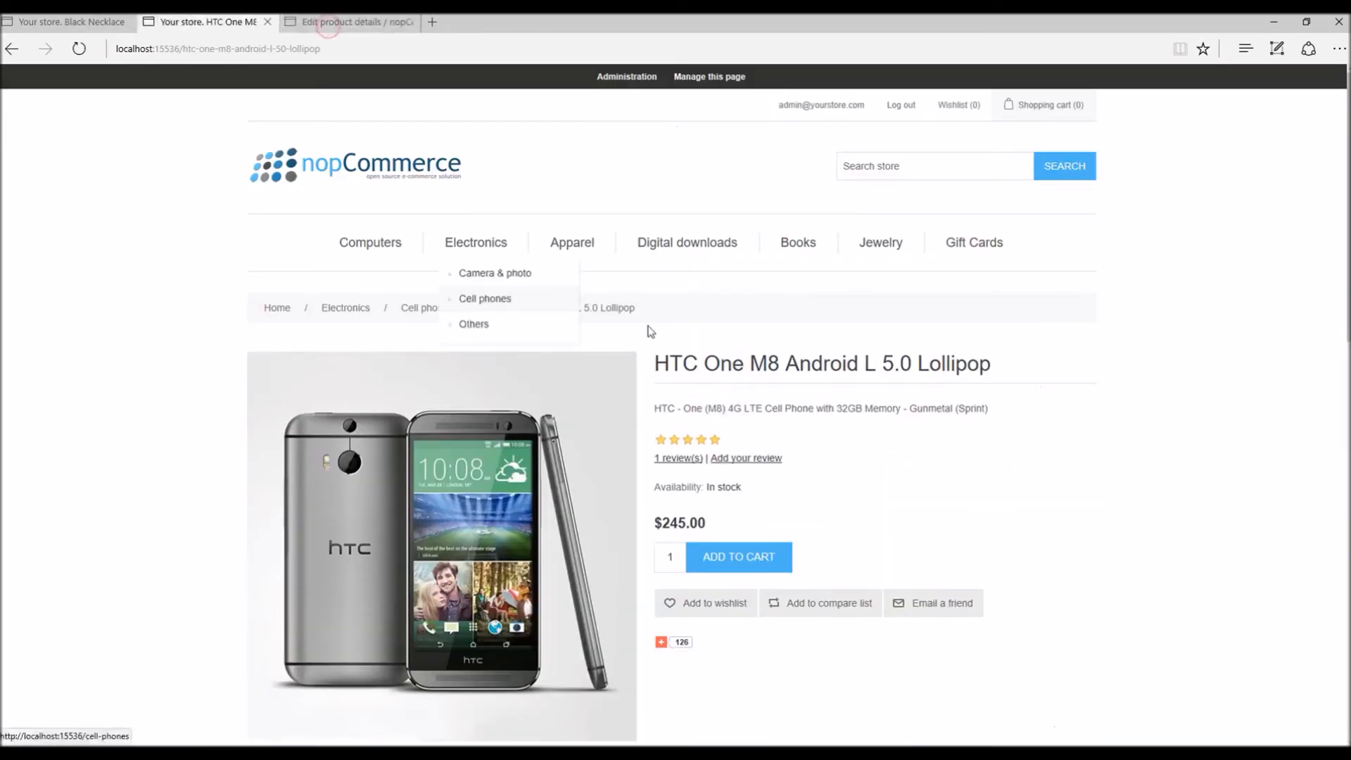
Open and dismiss the Black Necklace start date calendar, leaving both dates empty
{"action": "scroll", "scroll_direction": "down", "scroll_amount": 3}
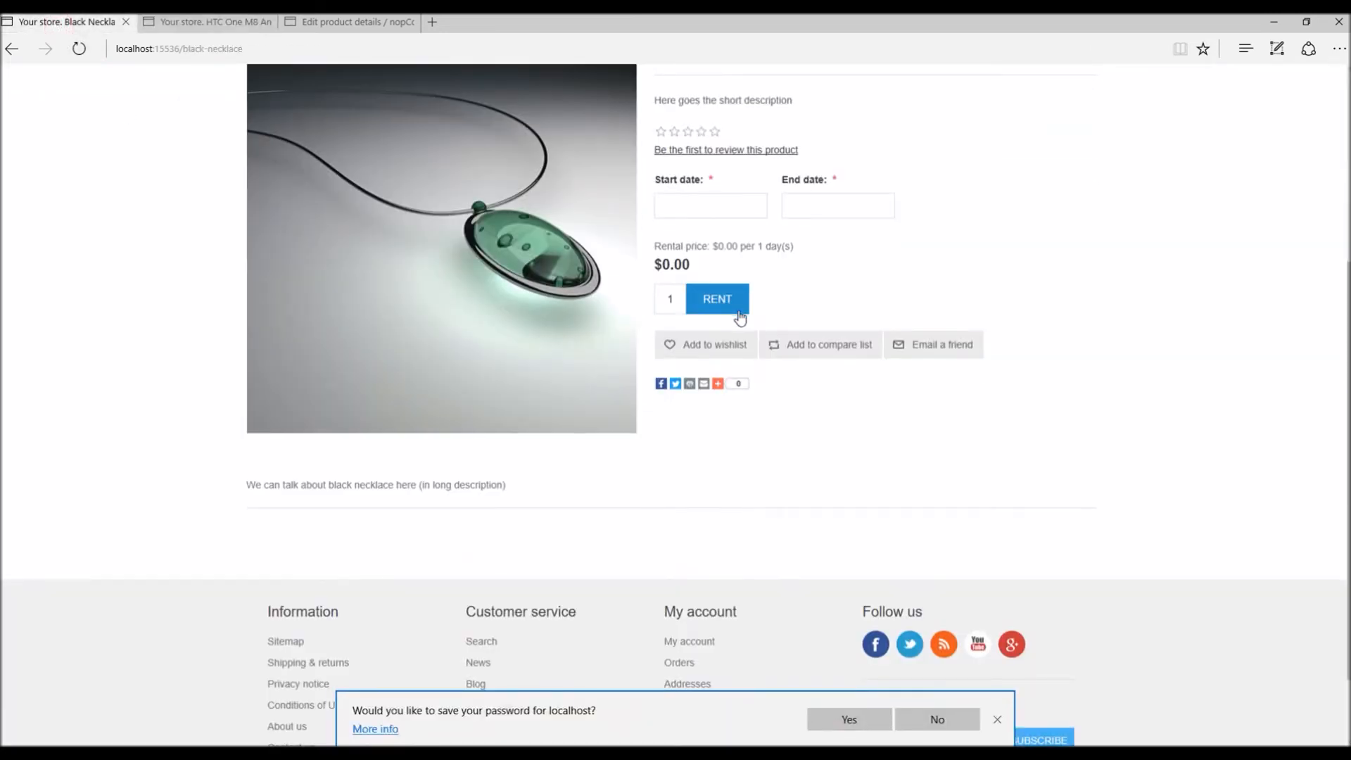
{"action": "left_click", "coordinate": [710, 205]}
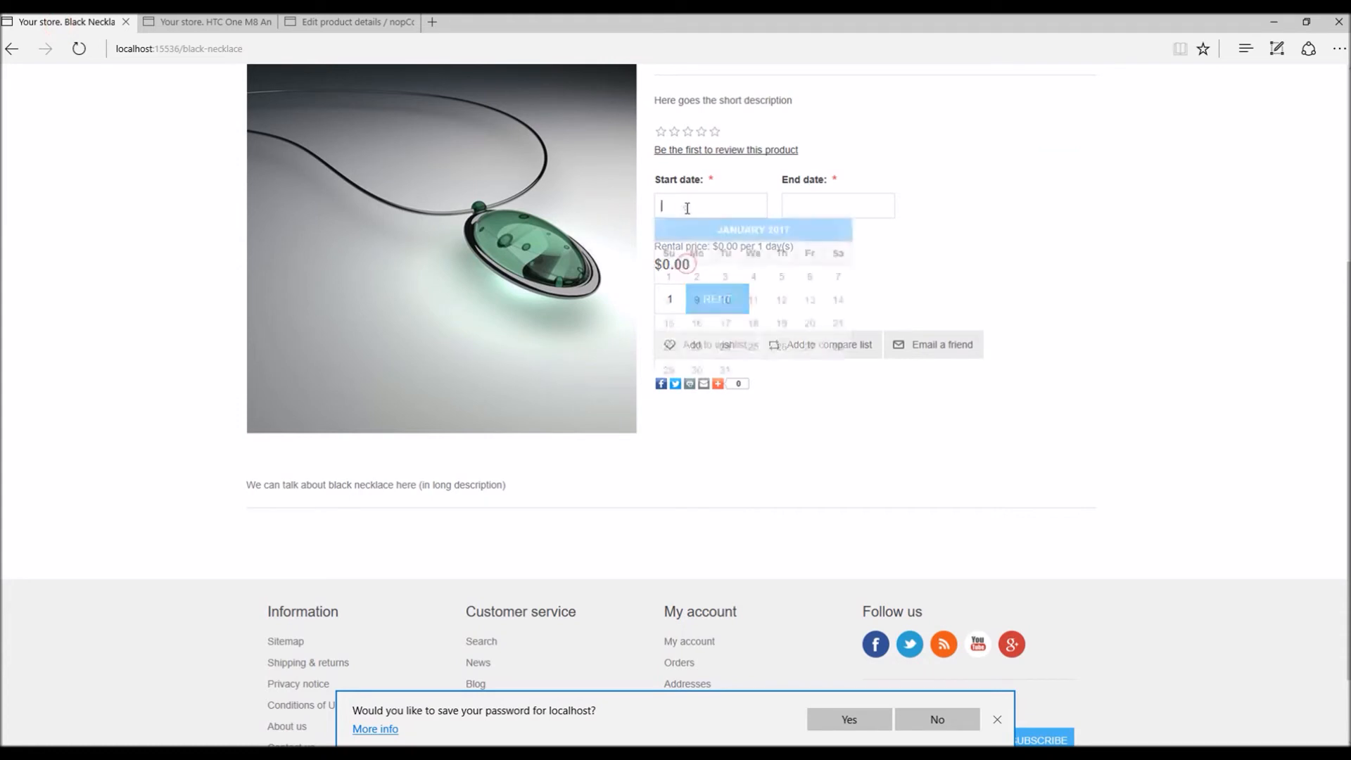
{"action": "left_click", "coordinate": [623, 261]}
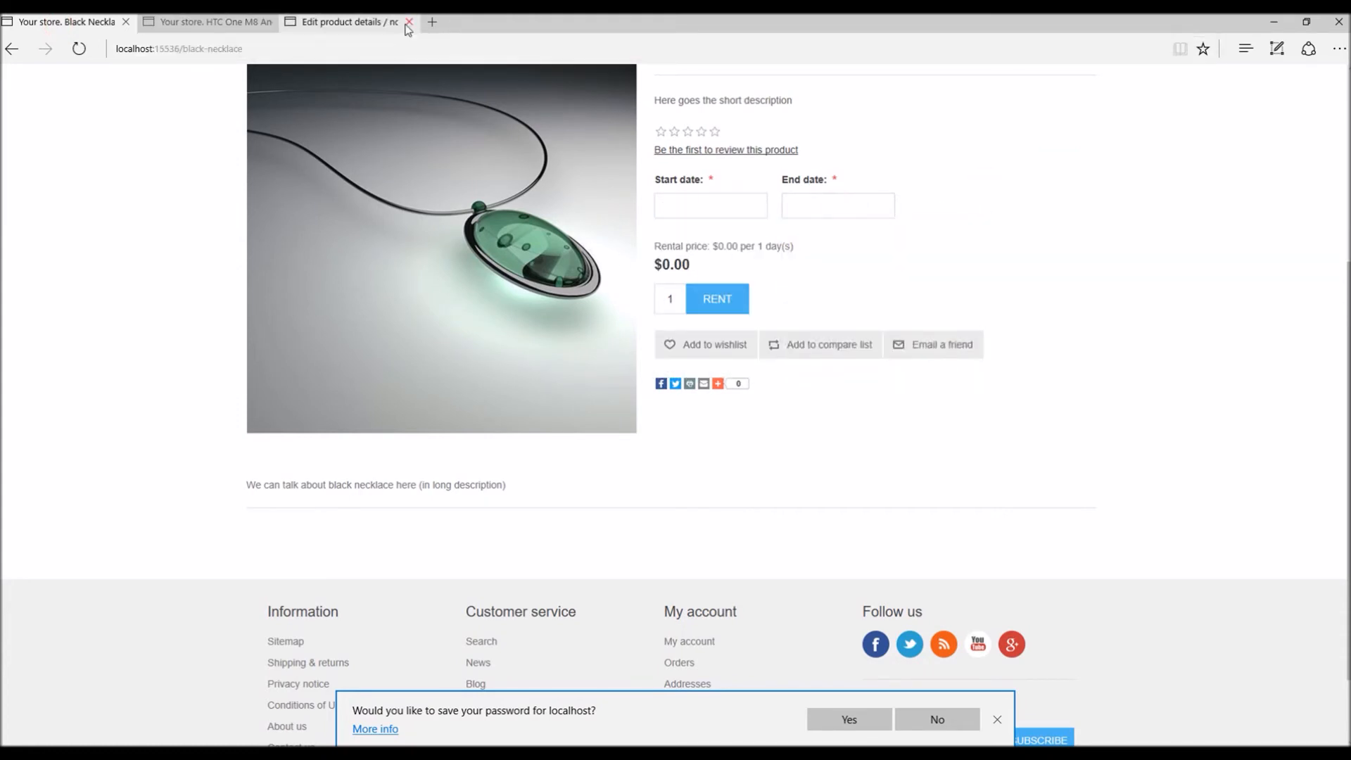
Change Black Necklace's price from 0 to 25 USD and save
{"action": "left_click", "coordinate": [344, 22]}
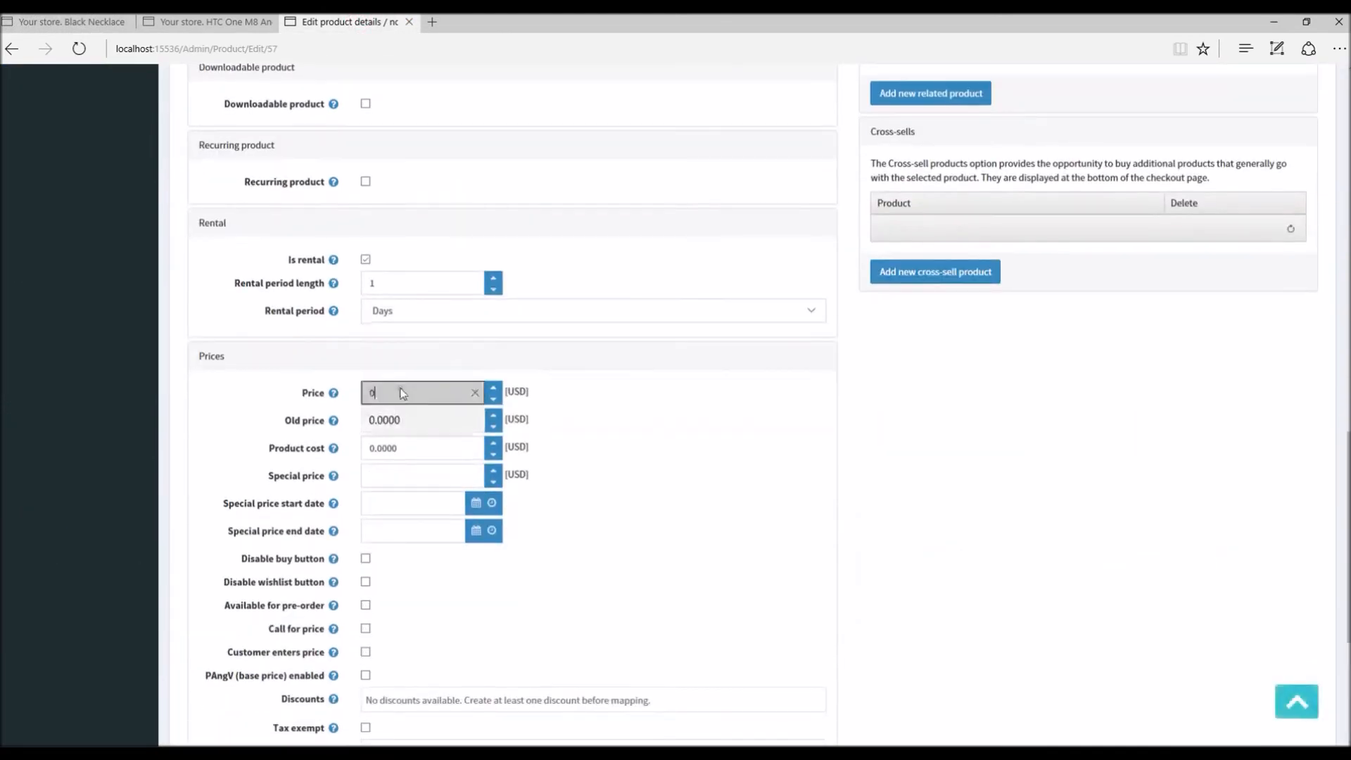
{"action": "left_click", "coordinate": [422, 392]}
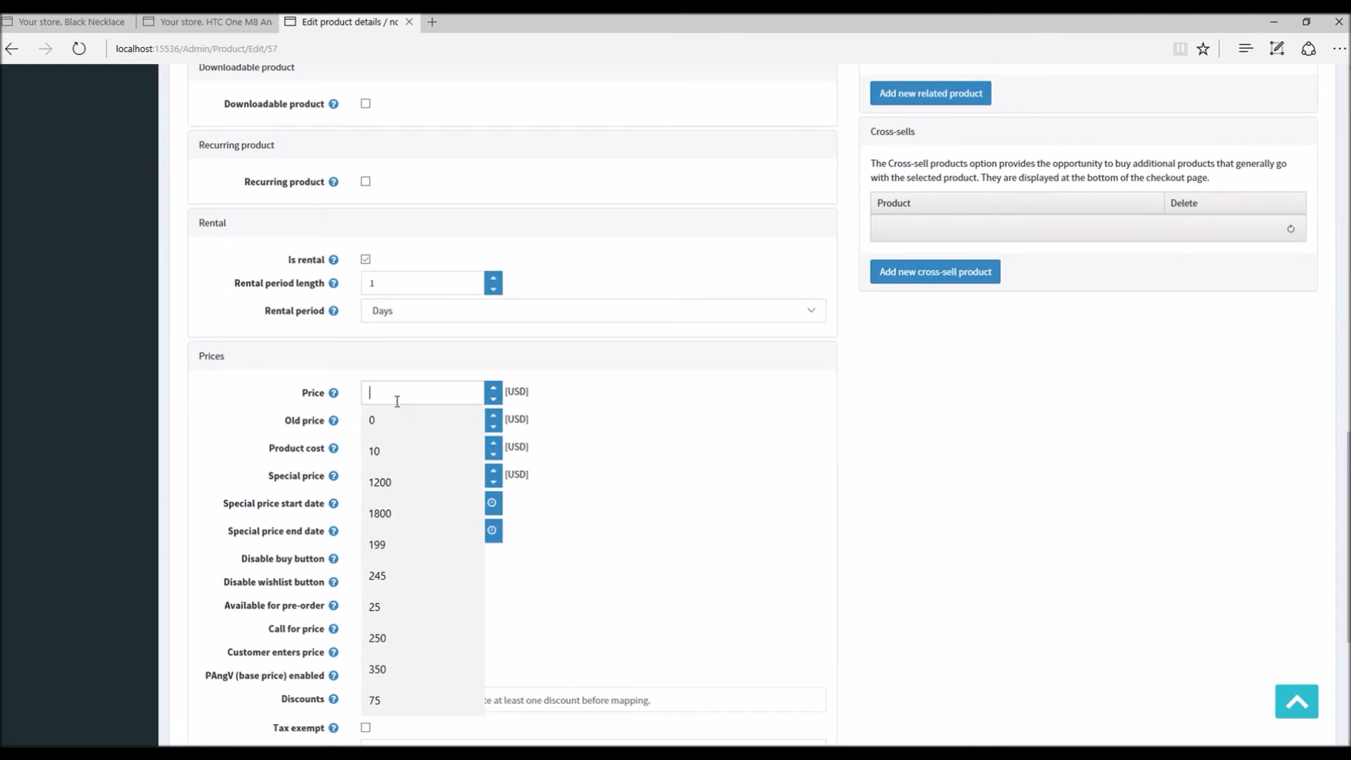
{"action": "left_click", "coordinate": [373, 606]}
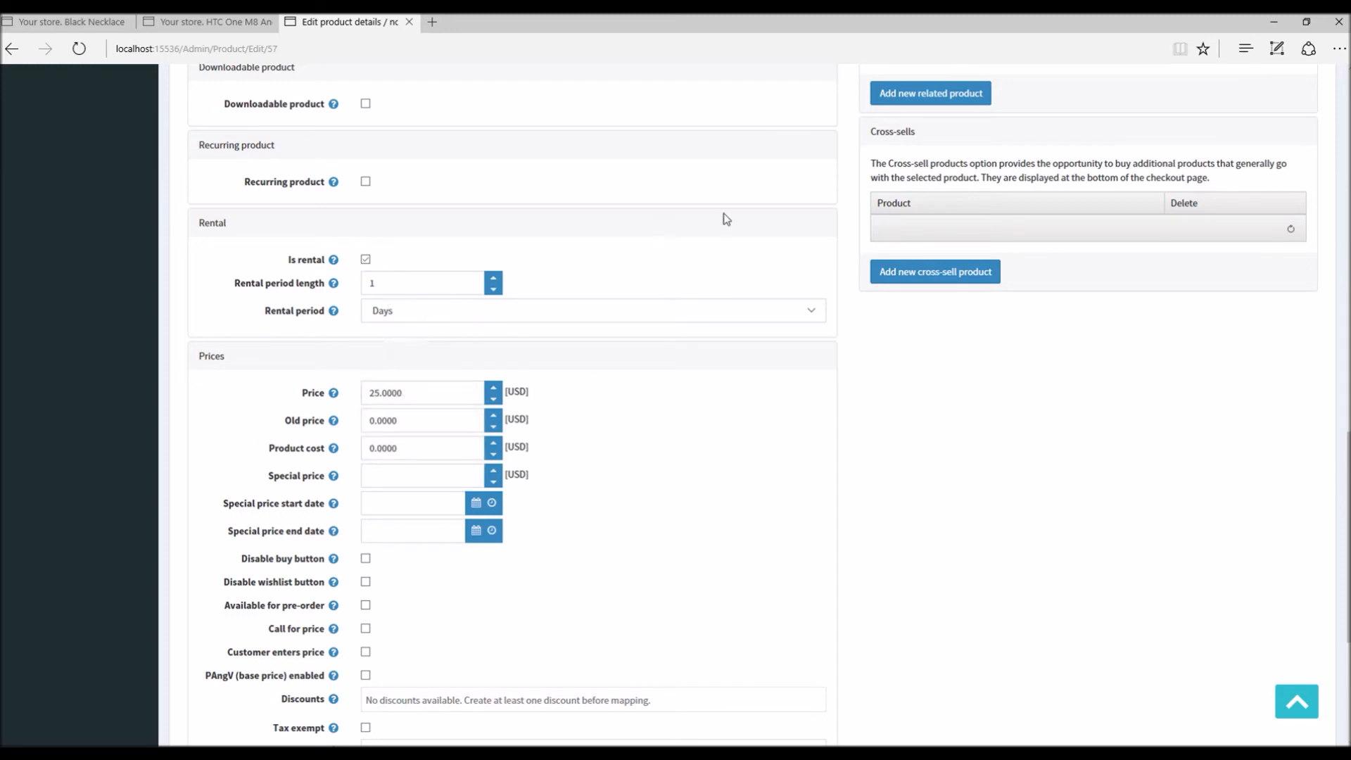
{"action": "left_click", "coordinate": [1024, 158]}
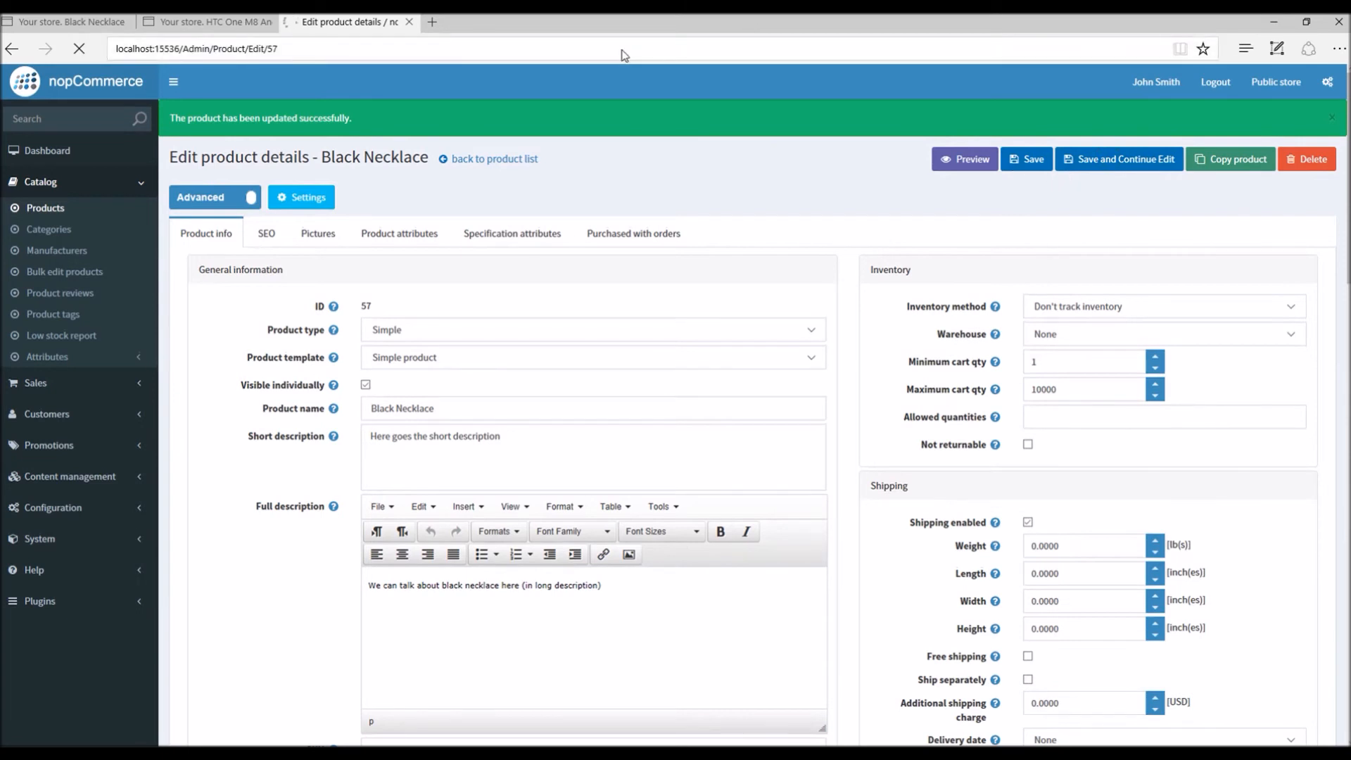
Select rental dates January 20 to January 22, 2017 on the Black Necklace page
{"action": "left_click", "coordinate": [67, 21]}
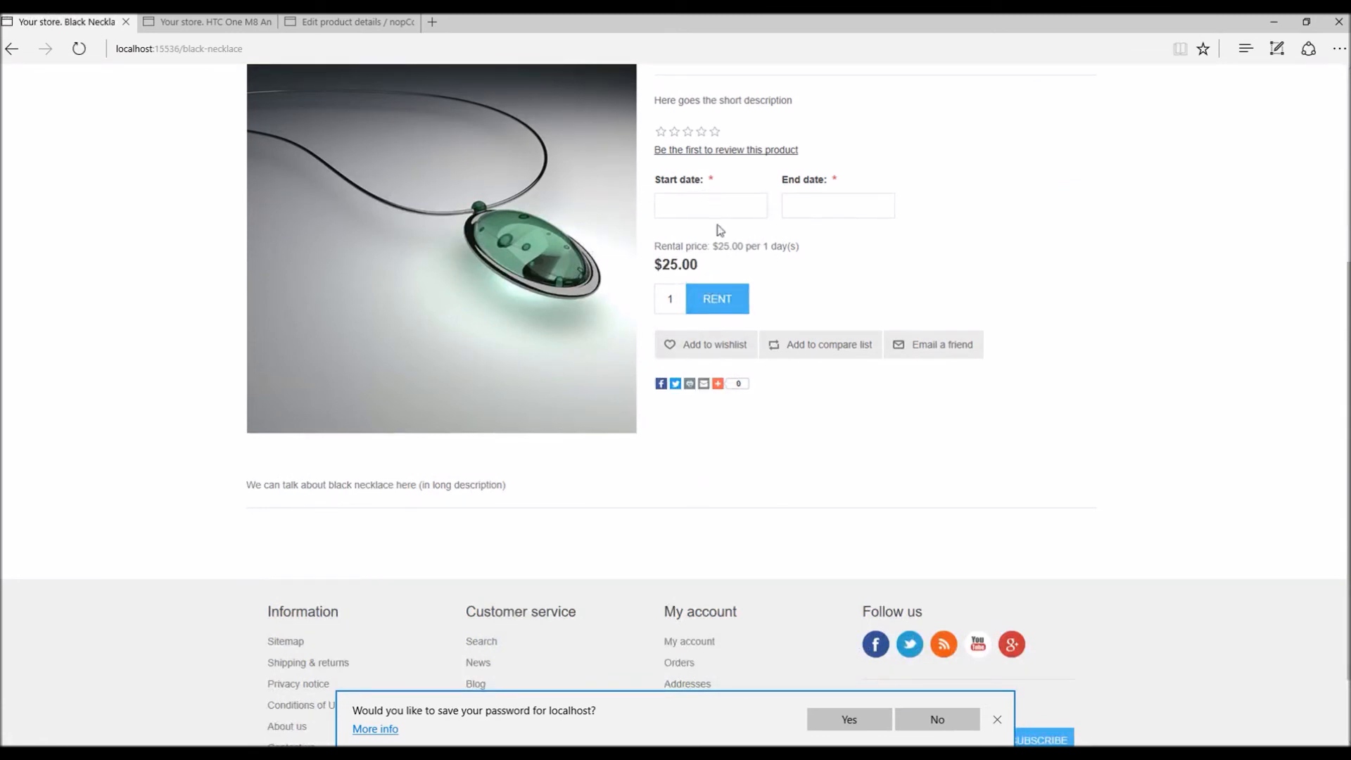
{"action": "left_click", "coordinate": [709, 205]}
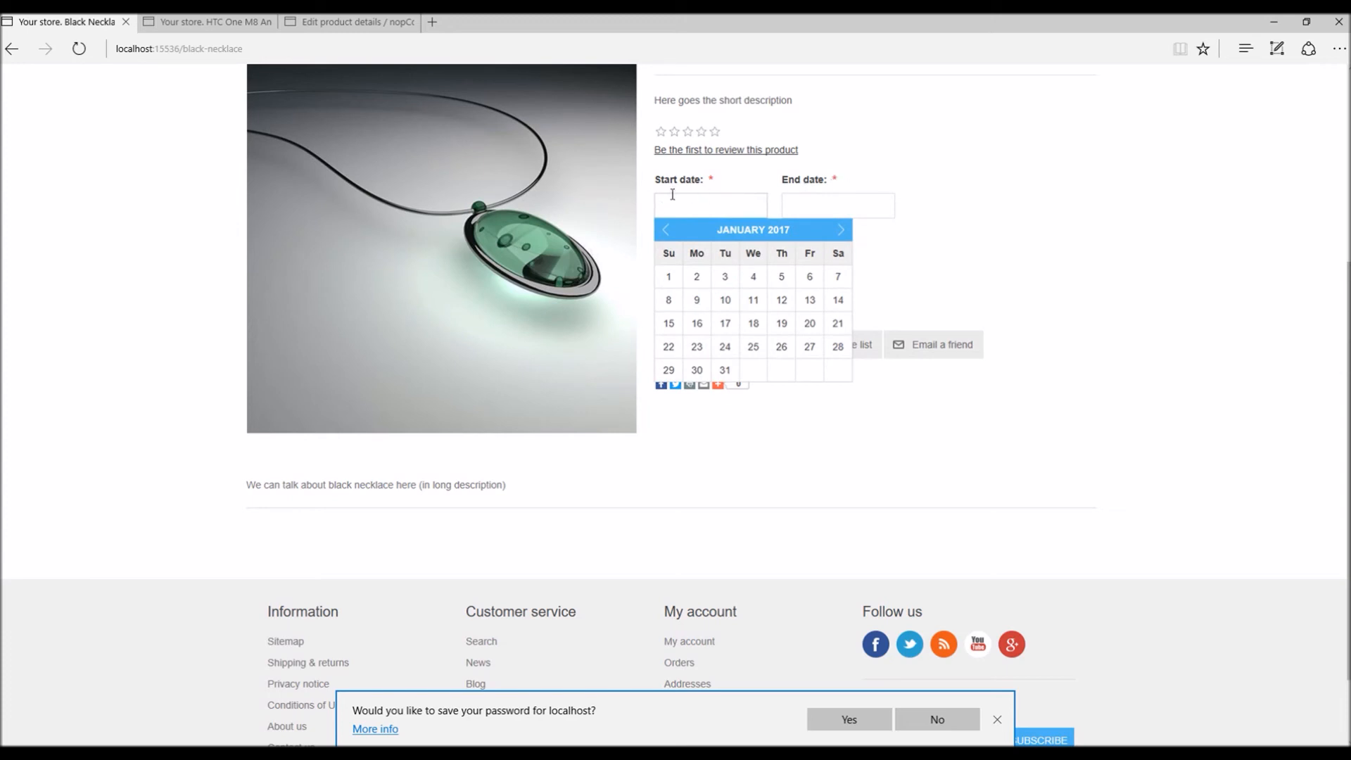
{"action": "left_click", "coordinate": [709, 205]}
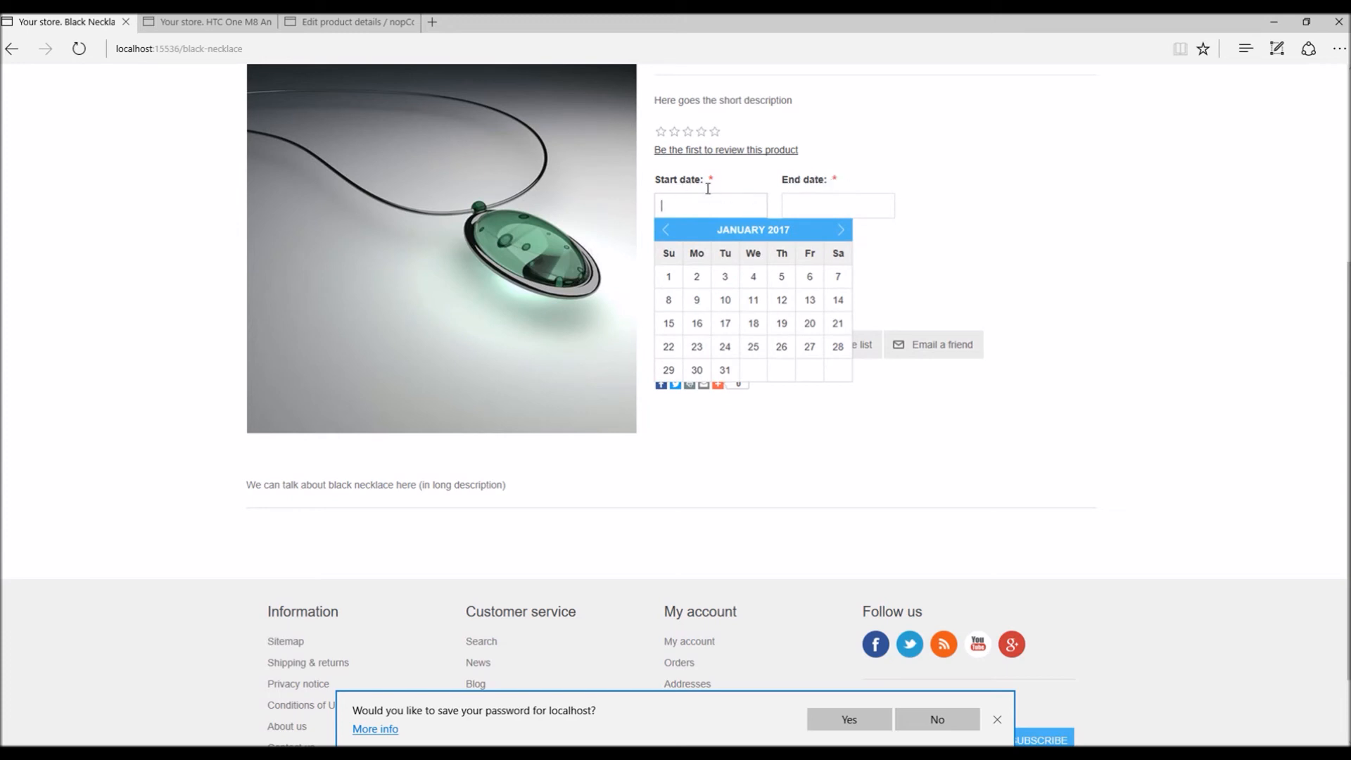
{"action": "mouse_move", "coordinate": [927, 202]}
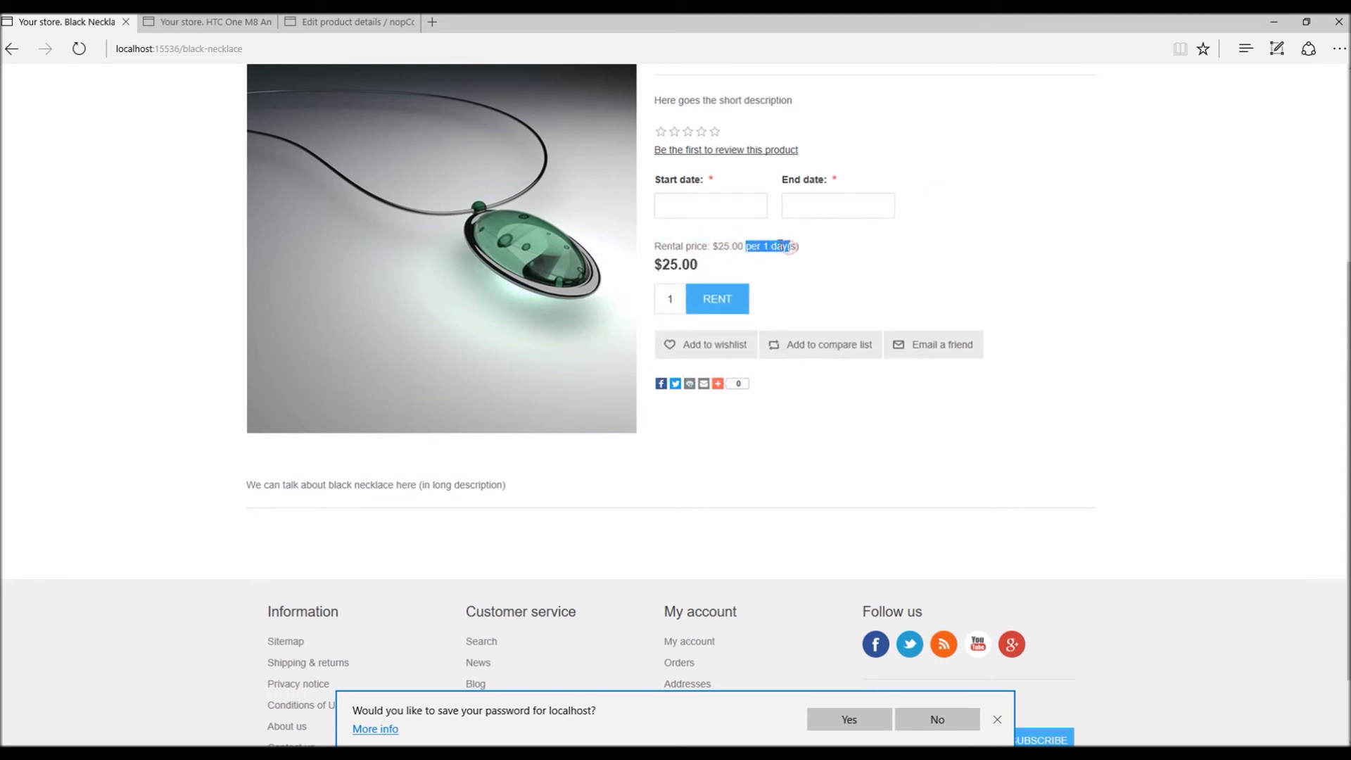
{"action": "left_click", "coordinate": [708, 205]}
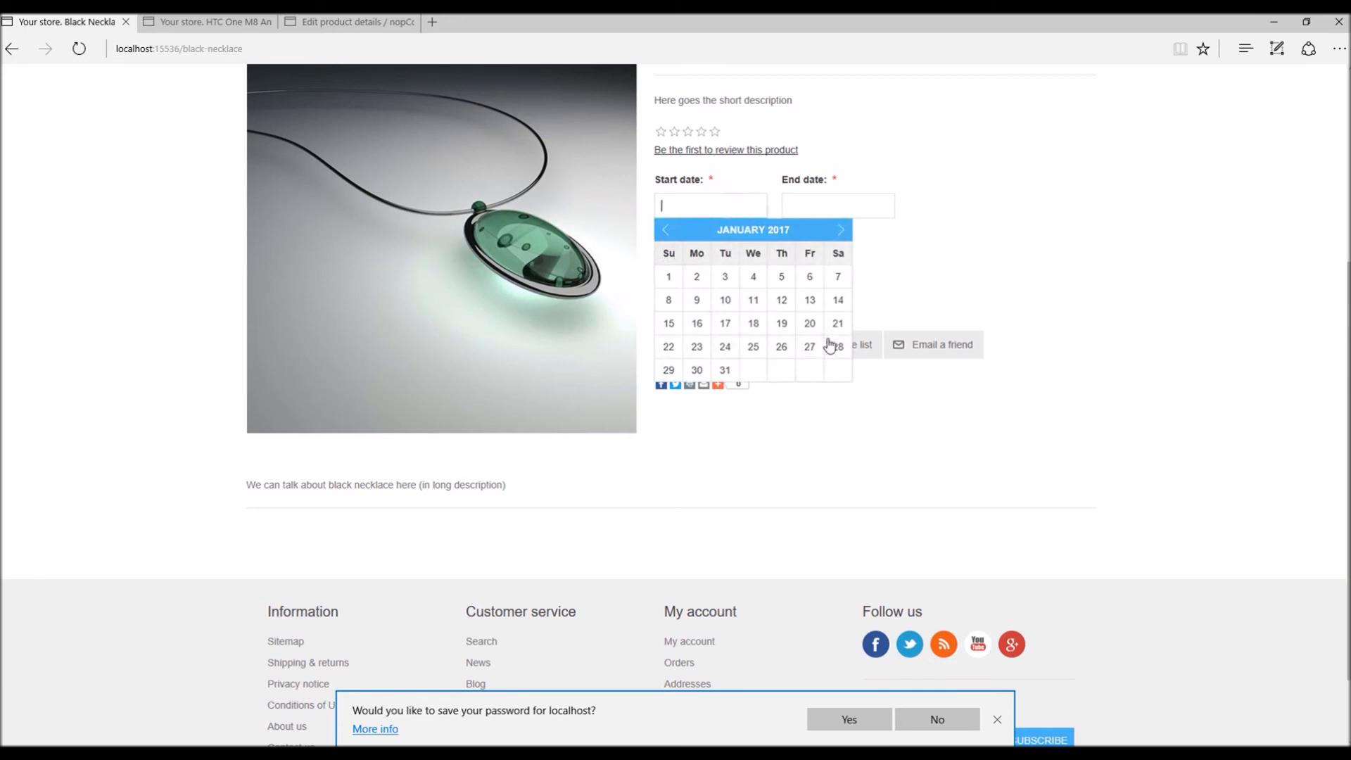
{"action": "mouse_move", "coordinate": [810, 326]}
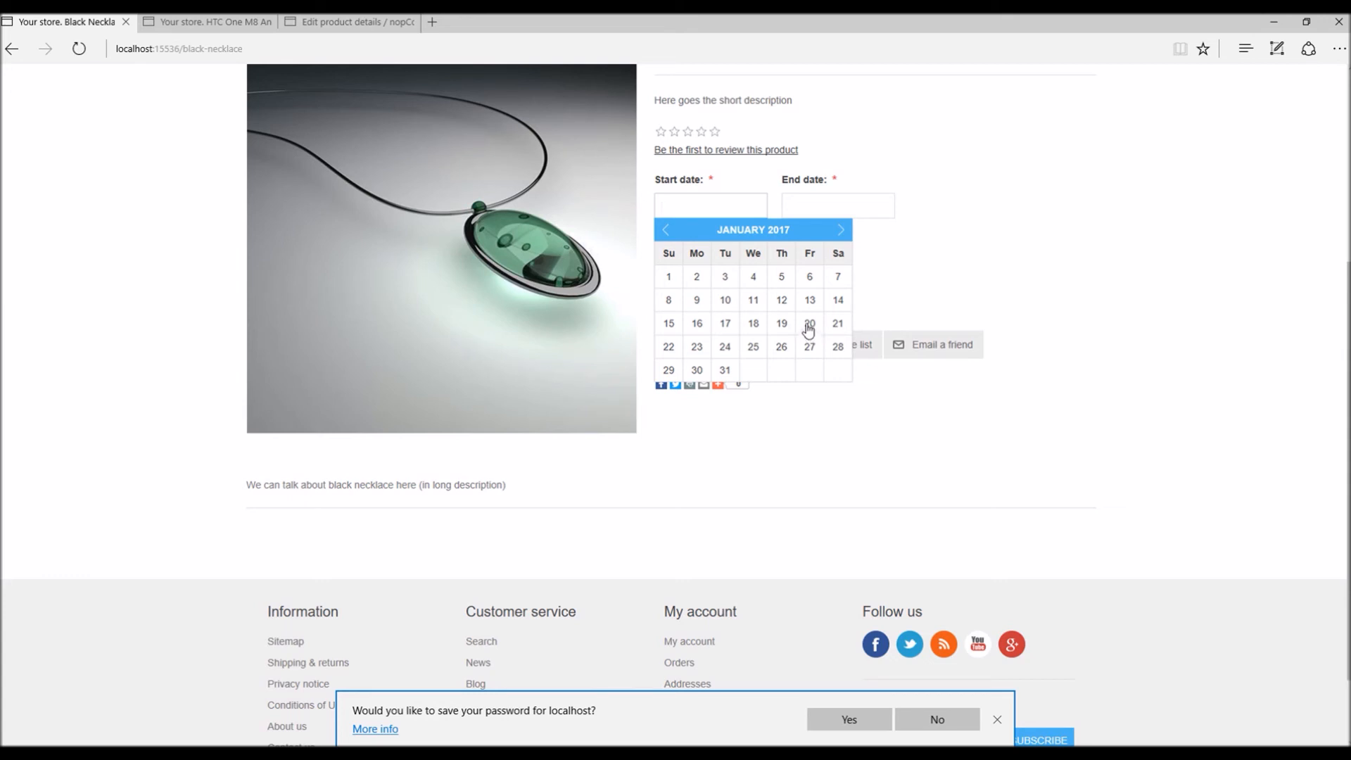
{"action": "left_click", "coordinate": [807, 323]}
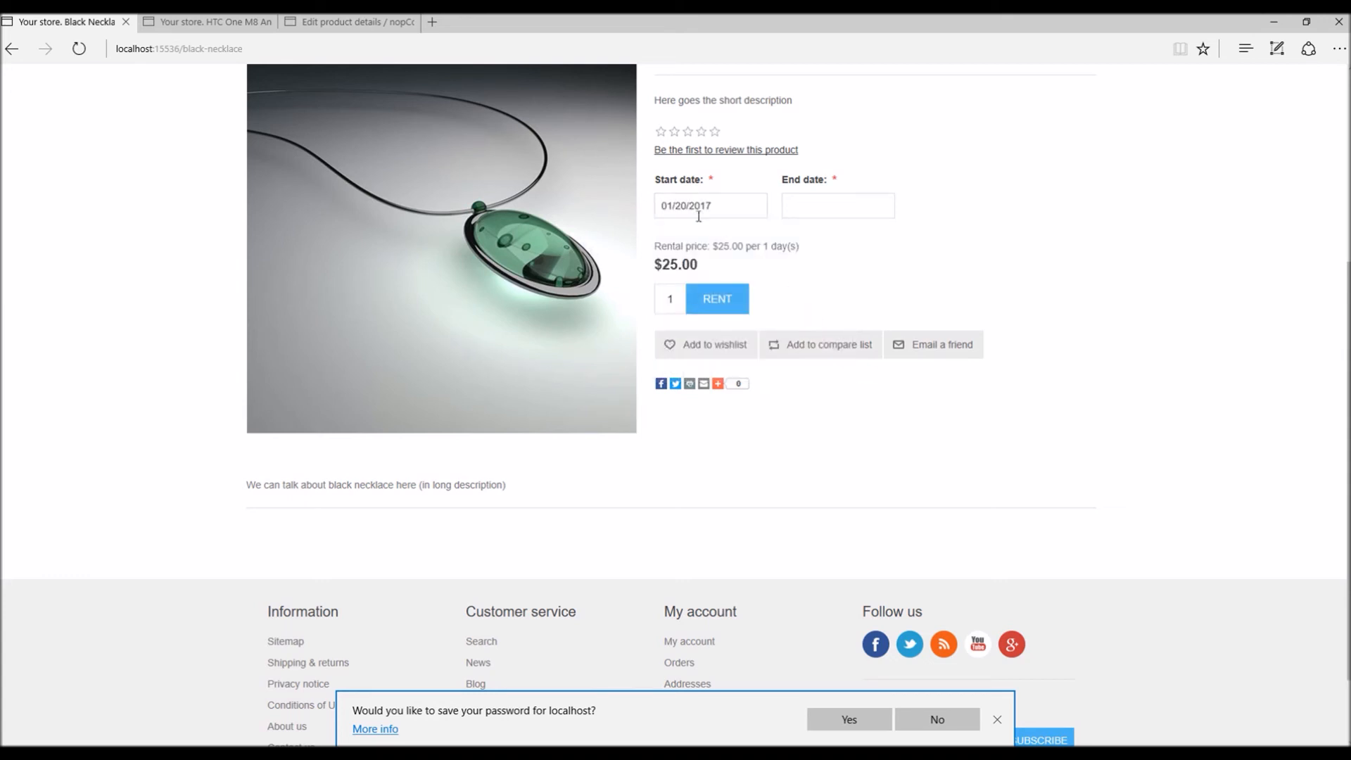
{"action": "left_click", "coordinate": [835, 204]}
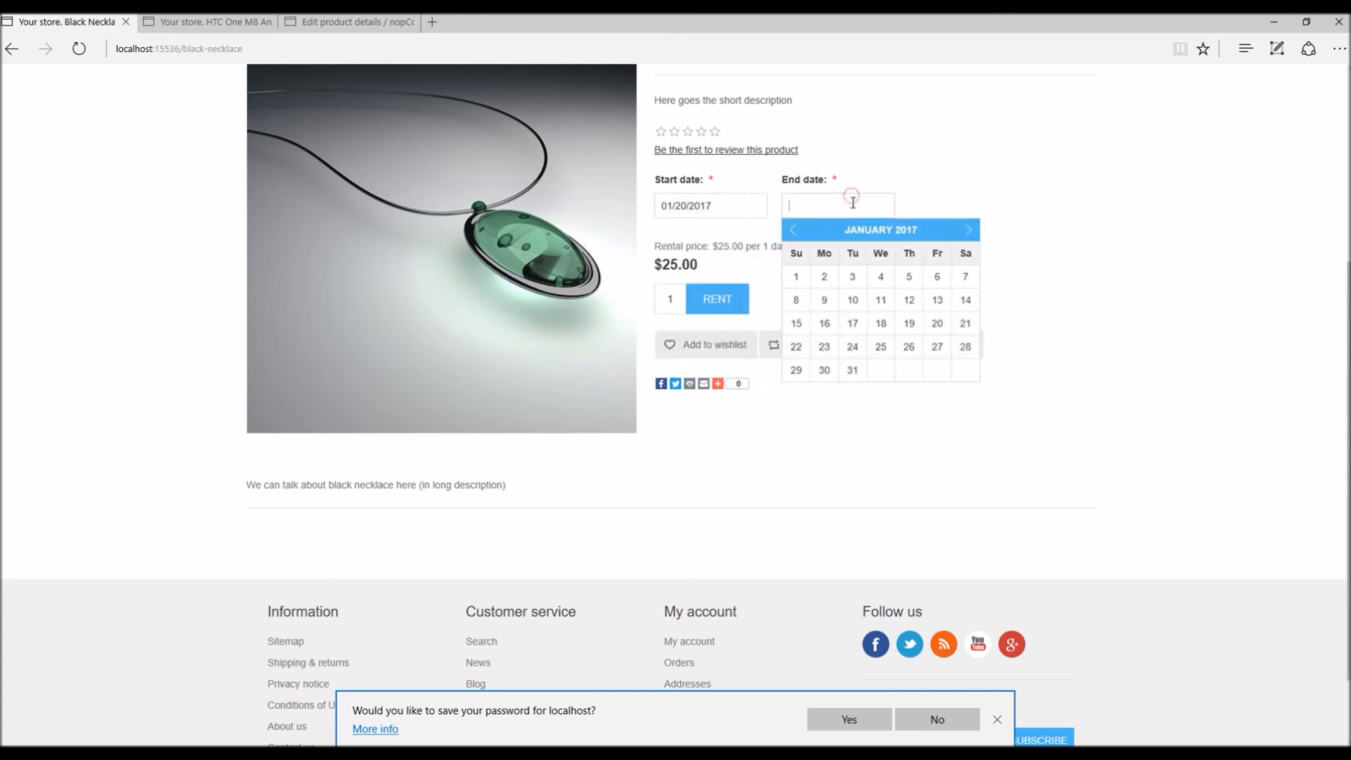
{"action": "mouse_move", "coordinate": [834, 357]}
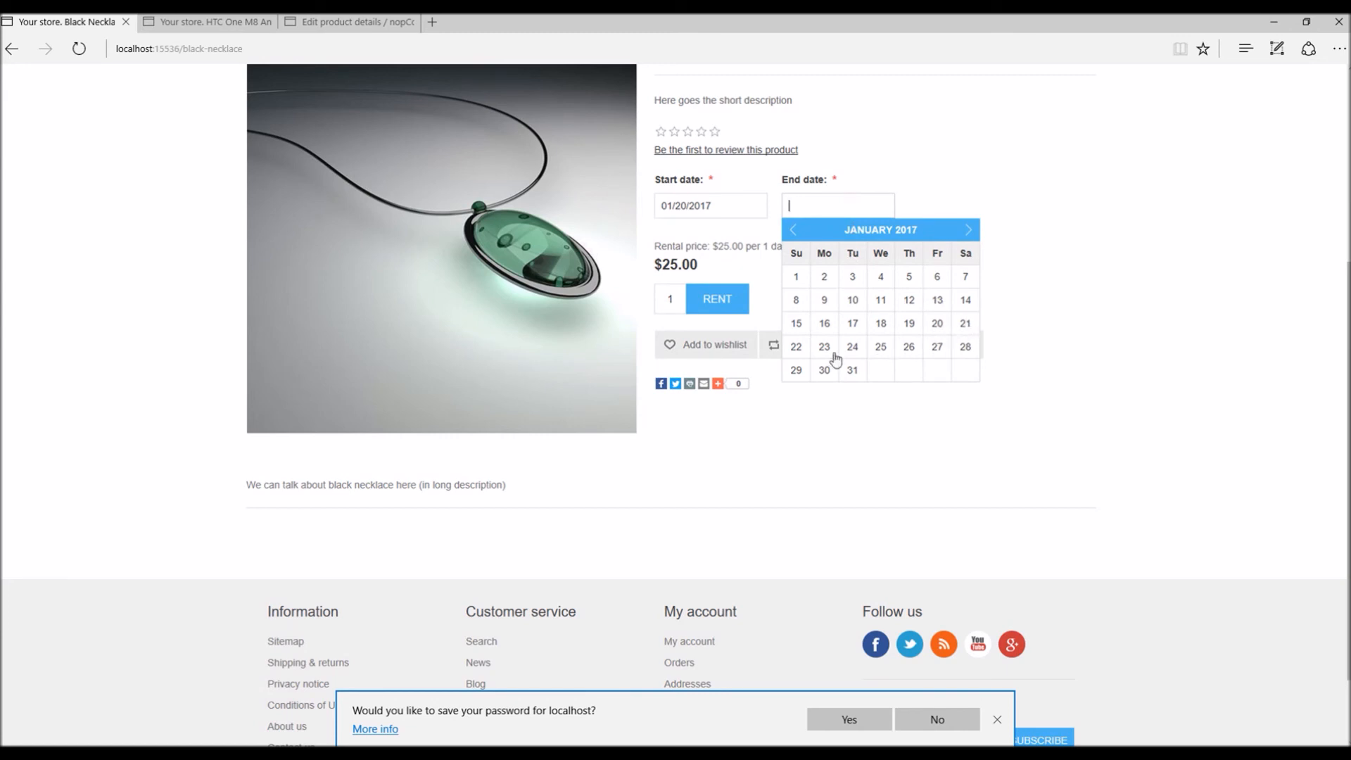
{"action": "left_click", "coordinate": [880, 345]}
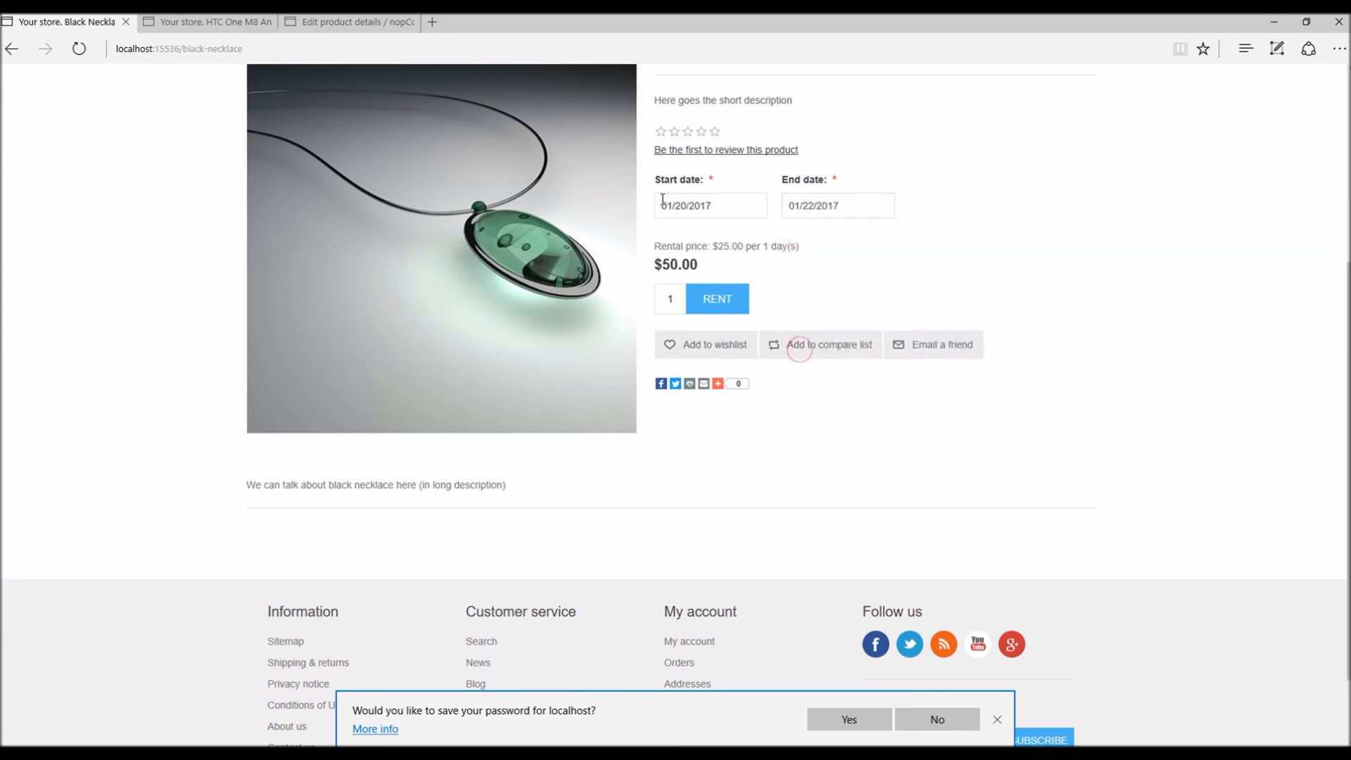
{"action": "mouse_move", "coordinate": [716, 298]}
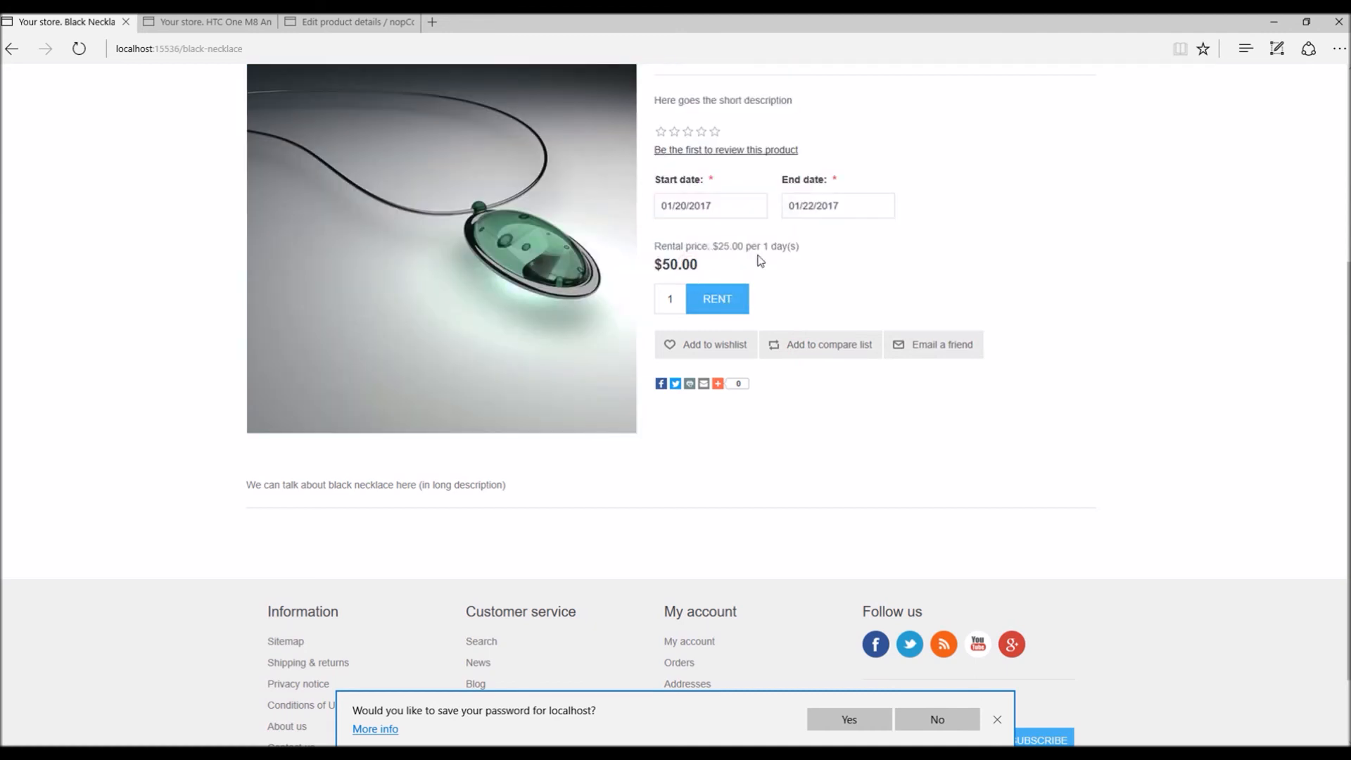
Rent the necklace for 1/20–1/22/2017 and confirm its $50.00 cart price
{"action": "left_click", "coordinate": [716, 299]}
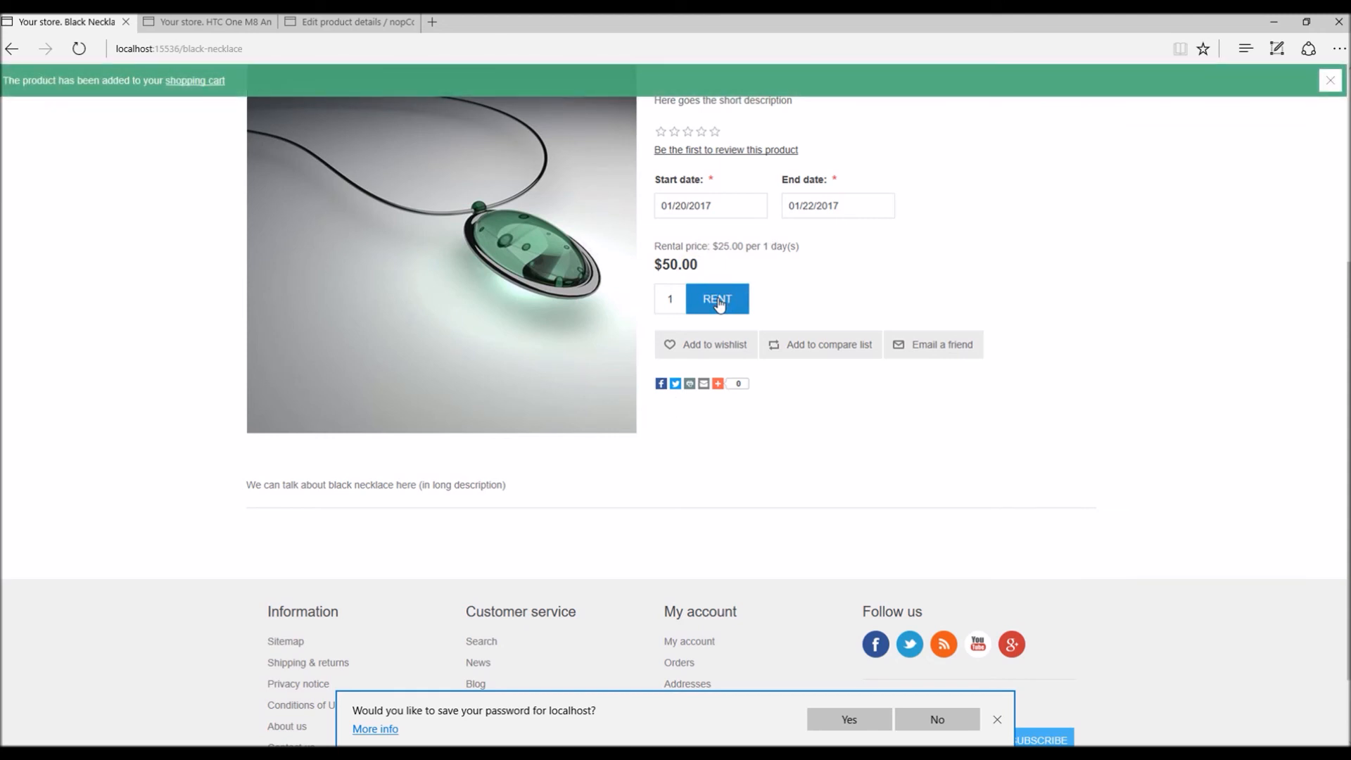
{"action": "left_click", "coordinate": [195, 80]}
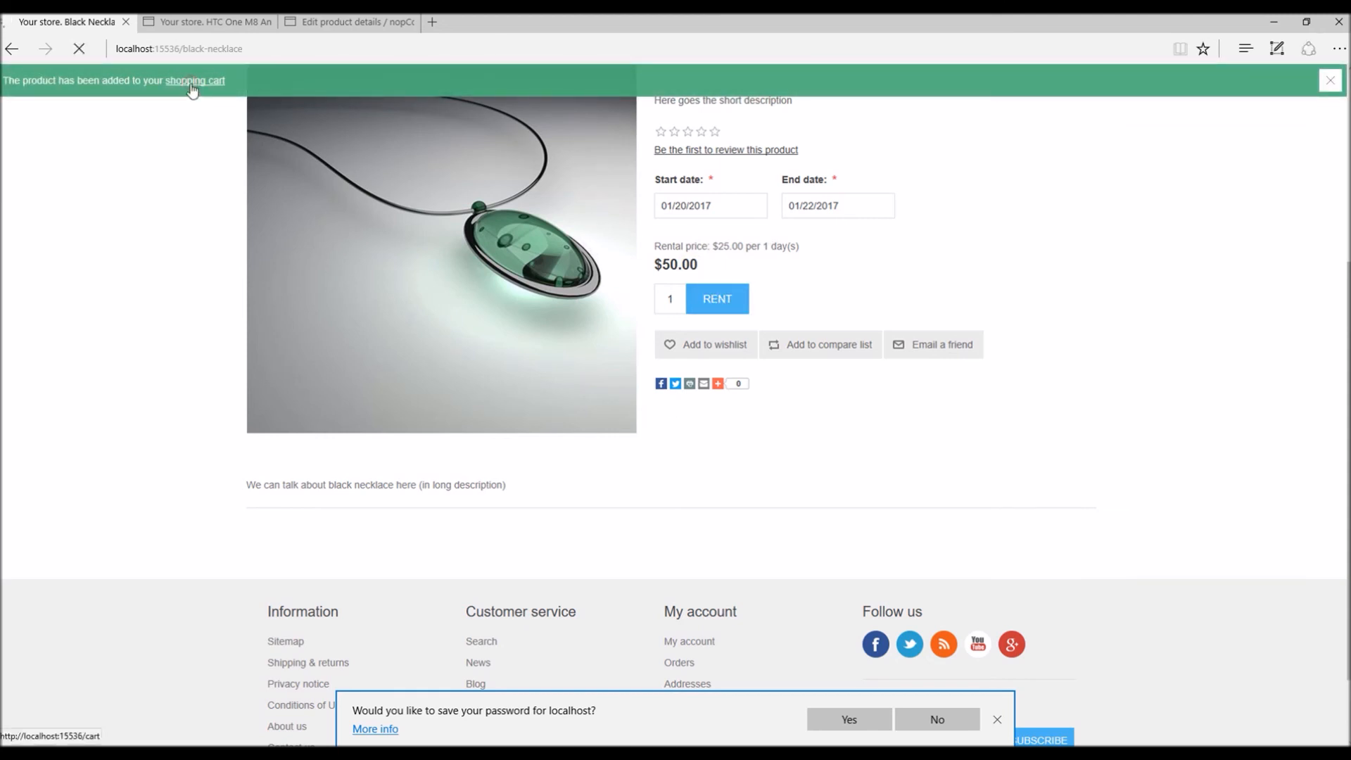
{"action": "left_click", "coordinate": [195, 80]}
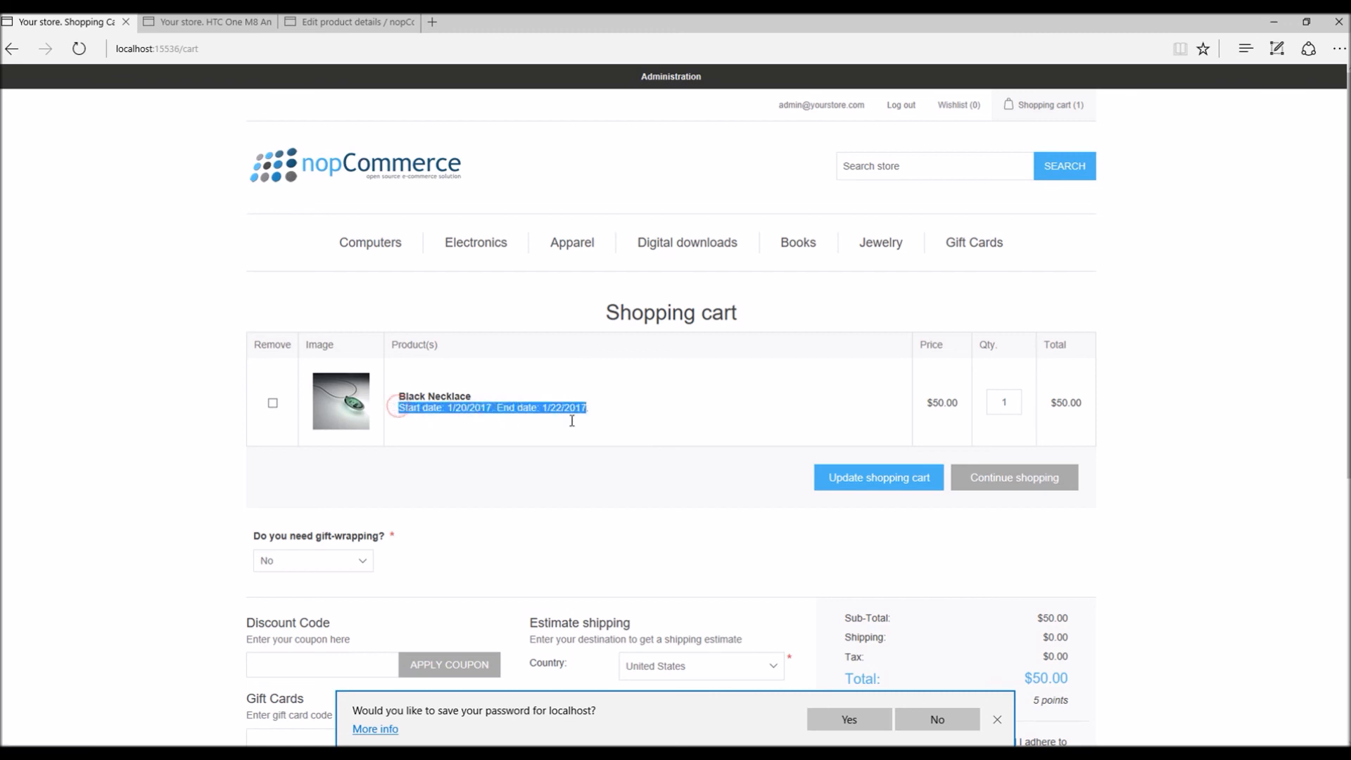
{"action": "left_click", "coordinate": [453, 408]}
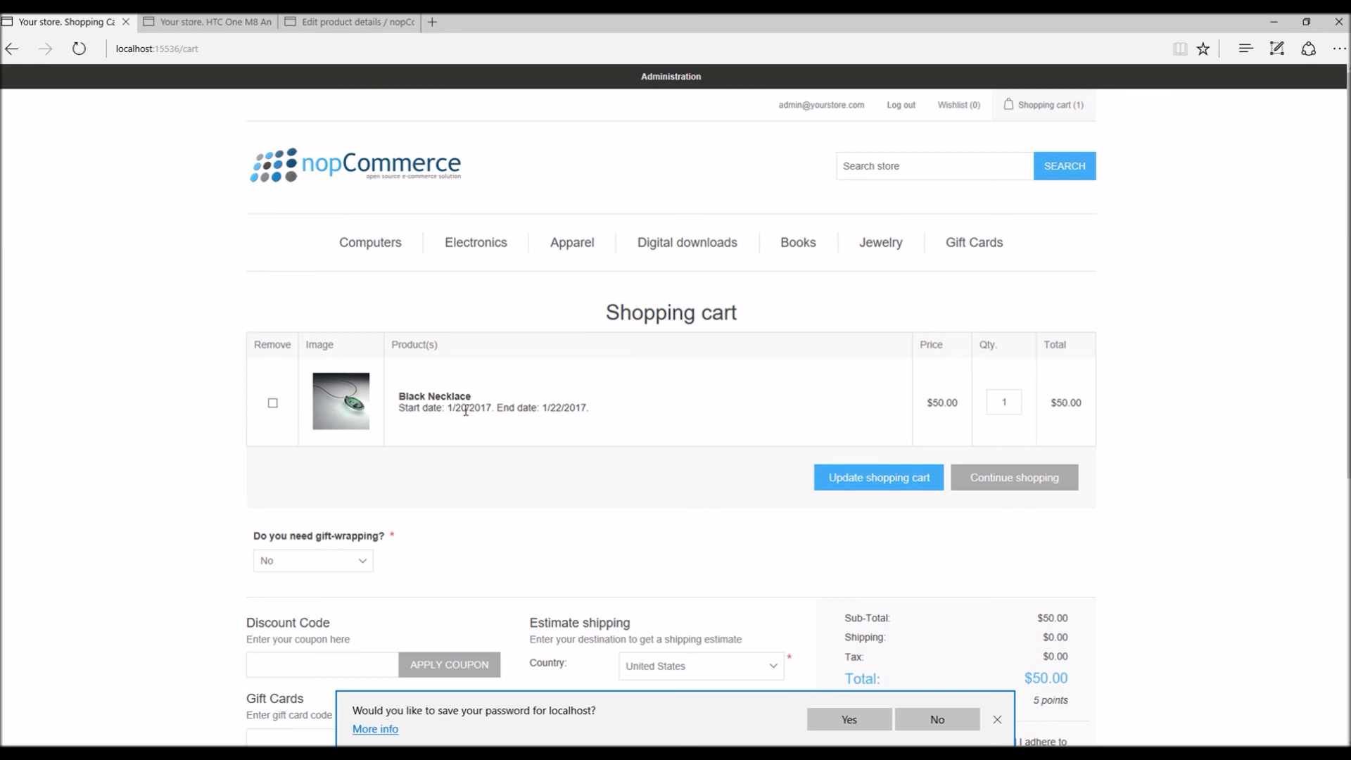
{"action": "double_click", "coordinate": [941, 402]}
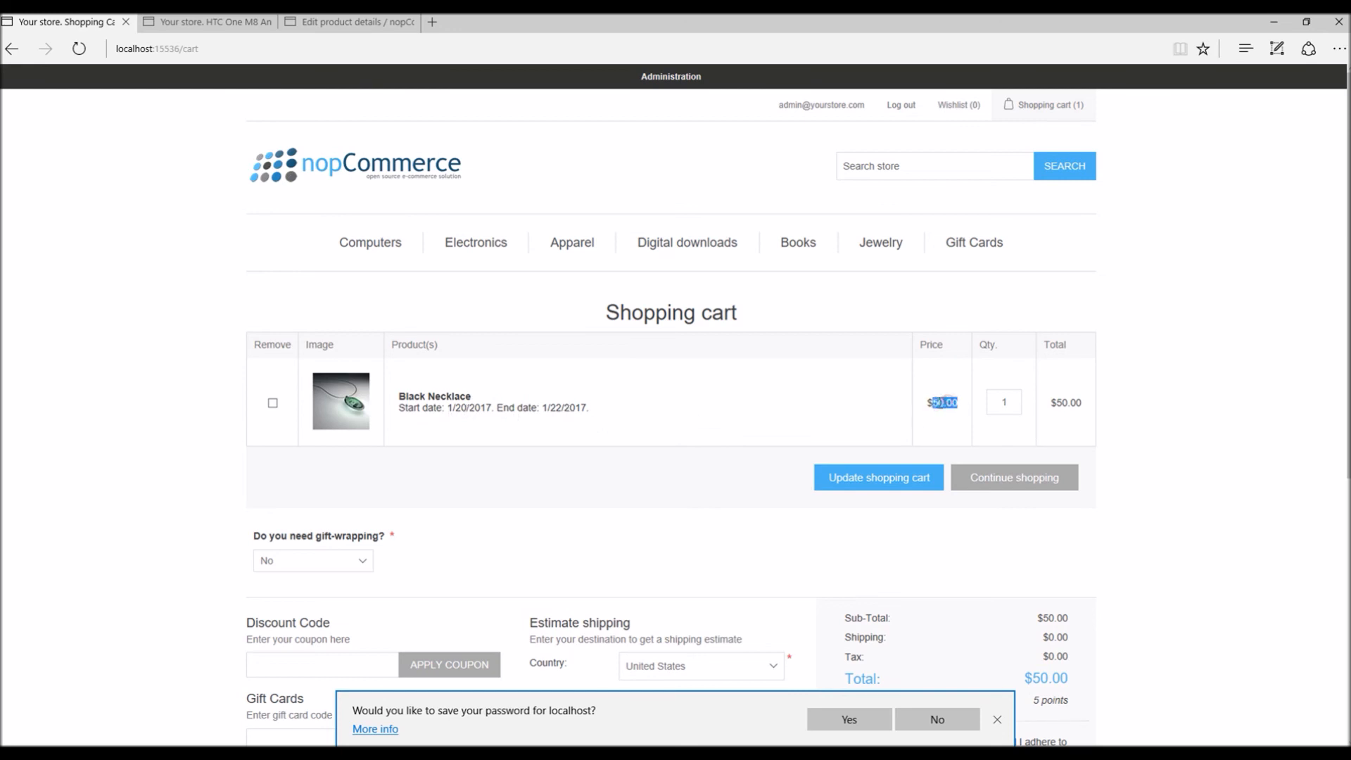
{"action": "scroll", "scroll_direction": "down", "scroll_amount": 3}
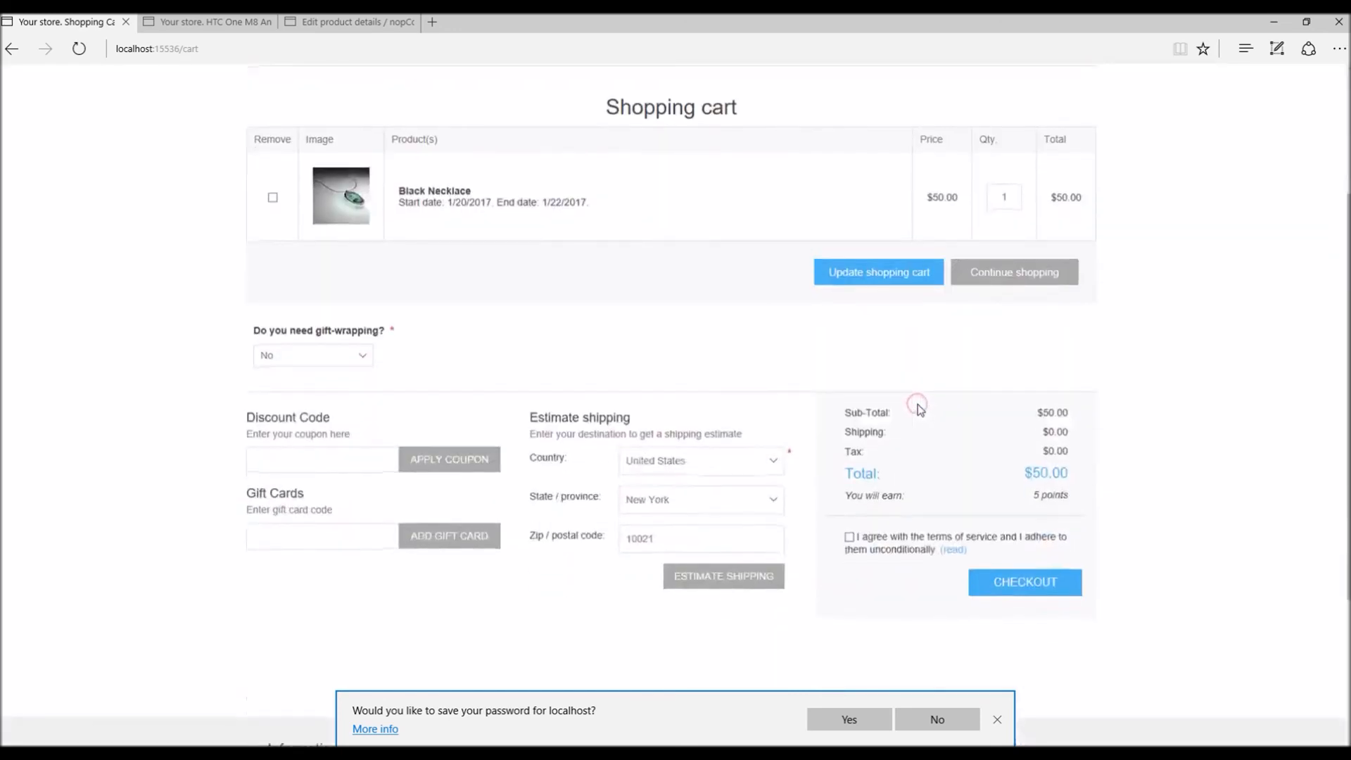
{"action": "mouse_move", "coordinate": [1308, 410]}
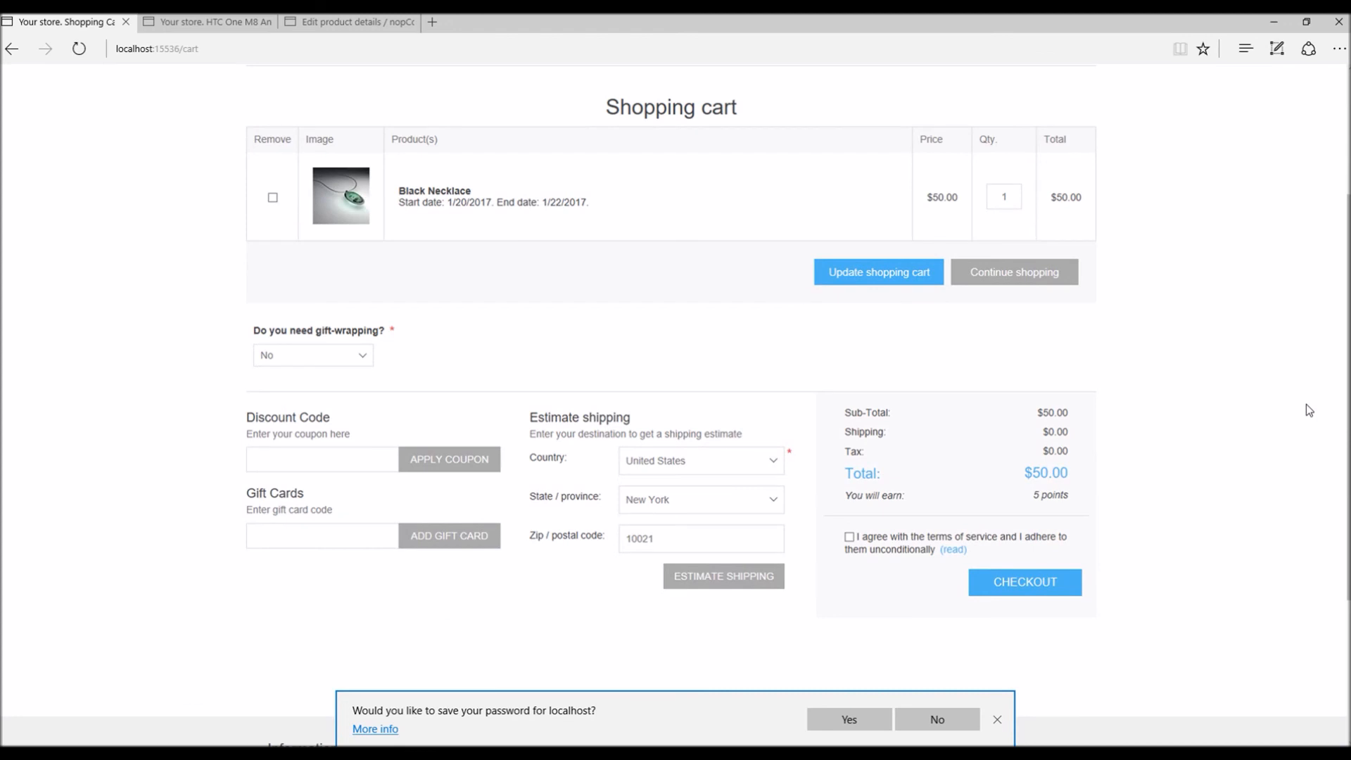
{"action": "mouse_move", "coordinate": [1208, 377]}
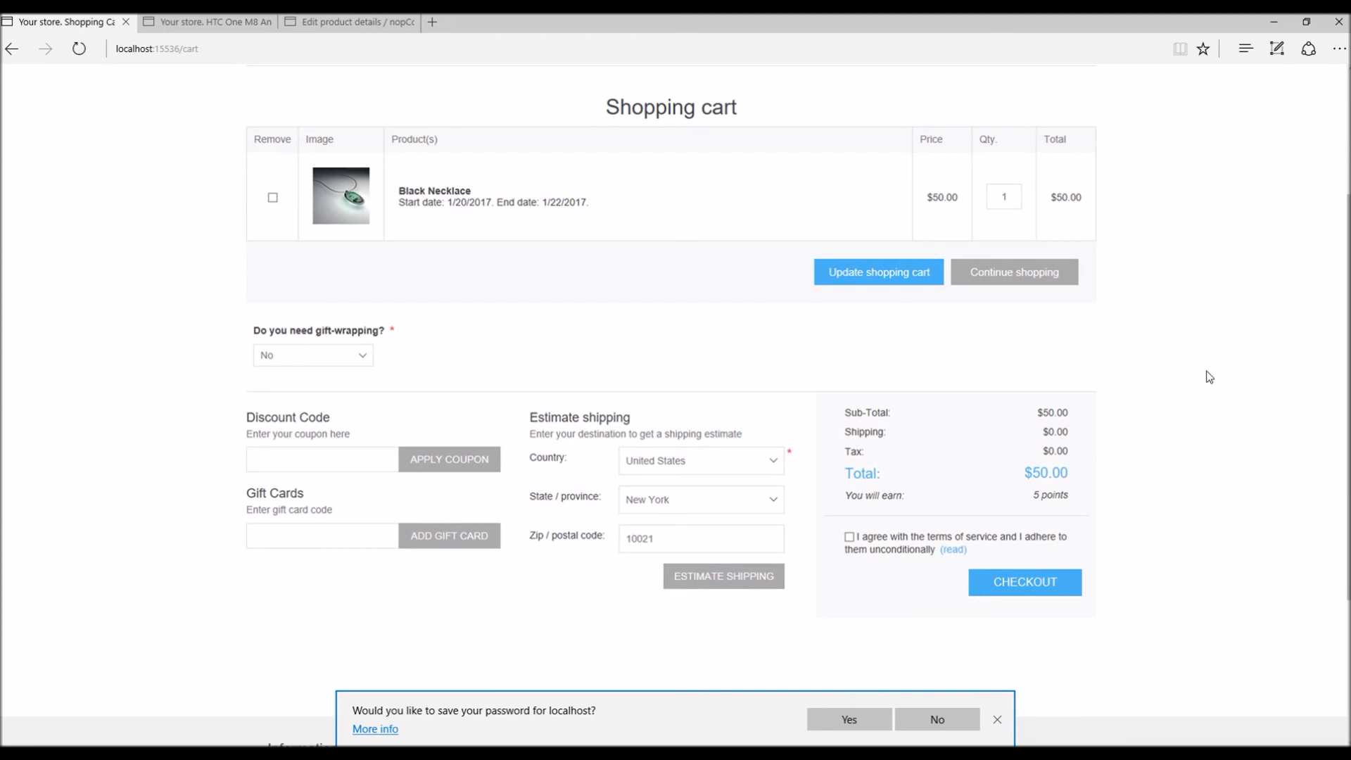